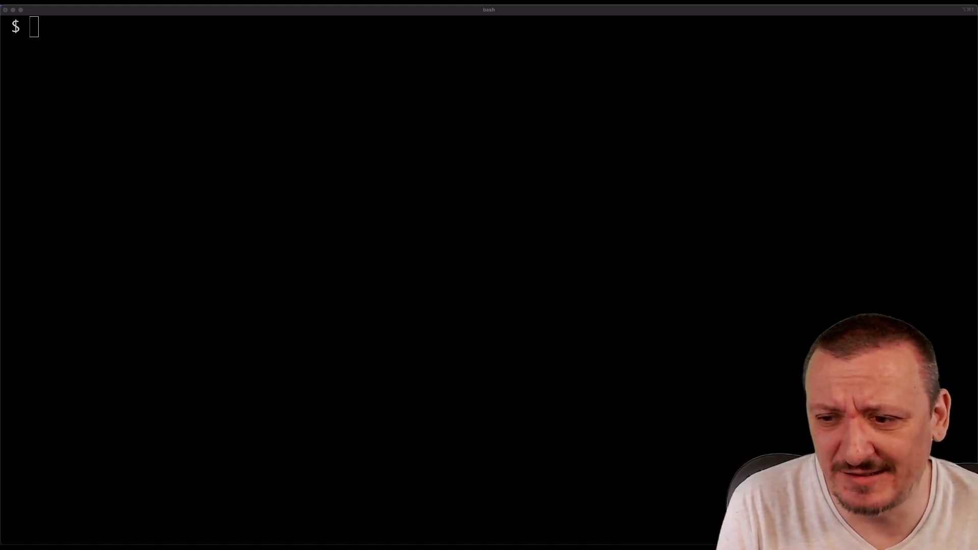
Step: Run helm upgrade --install portainer into a new portainer namespace with values.yaml and --wait
{"action": "type", "text": "helm"}
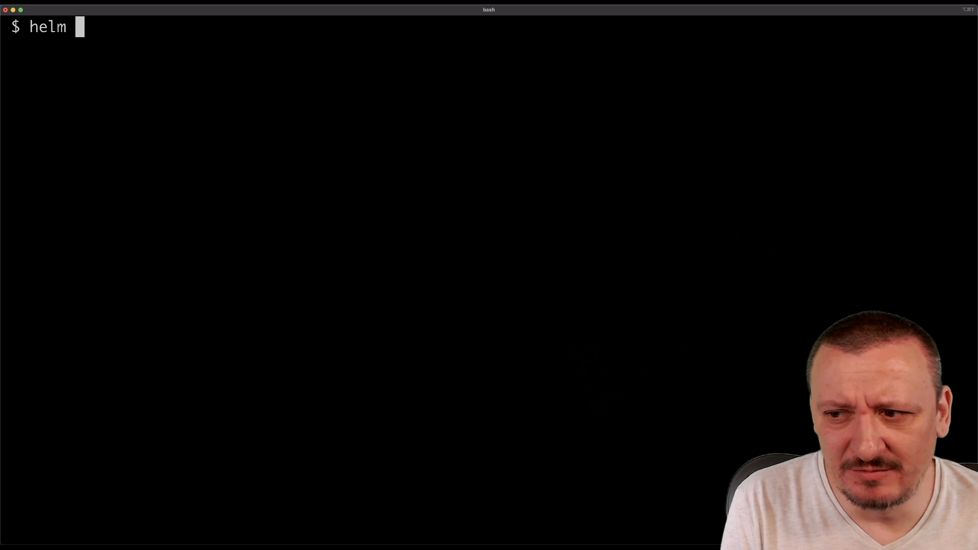
{"action": "type", "text": "upgrade --"}
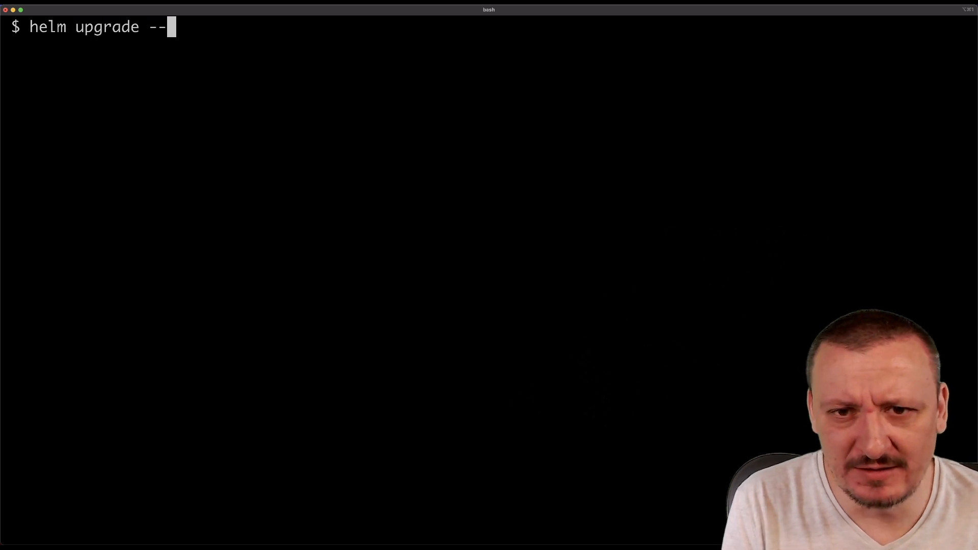
{"action": "type", "text": "install por"}
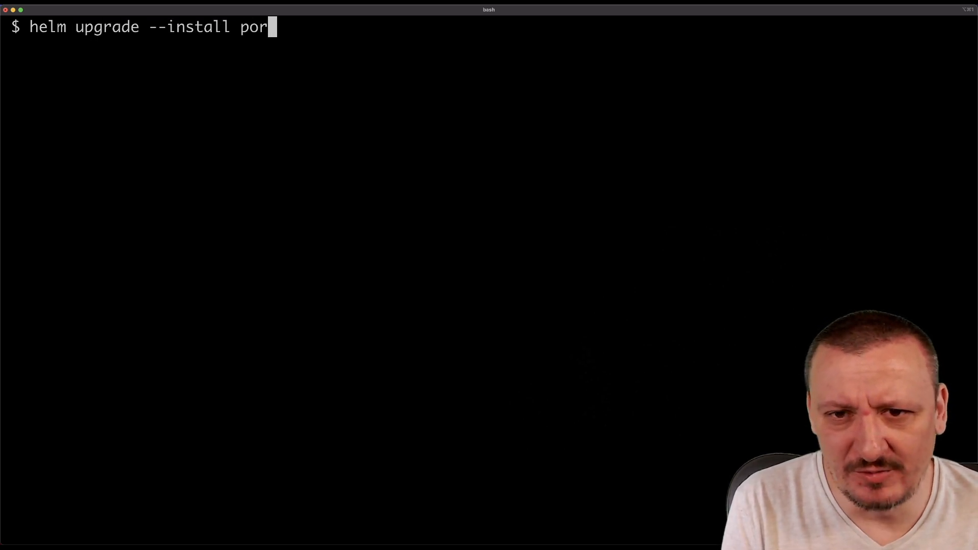
{"action": "type", "text": "tainer portainer/portainer --name"}
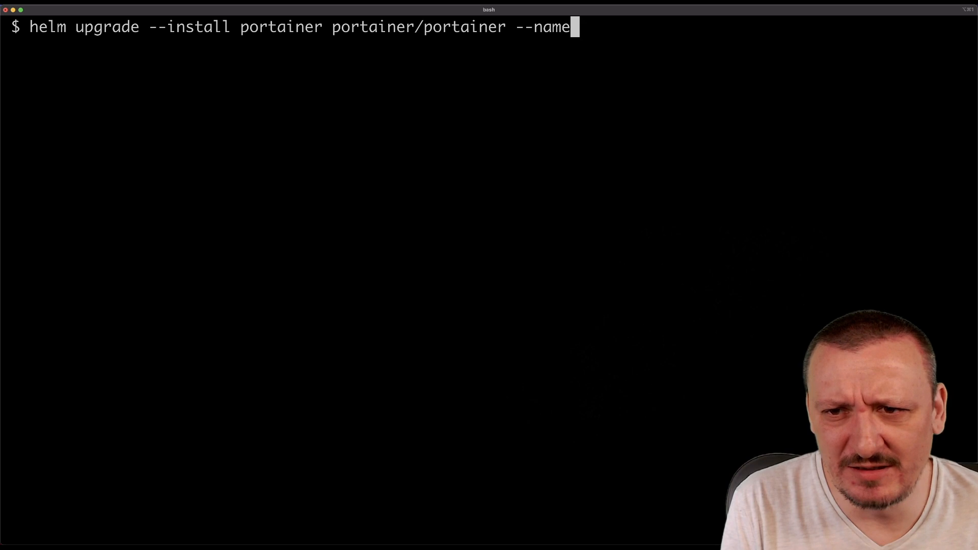
{"action": "type", "text": "space portainer \\"}
{"action": "type", "text": "--create-"}
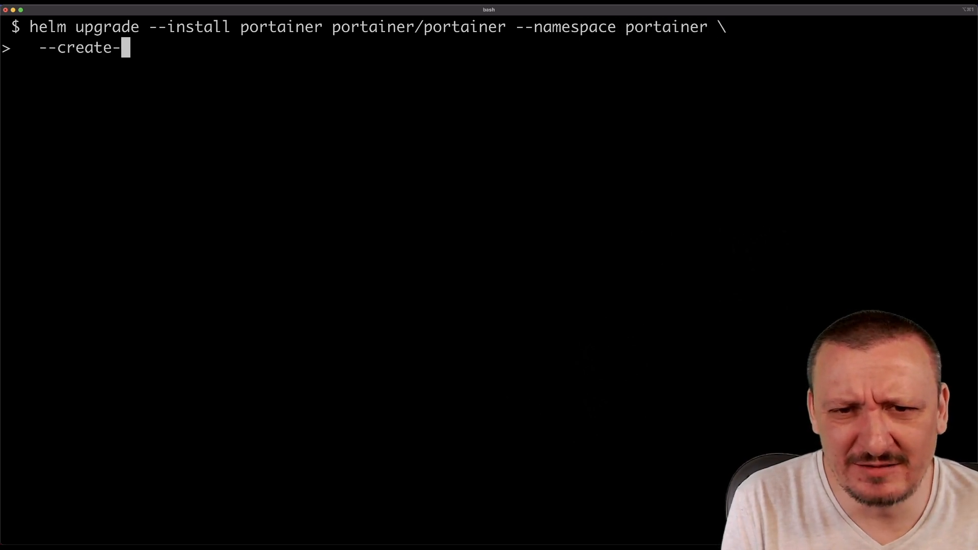
{"action": "type", "text": "namespace"}
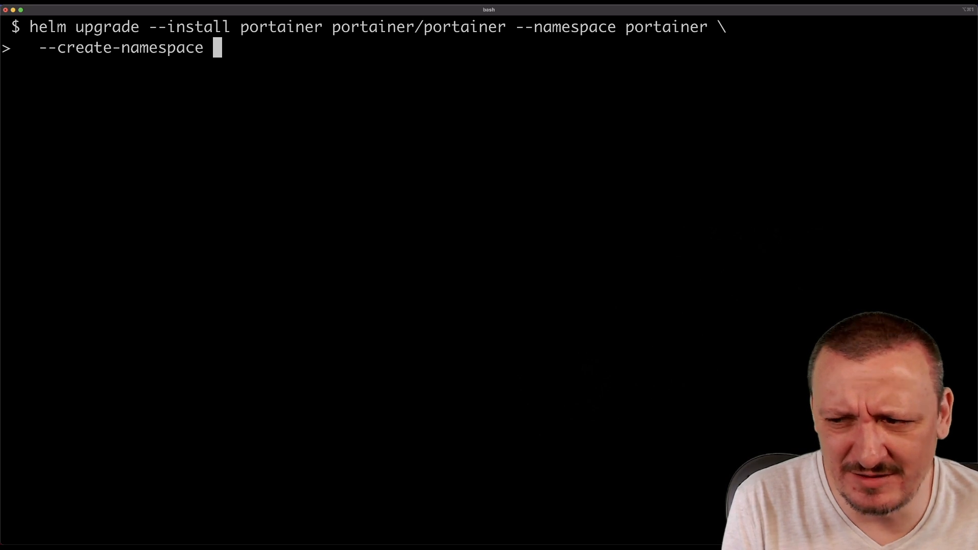
{"action": "type", "text": "--values v"}
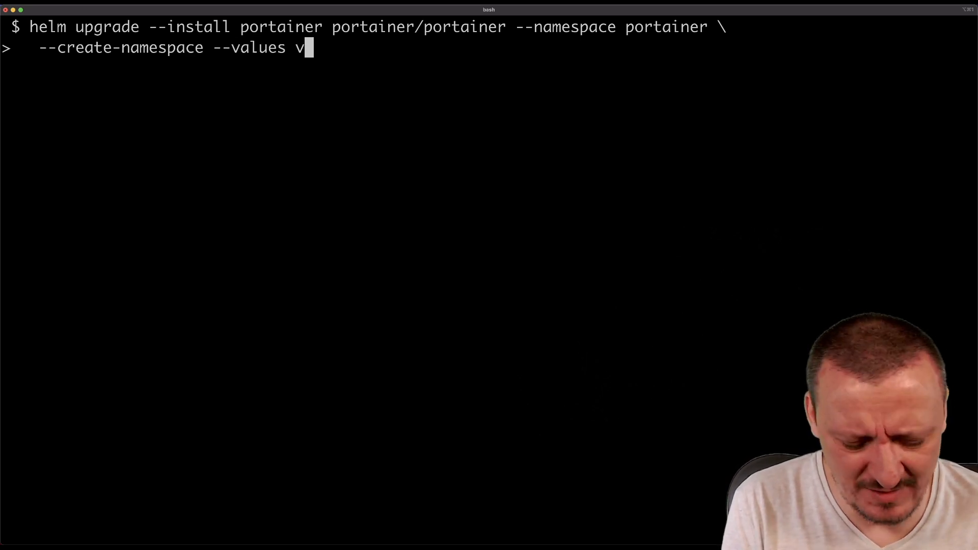
{"action": "type", "text": "alues.yaml"}
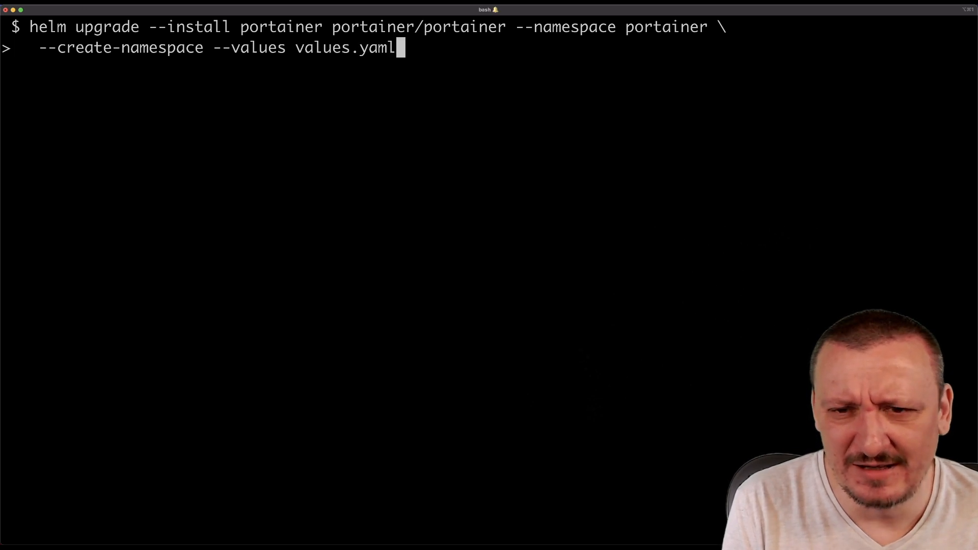
{"action": "type", "text": "--wait"}
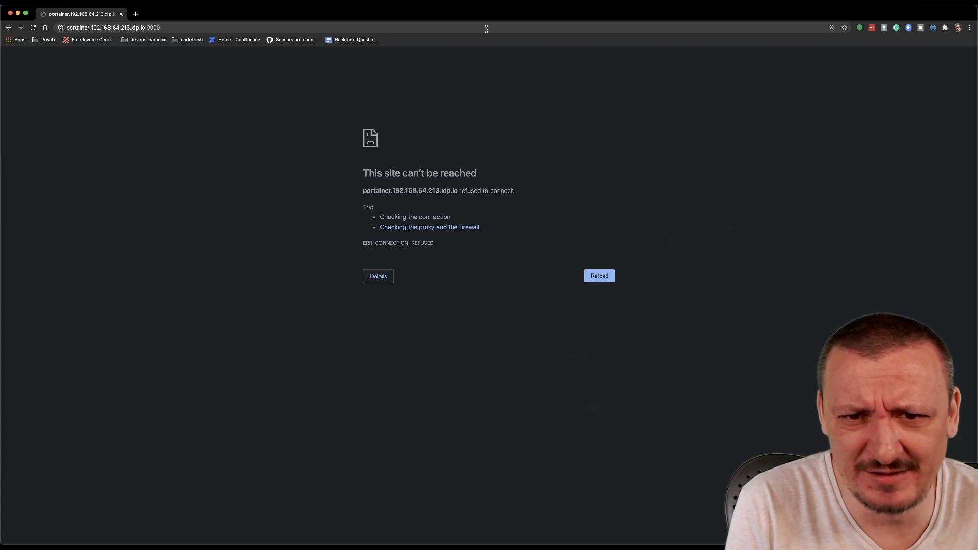
Step: Load the Portainer address without :9000 and create the admin user with a password
{"action": "double_click", "coordinate": [153, 27]}
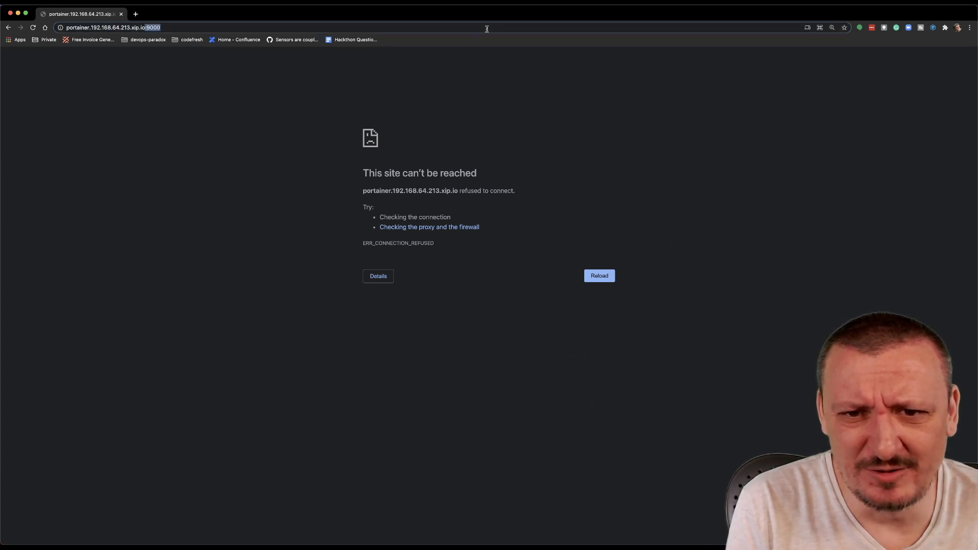
{"action": "left_click", "coordinate": [598, 275]}
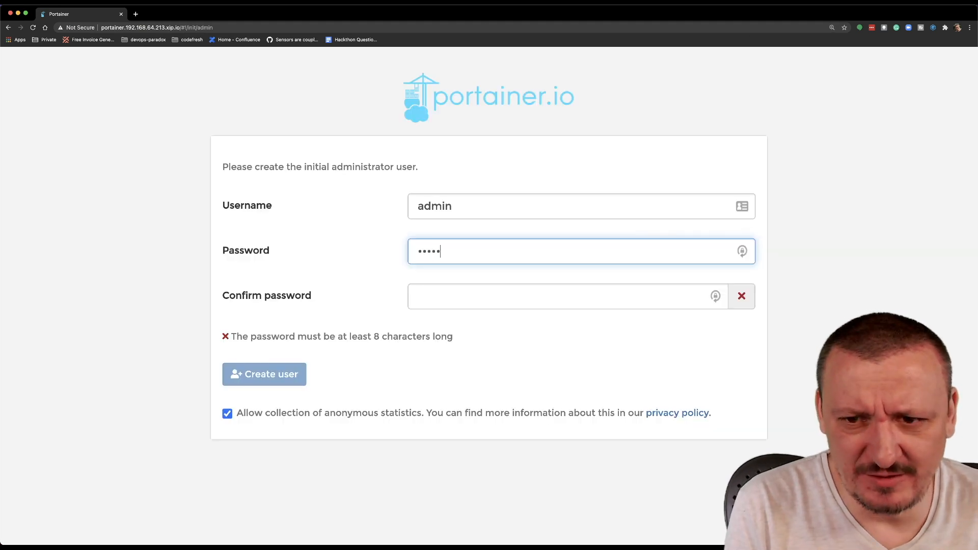
{"action": "type", "text": "•••••"}
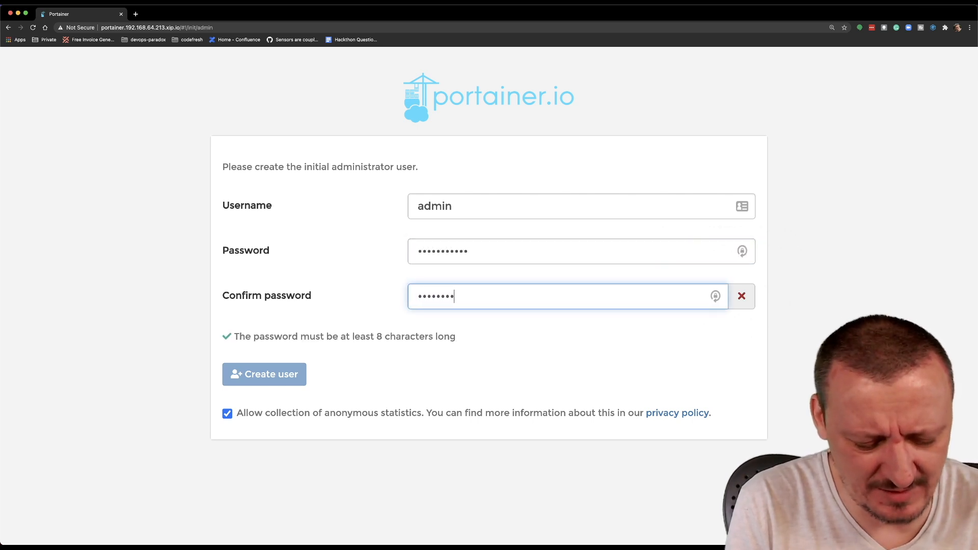
{"action": "left_click", "coordinate": [264, 374]}
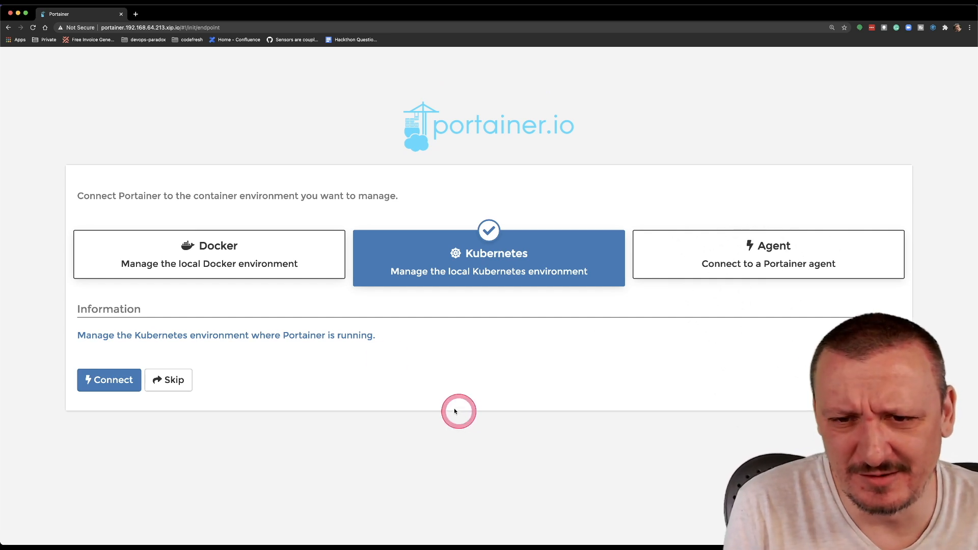
Step: Compare the Docker and Agent options, then select and connect the local Kubernetes environment
{"action": "left_click", "coordinate": [209, 254]}
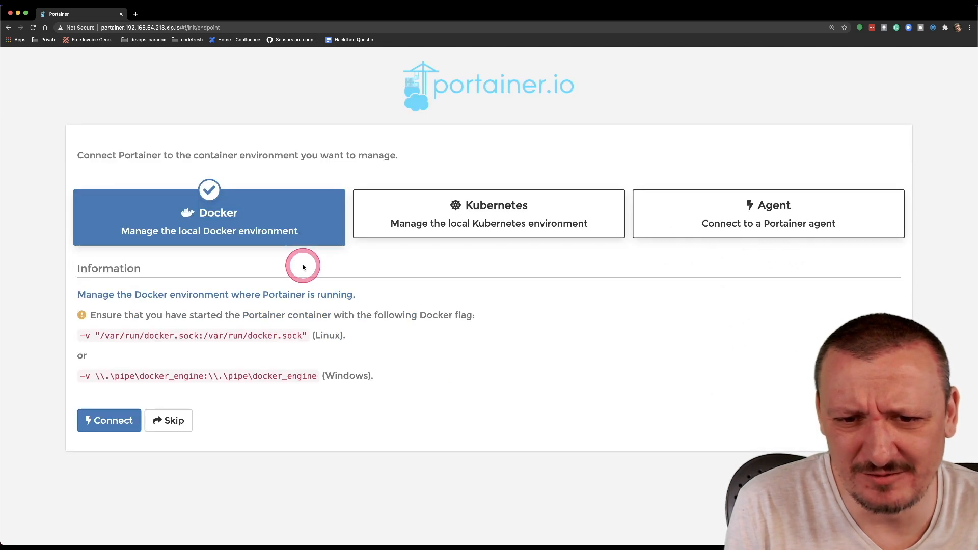
{"action": "mouse_move", "coordinate": [454, 236]}
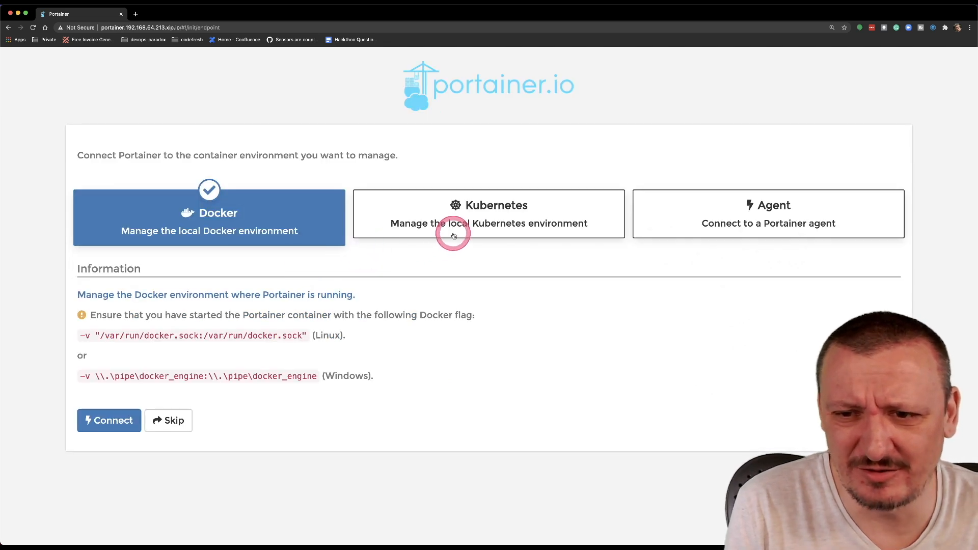
{"action": "left_click", "coordinate": [768, 214]}
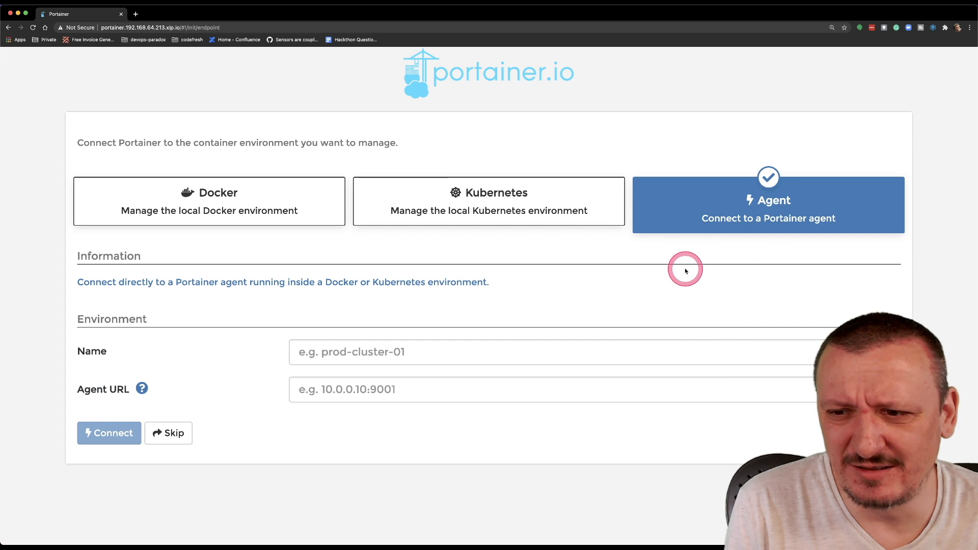
{"action": "mouse_move", "coordinate": [569, 219]}
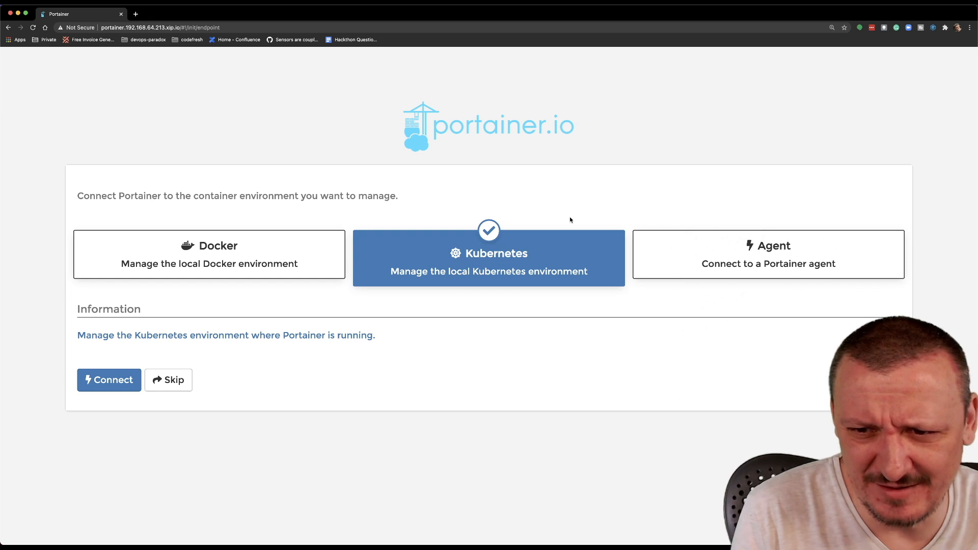
{"action": "left_click", "coordinate": [109, 380]}
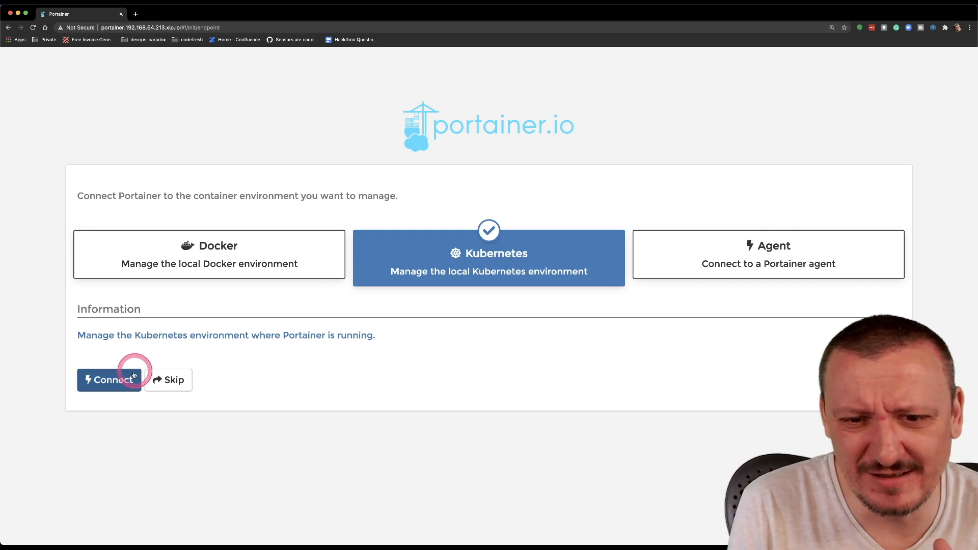
{"action": "left_click", "coordinate": [109, 380]}
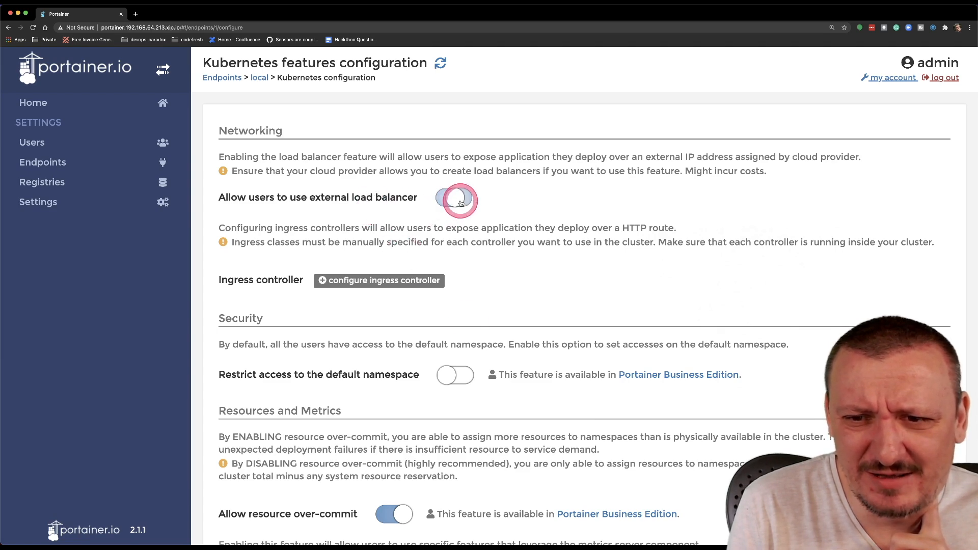
Step: Allow external load balancers, add an nginx ingress class, and try restricting default namespace access
{"action": "left_click", "coordinate": [455, 197]}
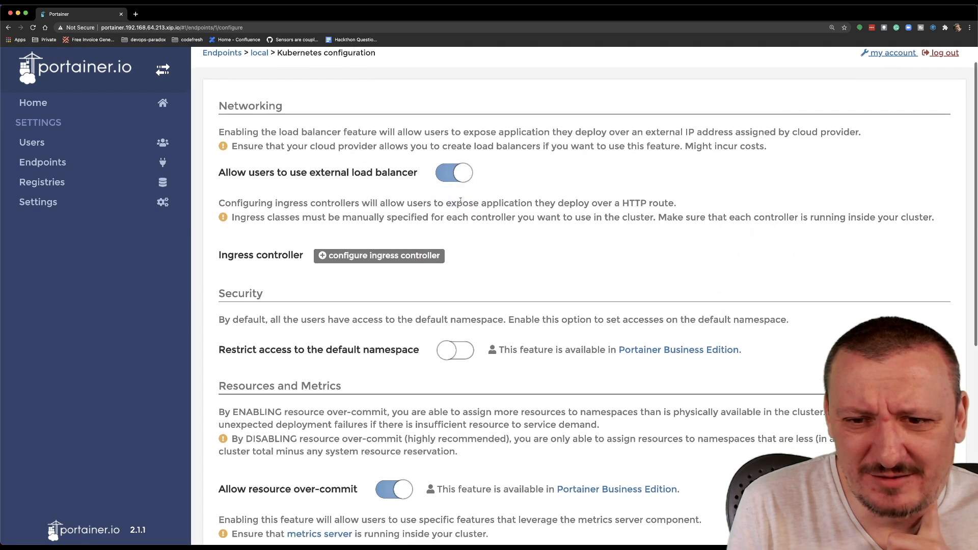
{"action": "left_click", "coordinate": [379, 255]}
{"action": "type", "text": "nginx"}
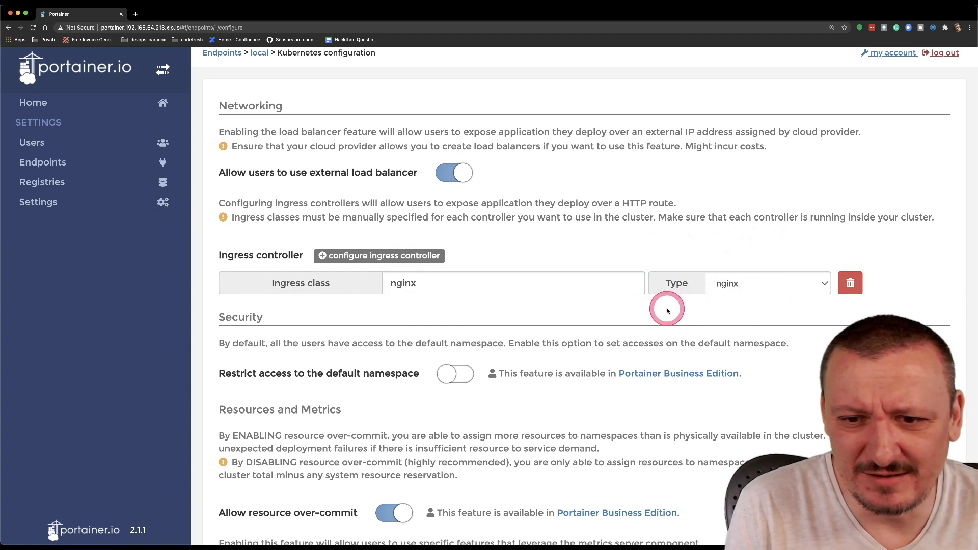
{"action": "scroll", "scroll_direction": "down", "scroll_amount": 3}
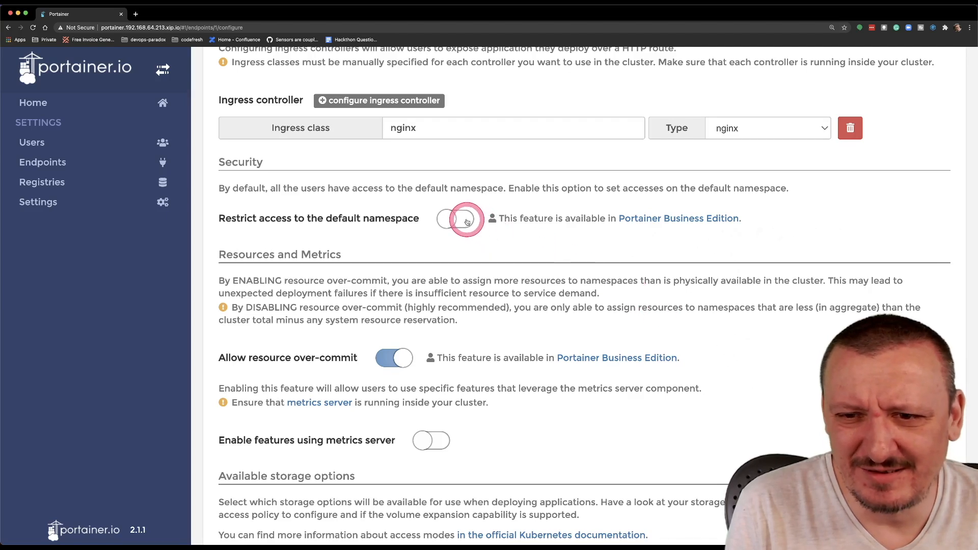
{"action": "left_click", "coordinate": [456, 219]}
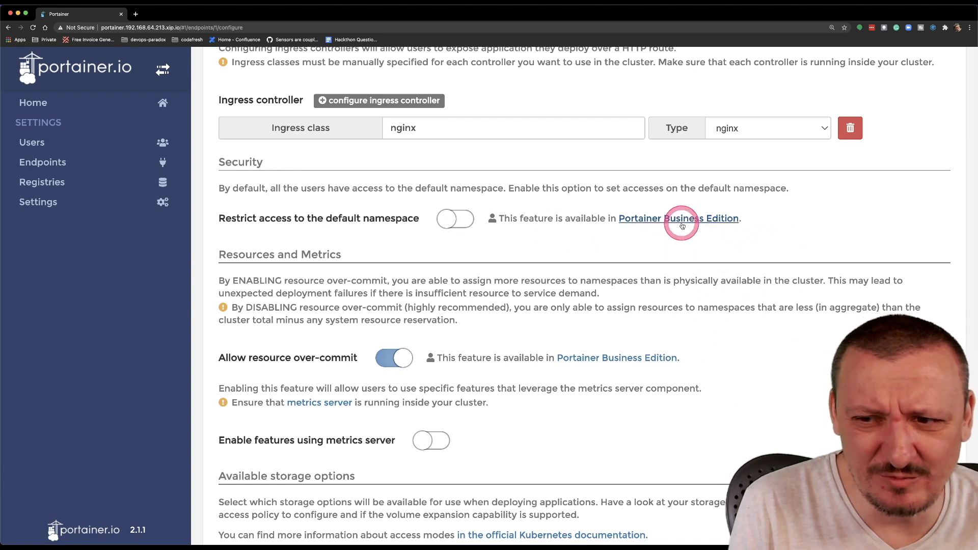
{"action": "mouse_move", "coordinate": [679, 218]}
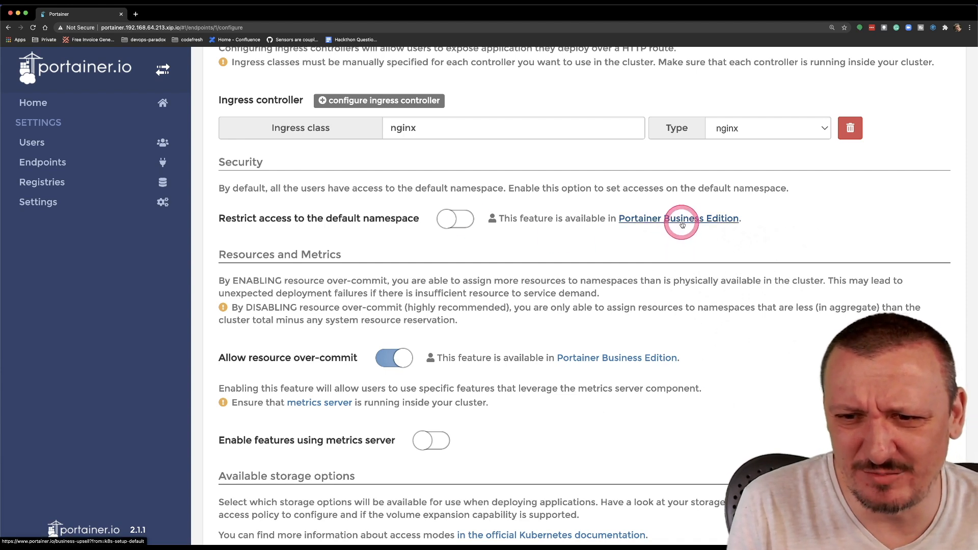
Step: Turn on the standard storage class with volume expansion and save the configuration
{"action": "scroll", "scroll_direction": "down", "scroll_amount": 3}
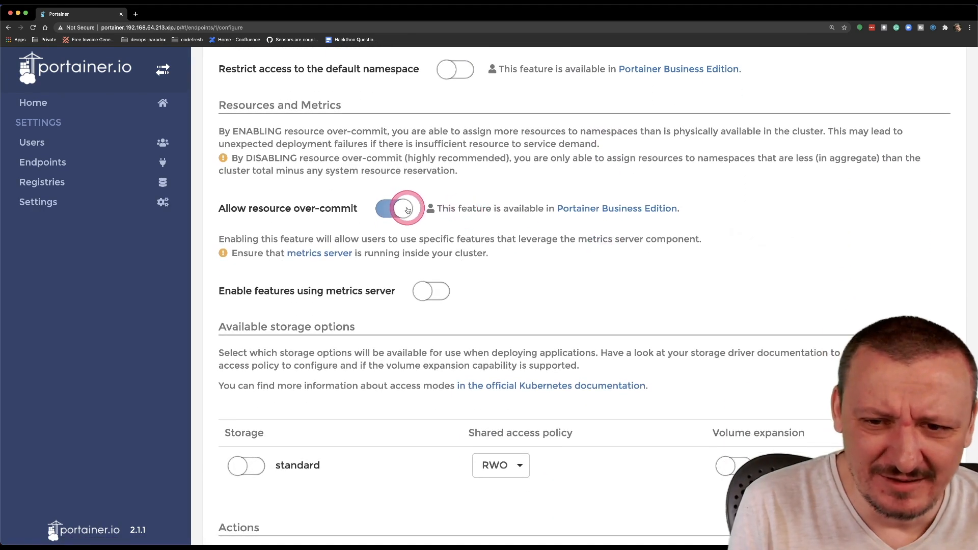
{"action": "left_click", "coordinate": [394, 208]}
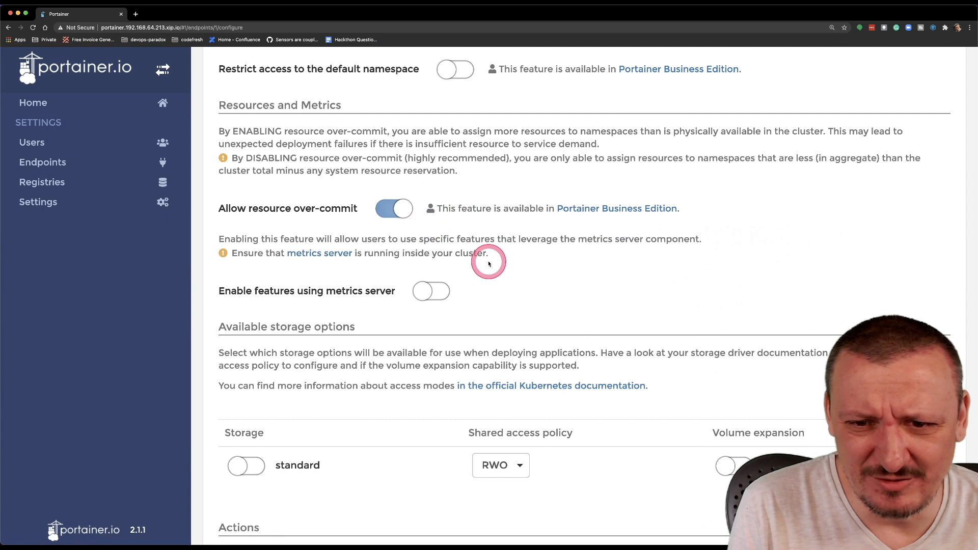
{"action": "scroll", "scroll_direction": "down", "scroll_amount": 3}
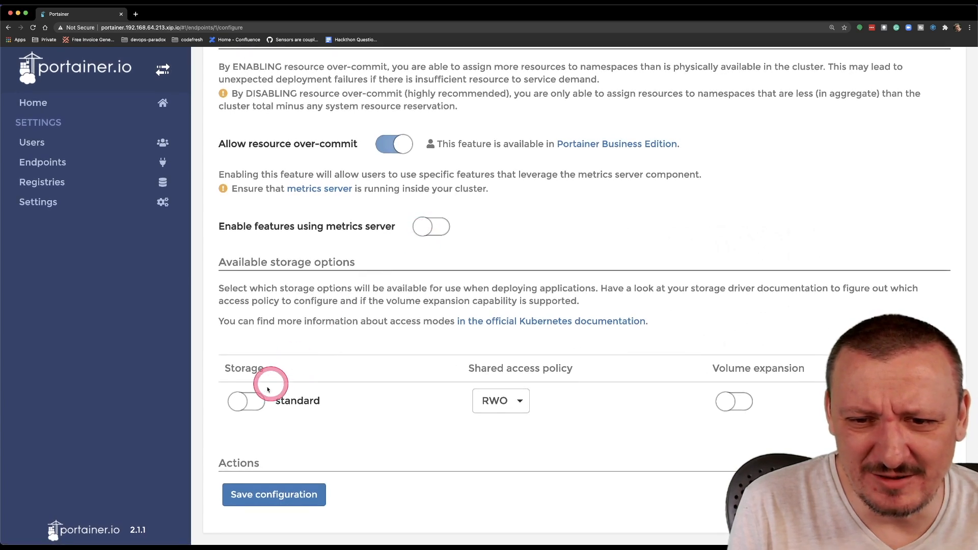
{"action": "left_click", "coordinate": [247, 401]}
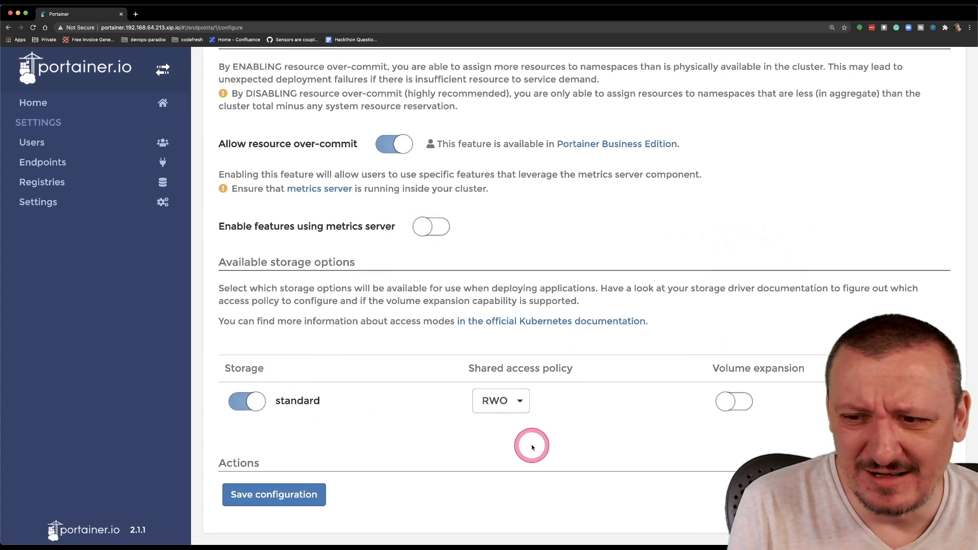
{"action": "left_click", "coordinate": [735, 401]}
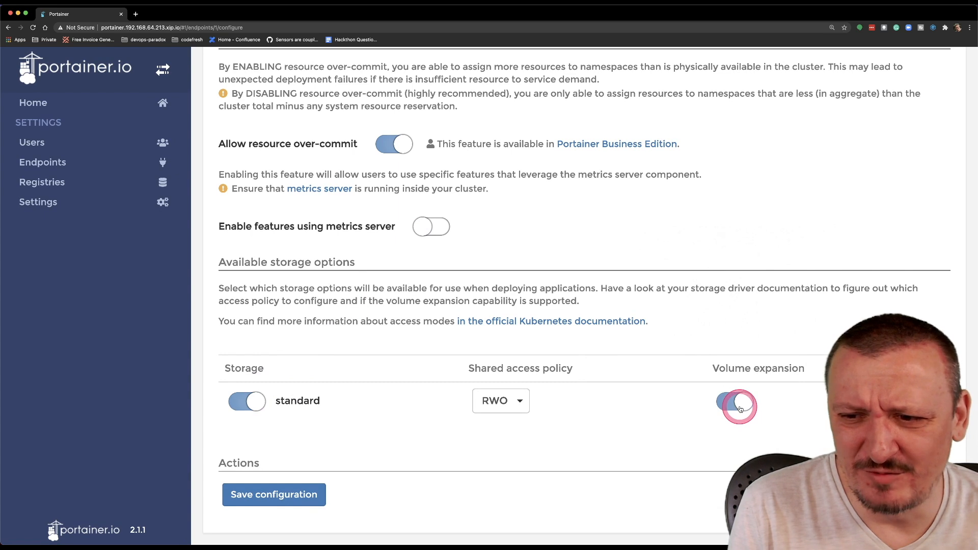
{"action": "left_click", "coordinate": [273, 494]}
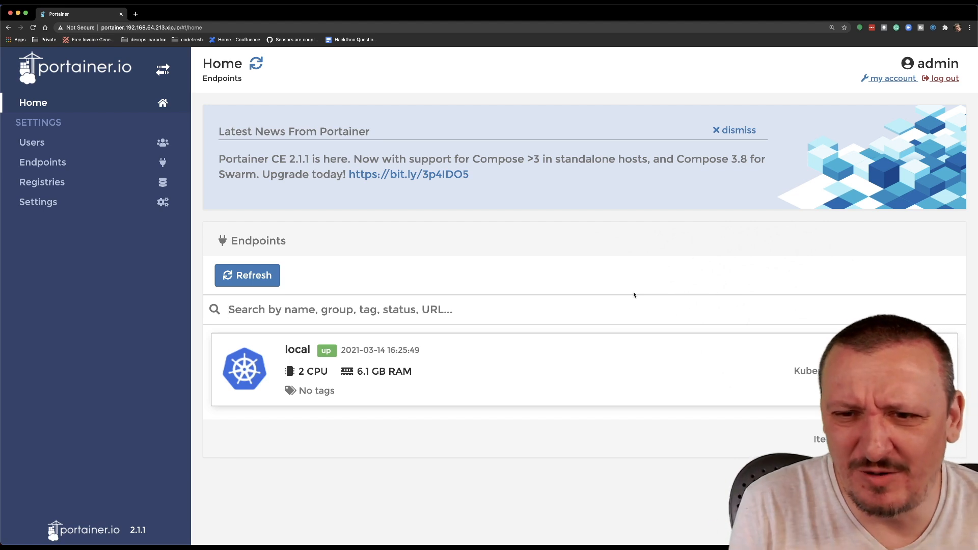
Step: Dismiss the Portainer news banner and open the local Kubernetes endpoint's dashboard
{"action": "left_click", "coordinate": [739, 130]}
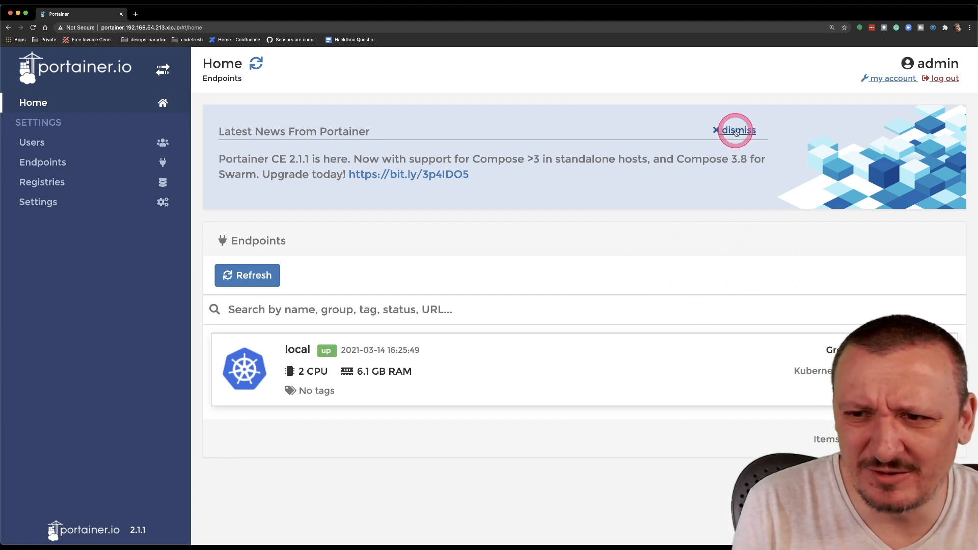
{"action": "left_click", "coordinate": [739, 131]}
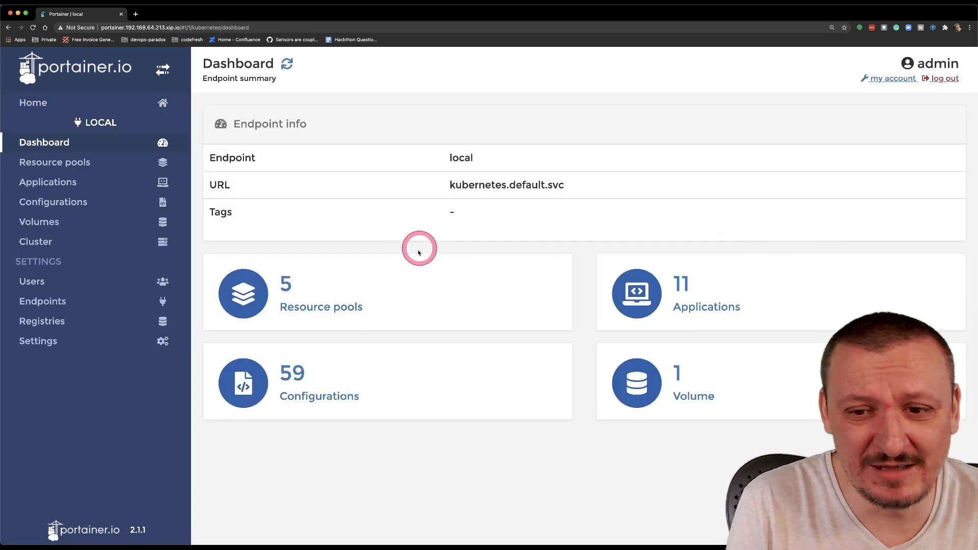
{"action": "mouse_move", "coordinate": [321, 306]}
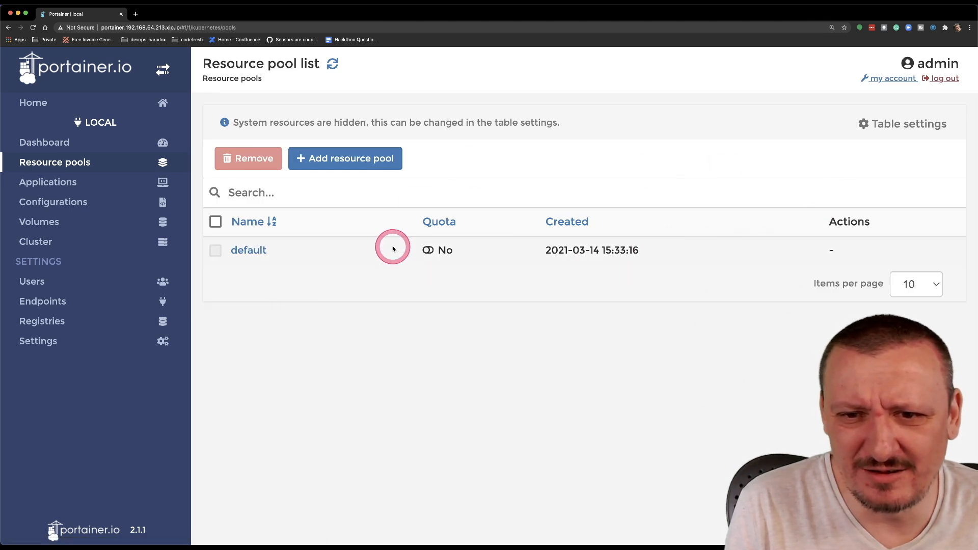
{"action": "mouse_move", "coordinate": [688, 221]}
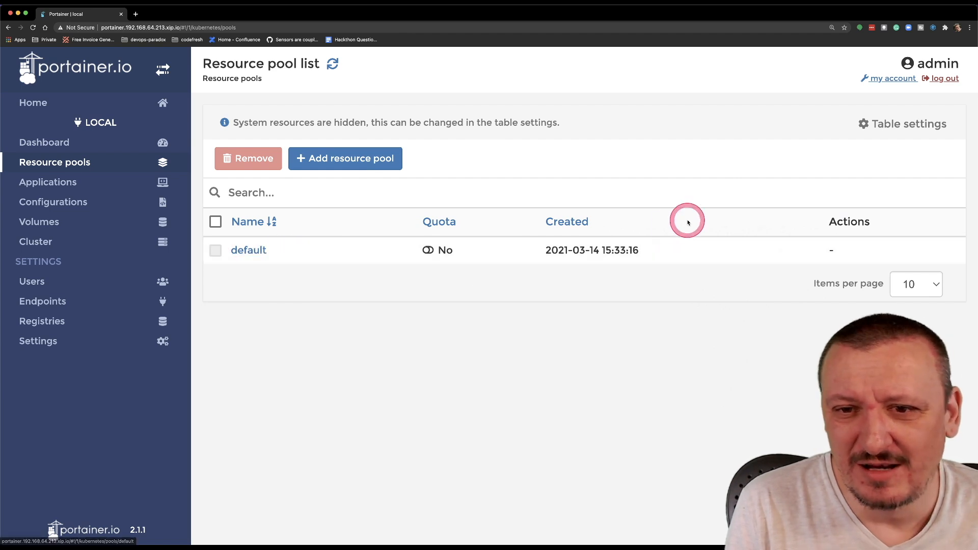
Step: Tick Show system resources in the pool table settings, then open the kube-system pool
{"action": "left_click", "coordinate": [907, 124]}
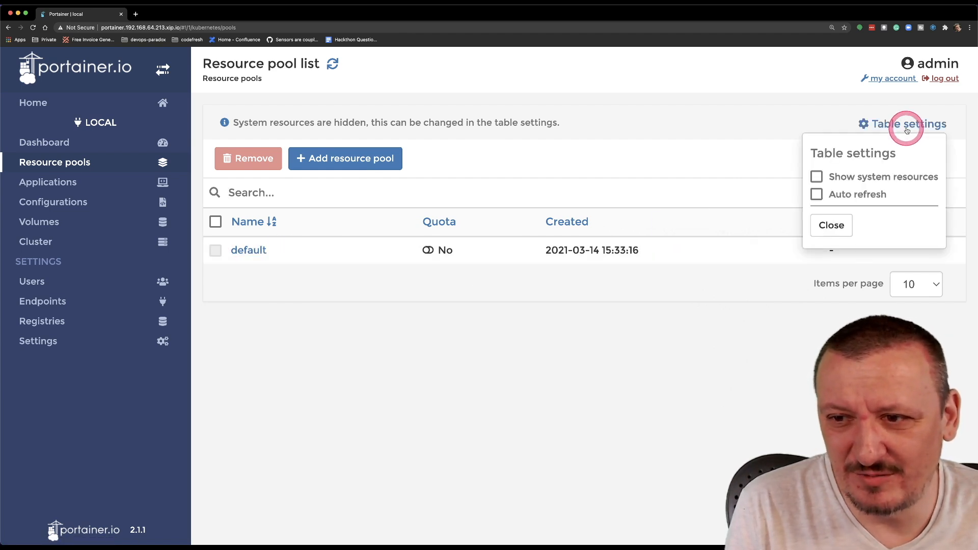
{"action": "left_click", "coordinate": [817, 177]}
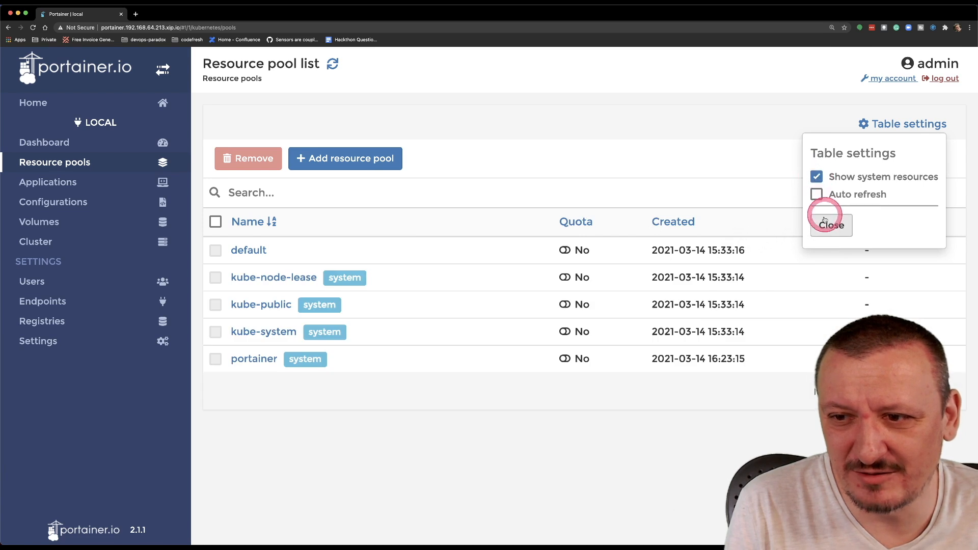
{"action": "left_click", "coordinate": [830, 225]}
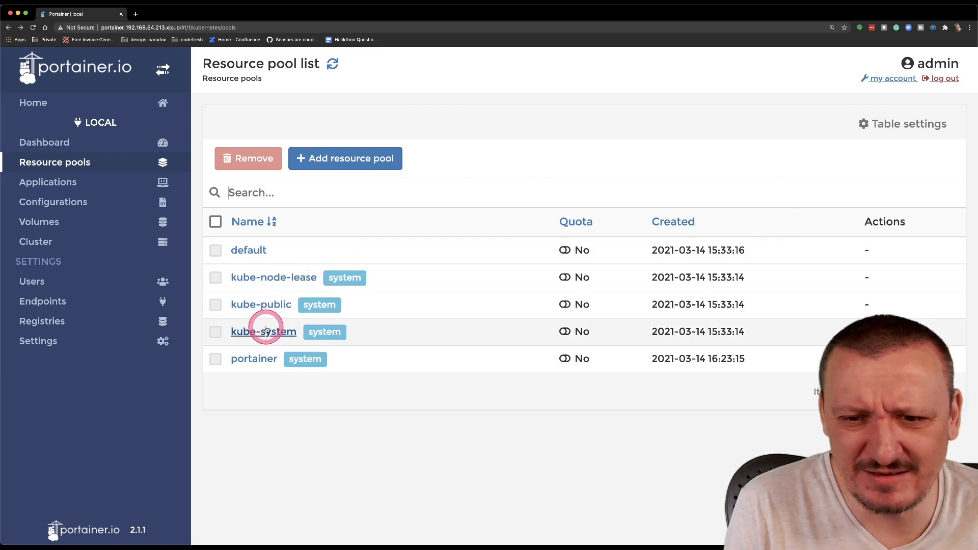
{"action": "left_click", "coordinate": [263, 331]}
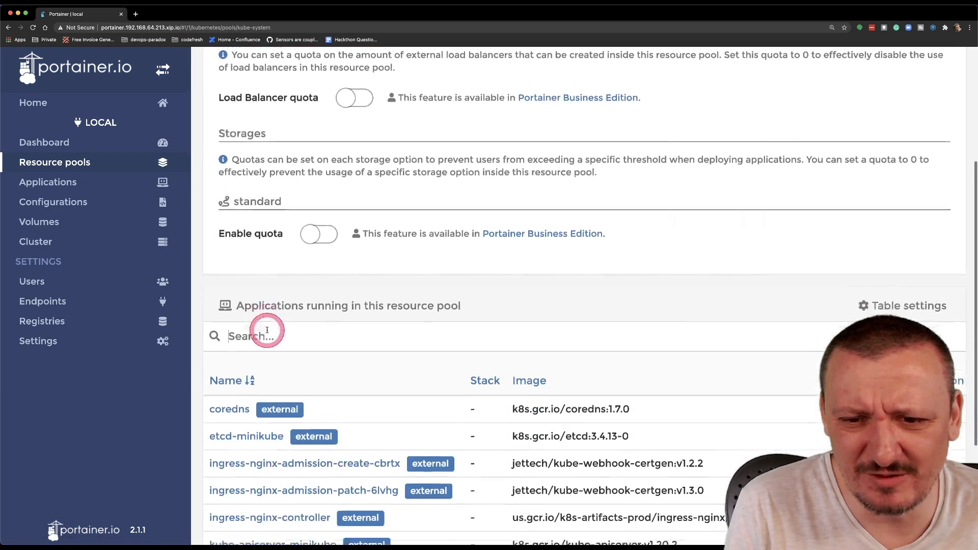
{"action": "scroll", "scroll_direction": "down", "scroll_amount": 3}
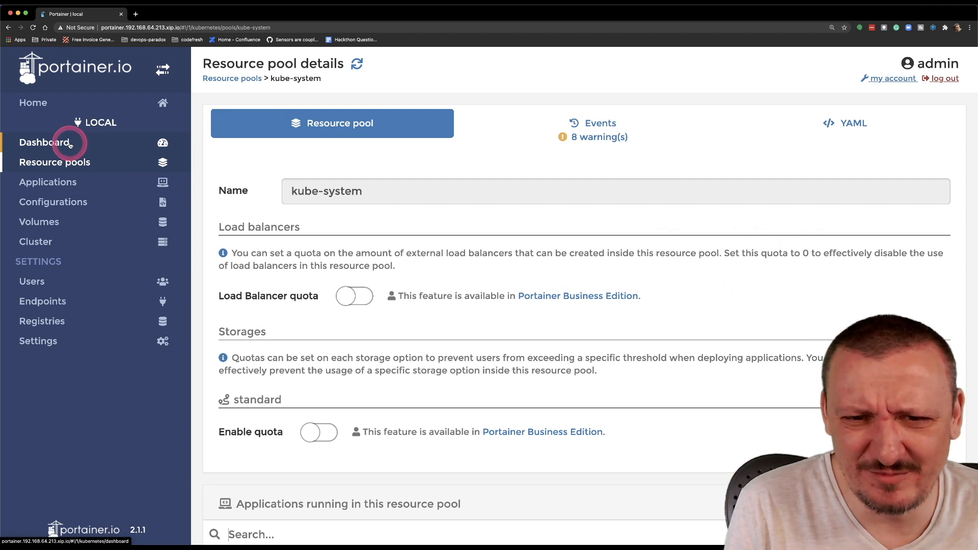
Step: Revisit the dashboard and resource pool list, then go to the Applications list
{"action": "left_click", "coordinate": [44, 142]}
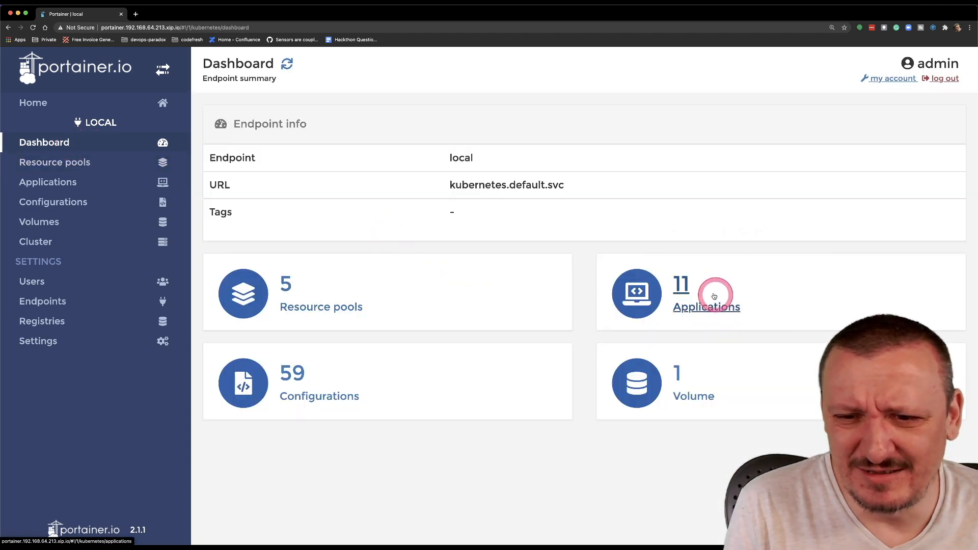
{"action": "mouse_move", "coordinate": [225, 215]}
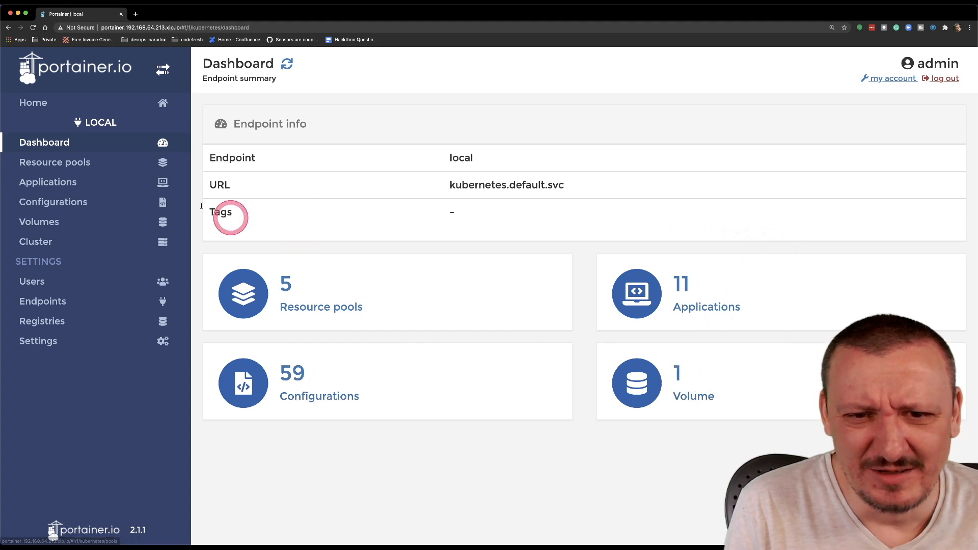
{"action": "left_click", "coordinate": [55, 161]}
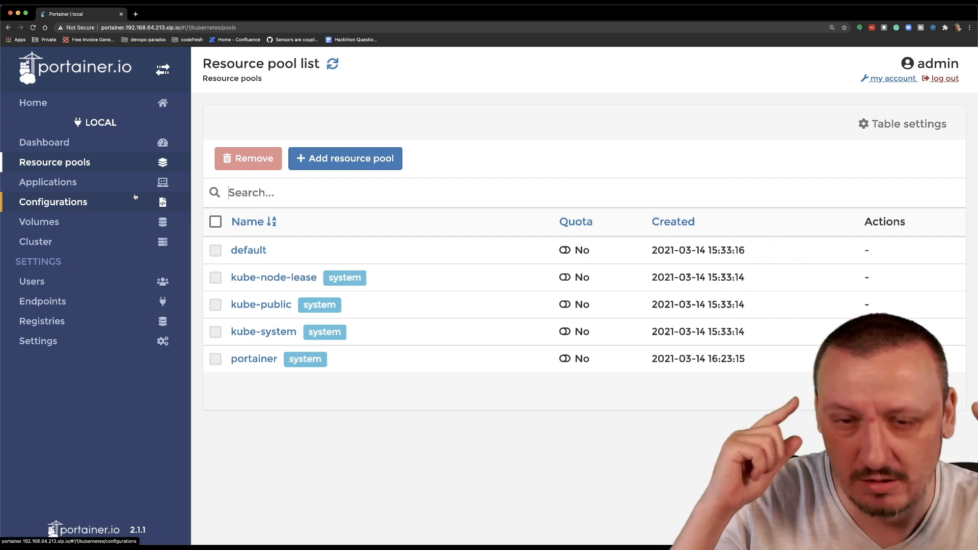
{"action": "left_click", "coordinate": [47, 182]}
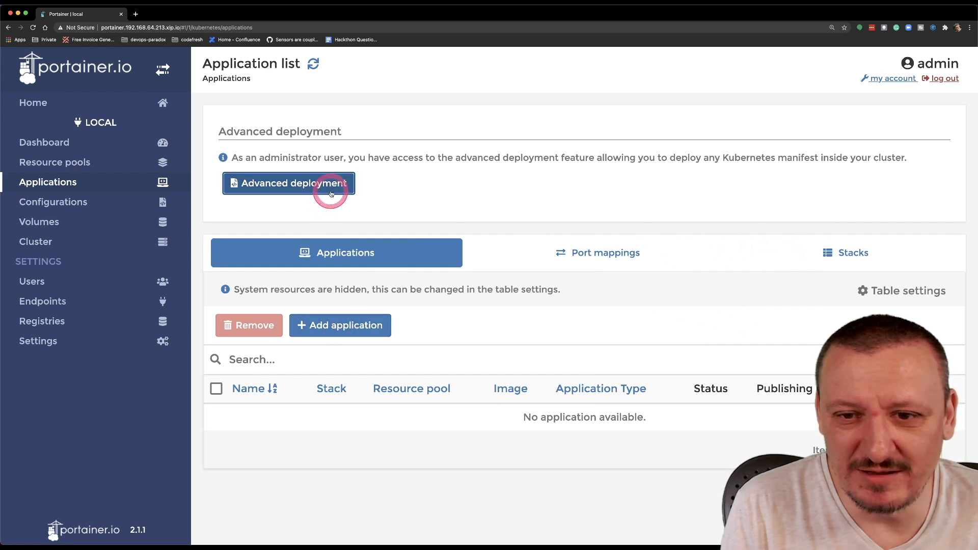
{"action": "left_click", "coordinate": [288, 183]}
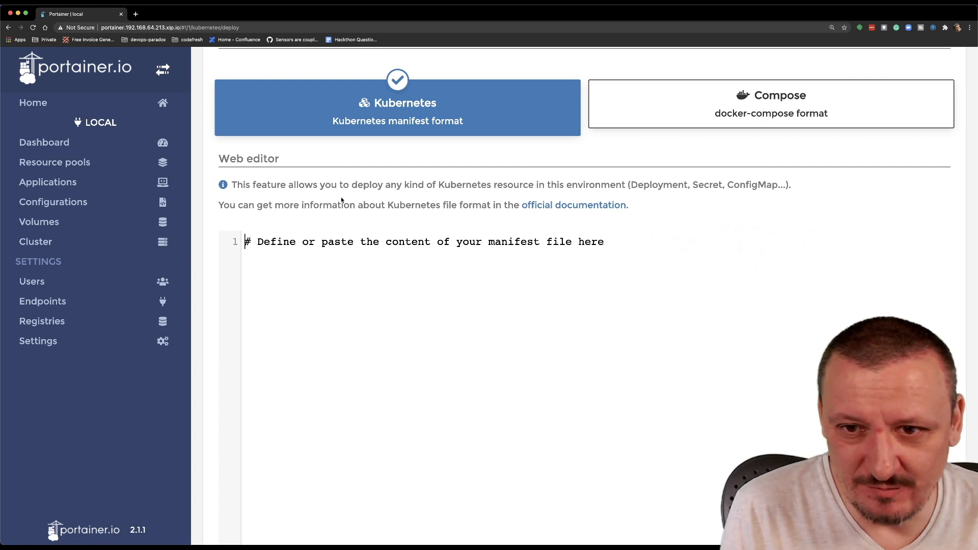
{"action": "scroll", "scroll_direction": "down", "scroll_amount": 3}
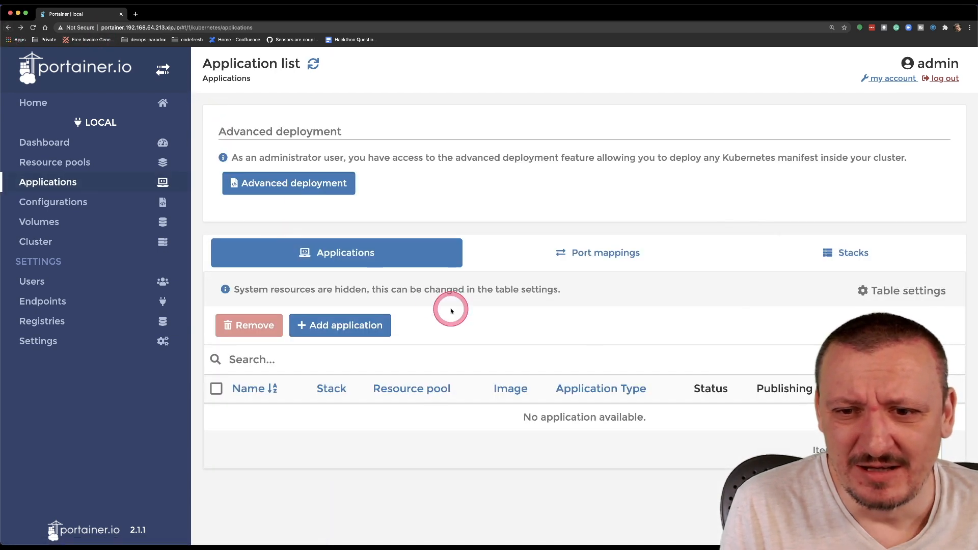
{"action": "left_click", "coordinate": [597, 253]}
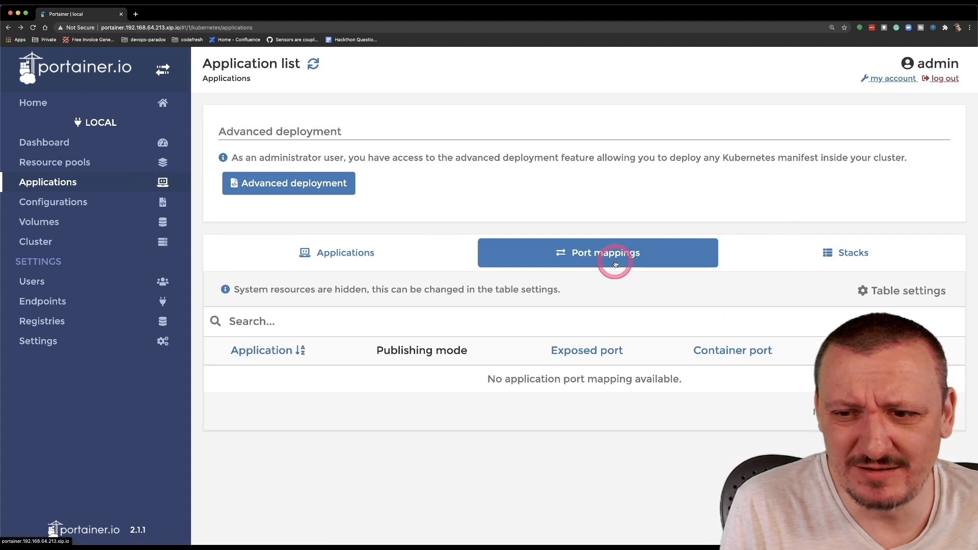
{"action": "left_click", "coordinate": [845, 253]}
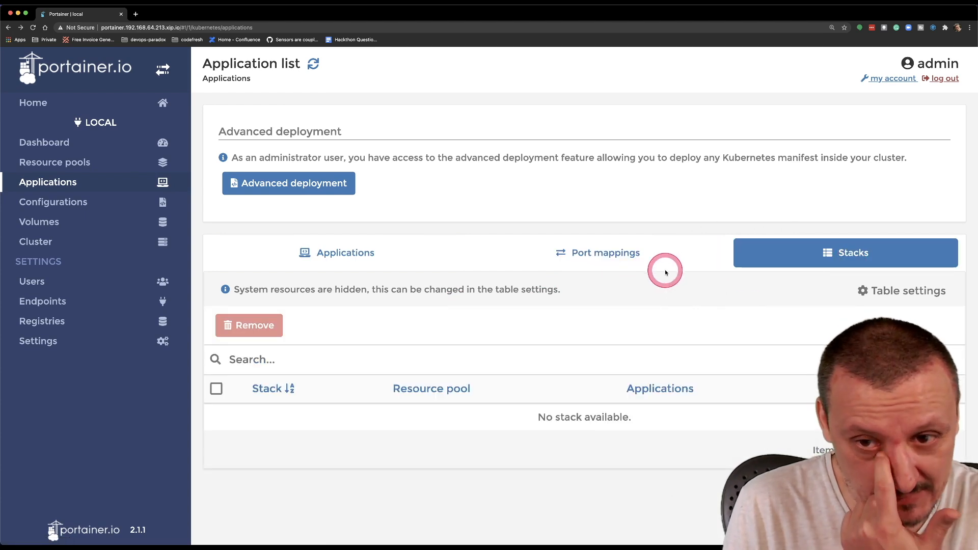
{"action": "left_click", "coordinate": [337, 253]}
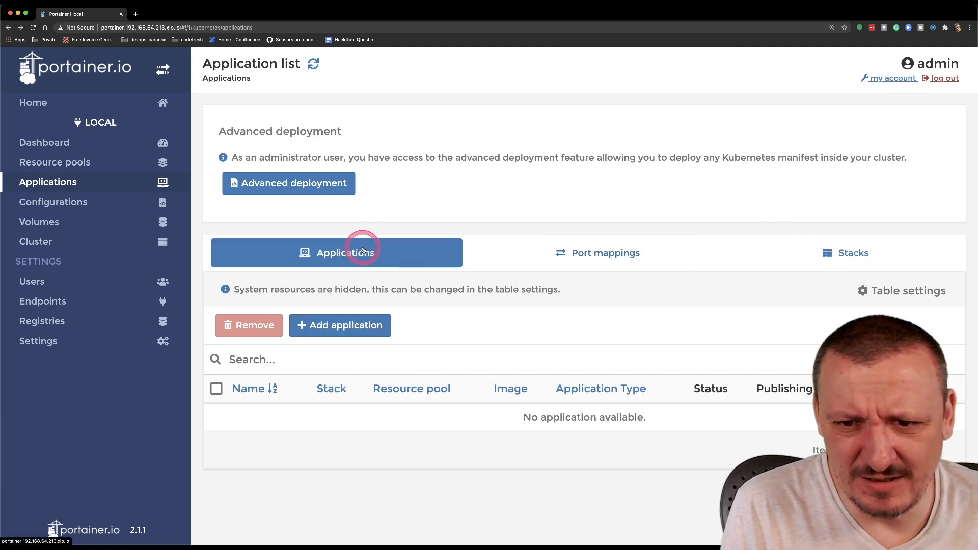
Step: Start application devops-toolkit with image vfarcic/devops-toolkit-series in the default resource pool
{"action": "left_click", "coordinate": [339, 326]}
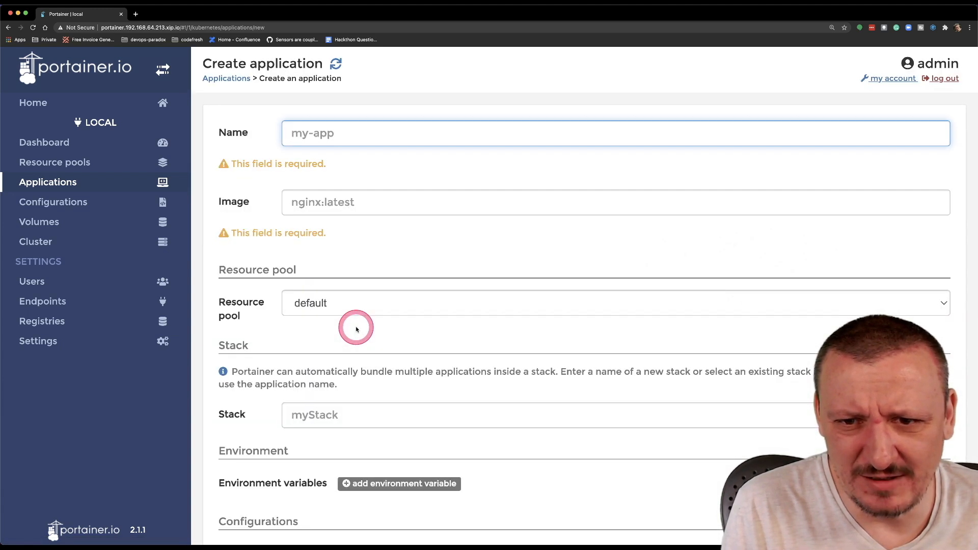
{"action": "type", "text": "devops-toolkit"}
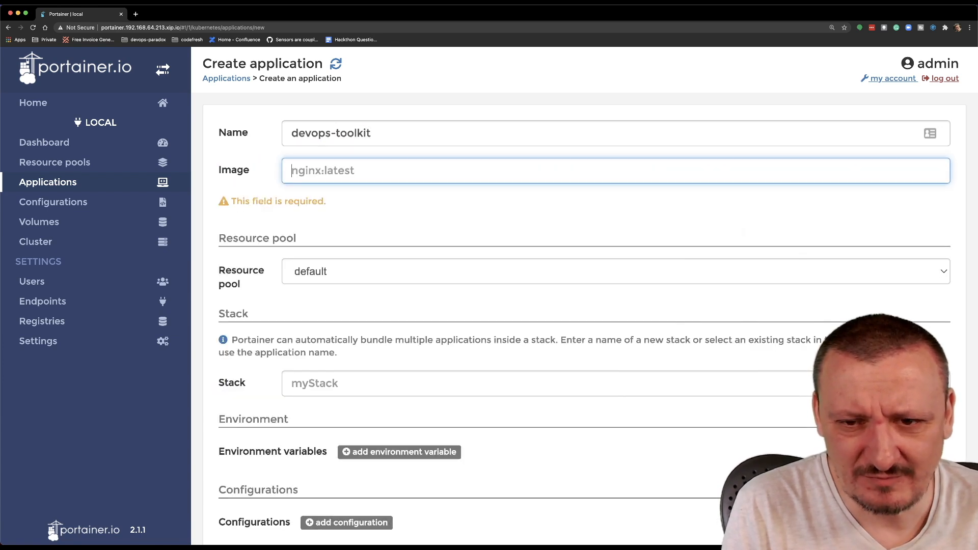
{"action": "type", "text": "vfarcic/devops-toolkit-"}
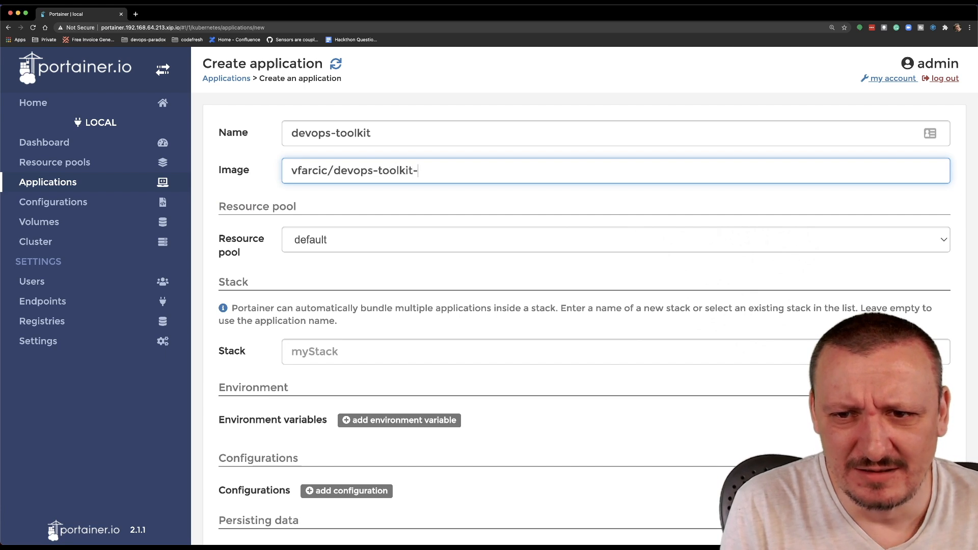
{"action": "type", "text": "series"}
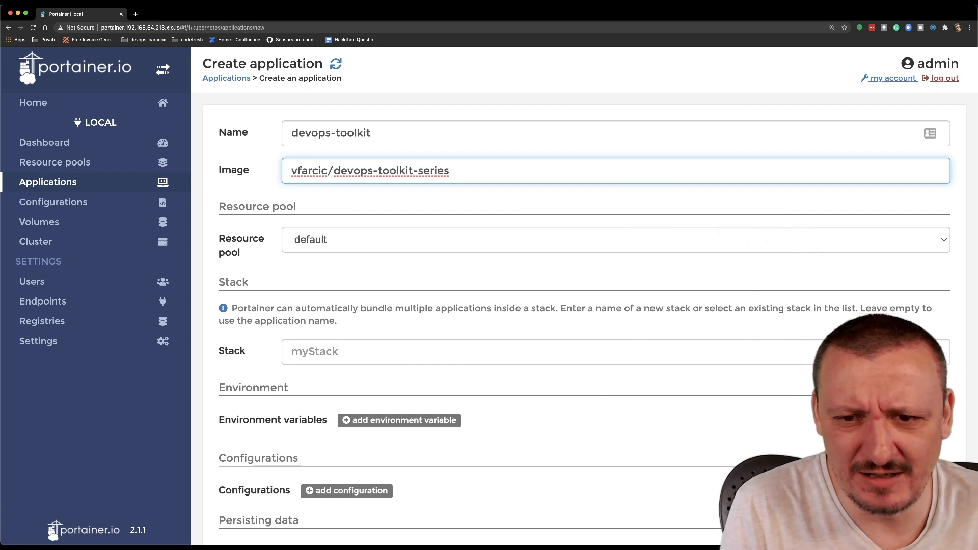
{"action": "left_click", "coordinate": [614, 240]}
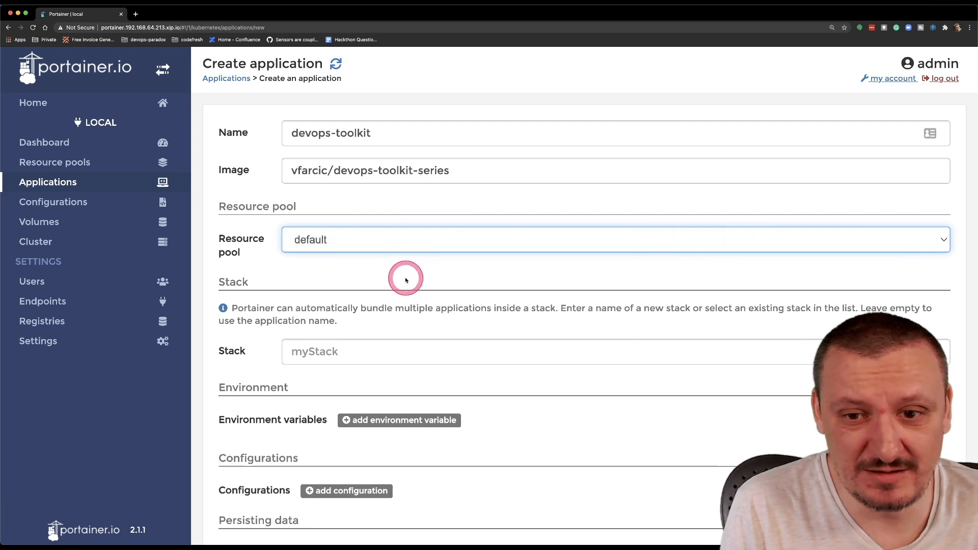
{"action": "scroll", "scroll_direction": "down", "scroll_amount": 3}
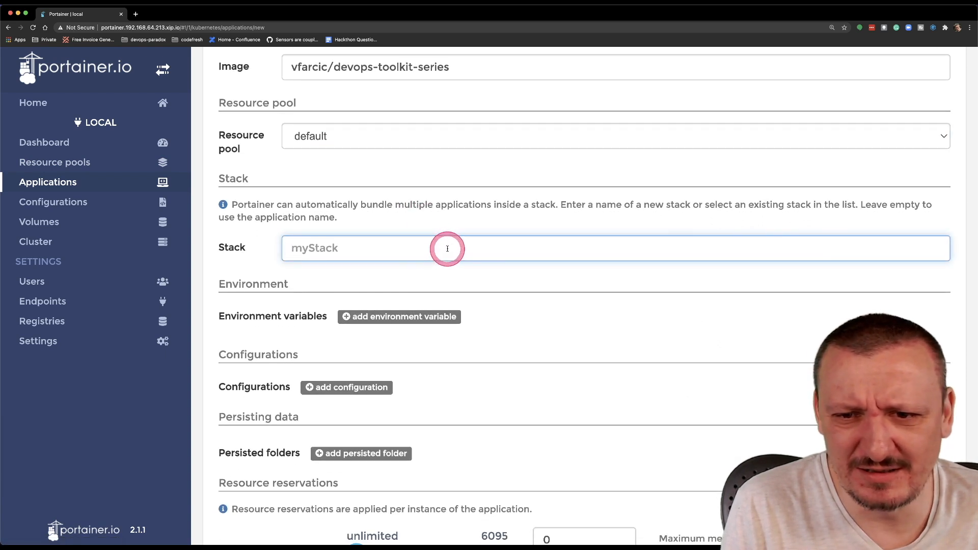
{"action": "scroll", "scroll_direction": "down", "scroll_amount": 3}
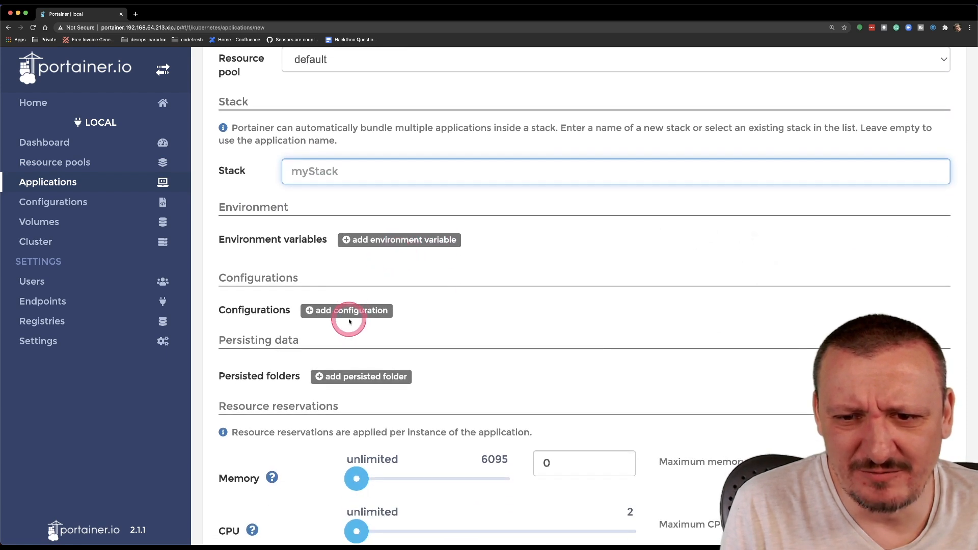
{"action": "scroll", "scroll_direction": "down", "scroll_amount": 3}
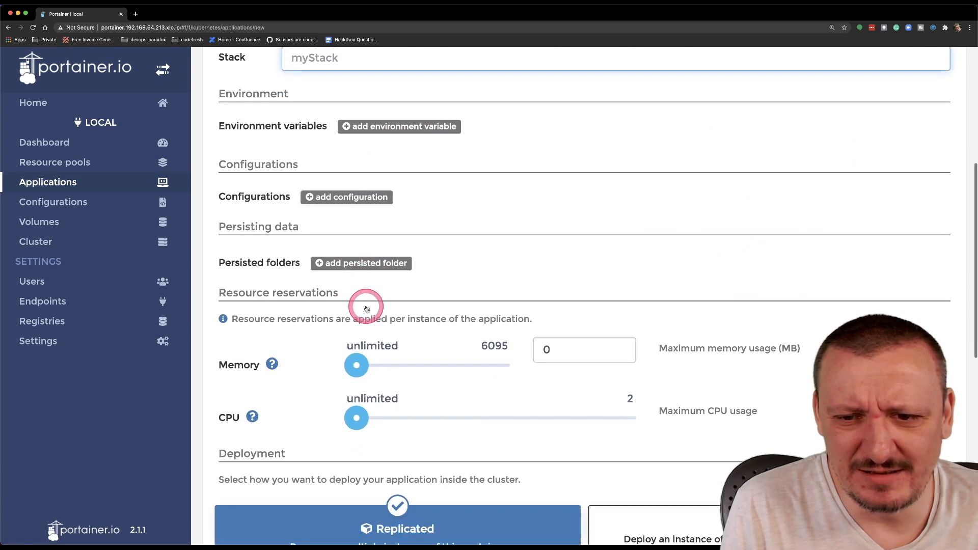
{"action": "scroll", "scroll_direction": "down", "scroll_amount": 3}
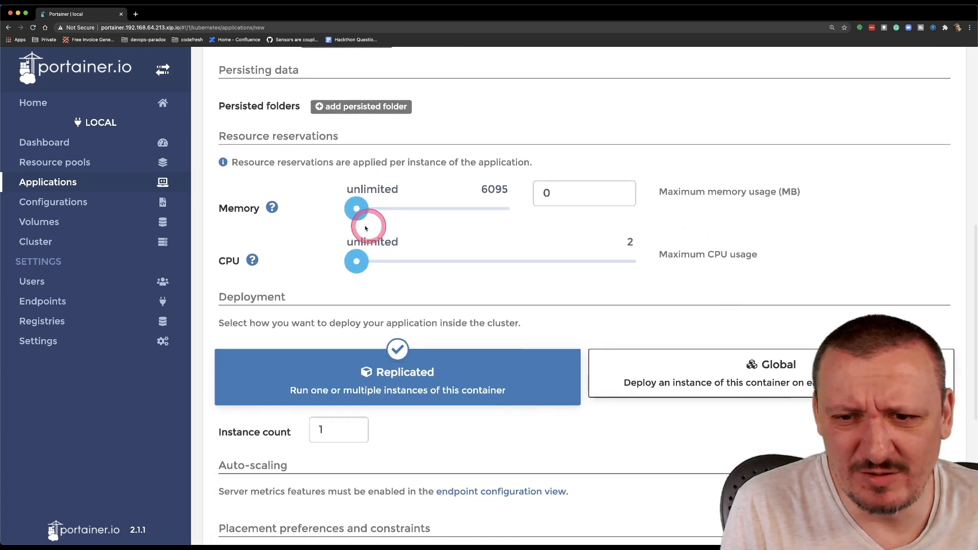
{"action": "scroll", "scroll_direction": "down", "scroll_amount": 3}
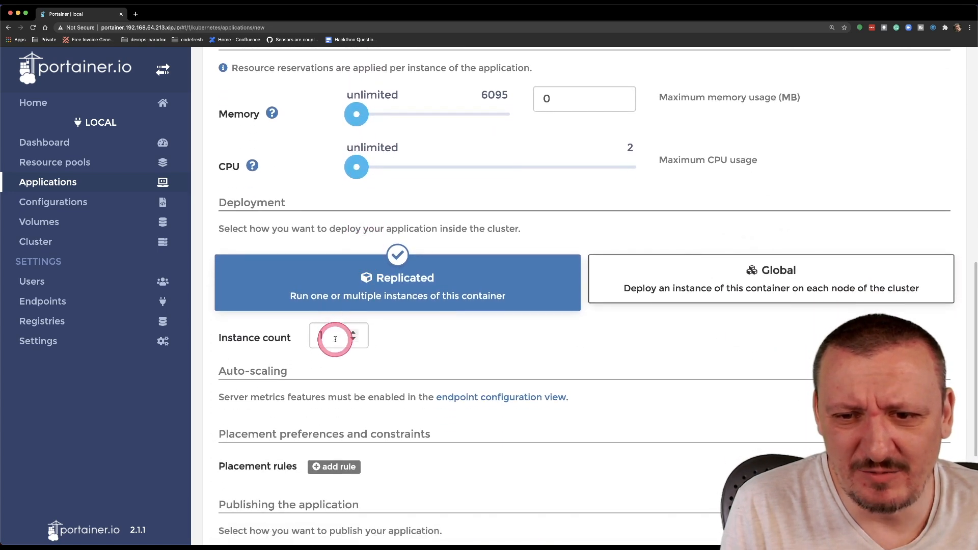
{"action": "left_click", "coordinate": [337, 338]}
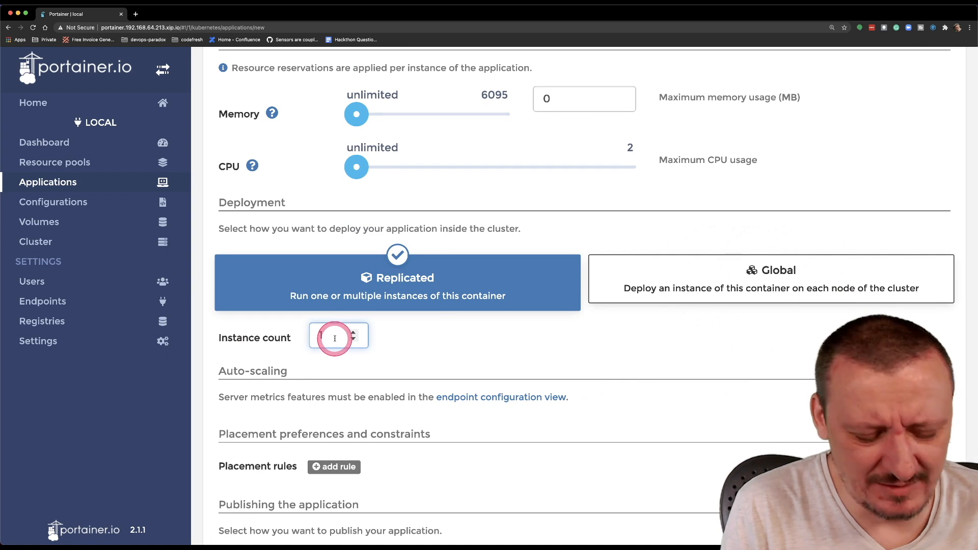
{"action": "type", "text": "3"}
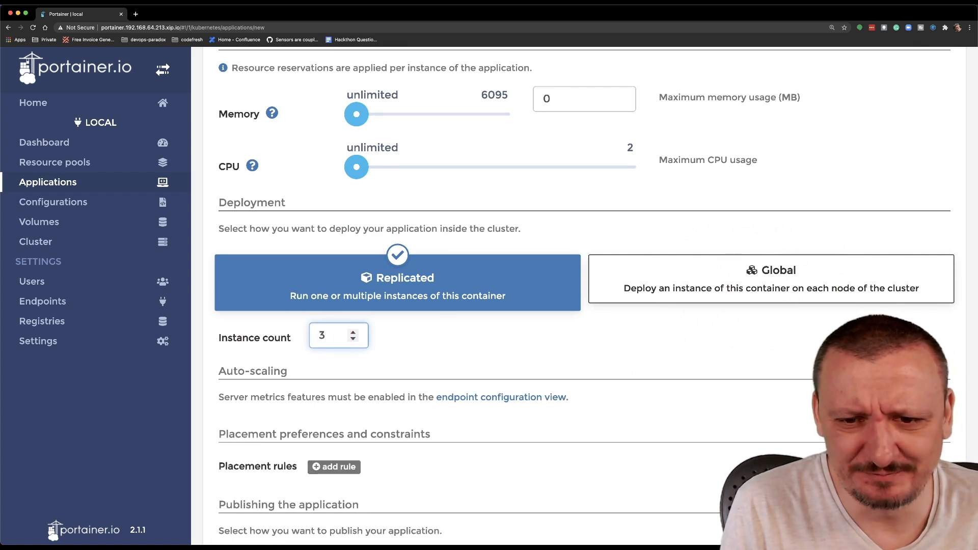
{"action": "scroll", "scroll_direction": "down", "scroll_amount": 3}
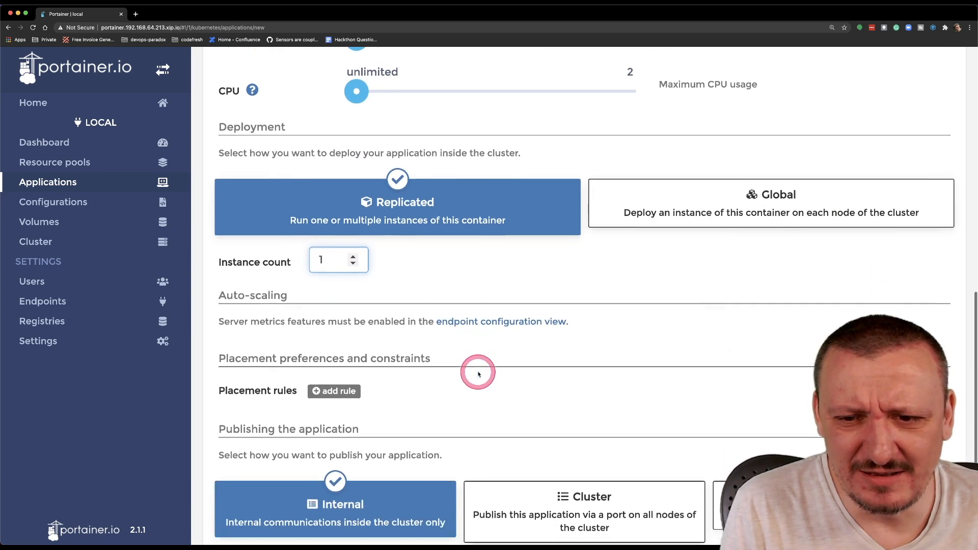
{"action": "scroll", "scroll_direction": "down", "scroll_amount": 3}
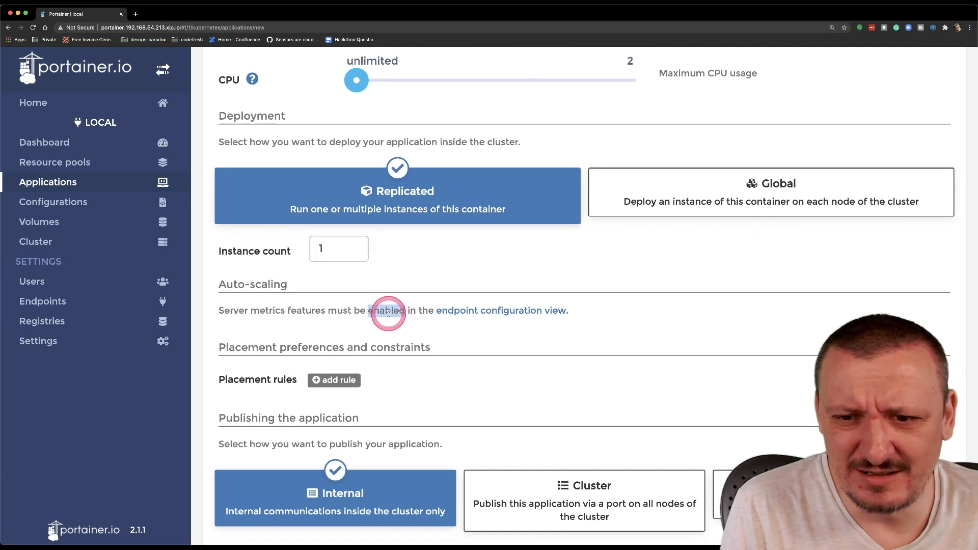
{"action": "double_click", "coordinate": [386, 310]}
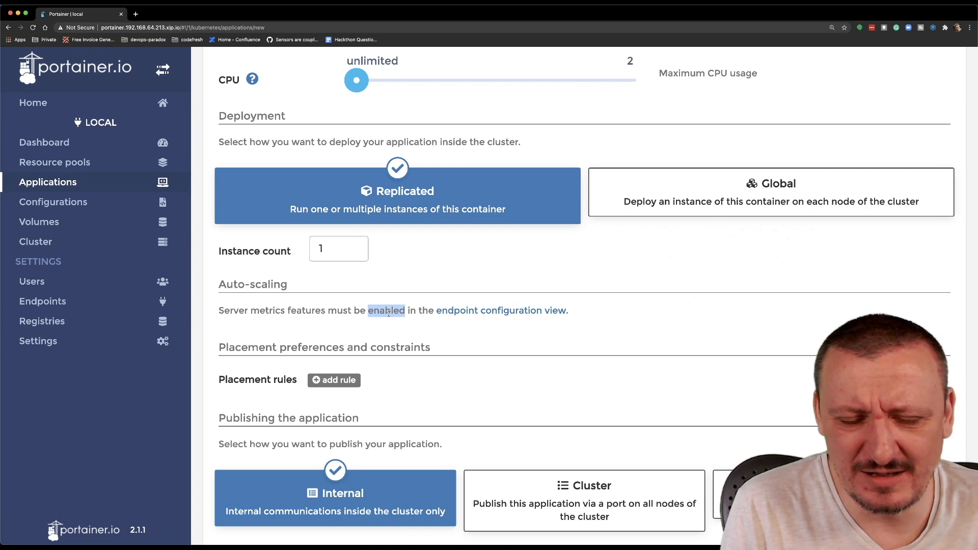
{"action": "scroll", "scroll_direction": "down", "scroll_amount": 3}
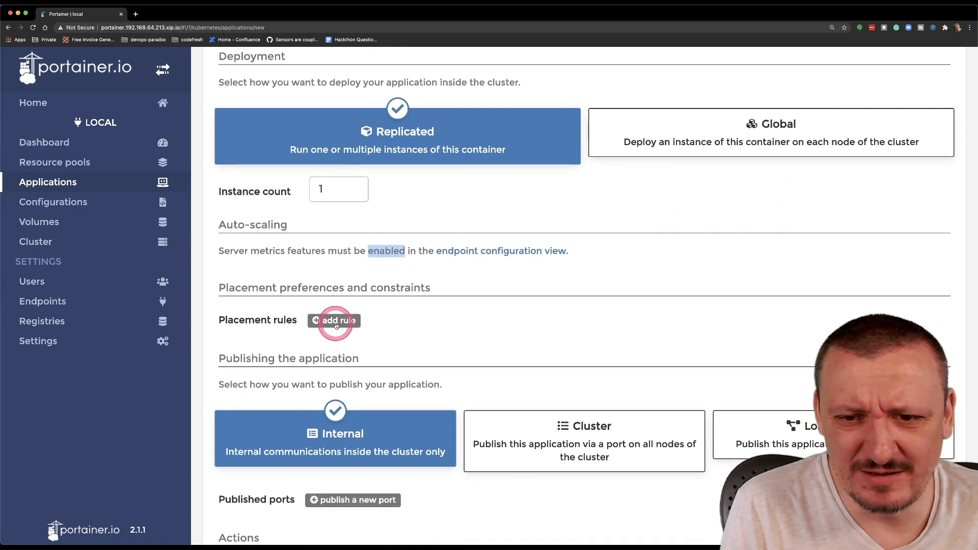
{"action": "left_click", "coordinate": [333, 320]}
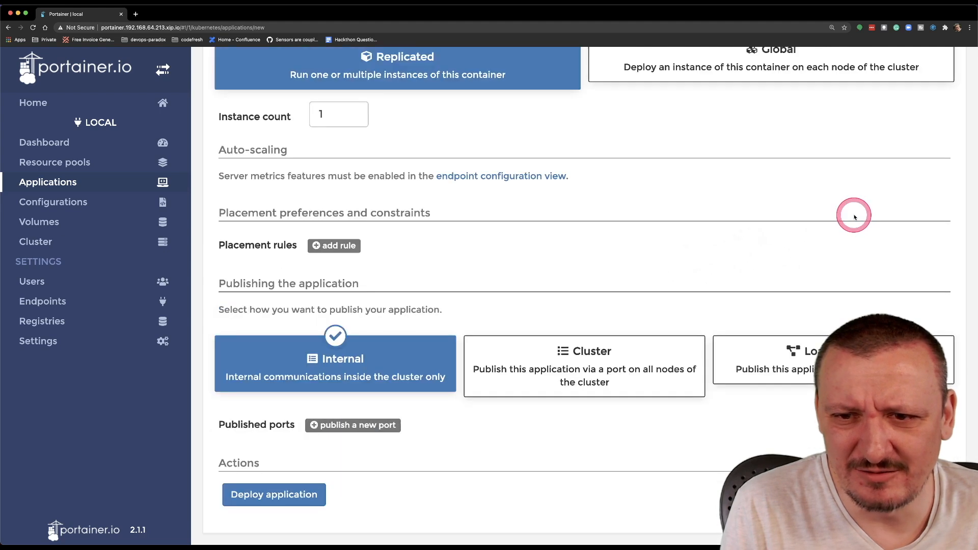
{"action": "mouse_move", "coordinate": [699, 236]}
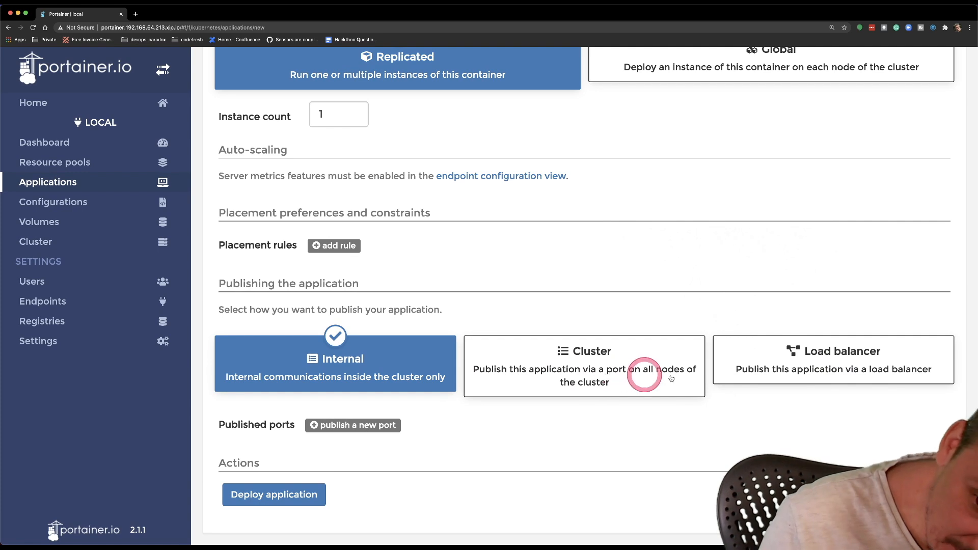
Step: Add a load balancer port mapping 8080 to 80 and deploy devops-toolkit
{"action": "left_click", "coordinate": [832, 359]}
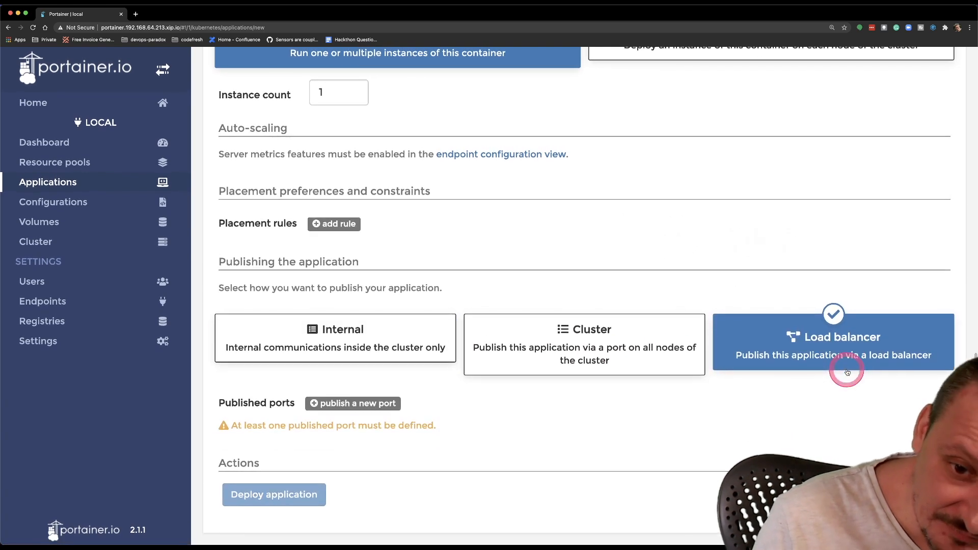
{"action": "left_click", "coordinate": [352, 403]}
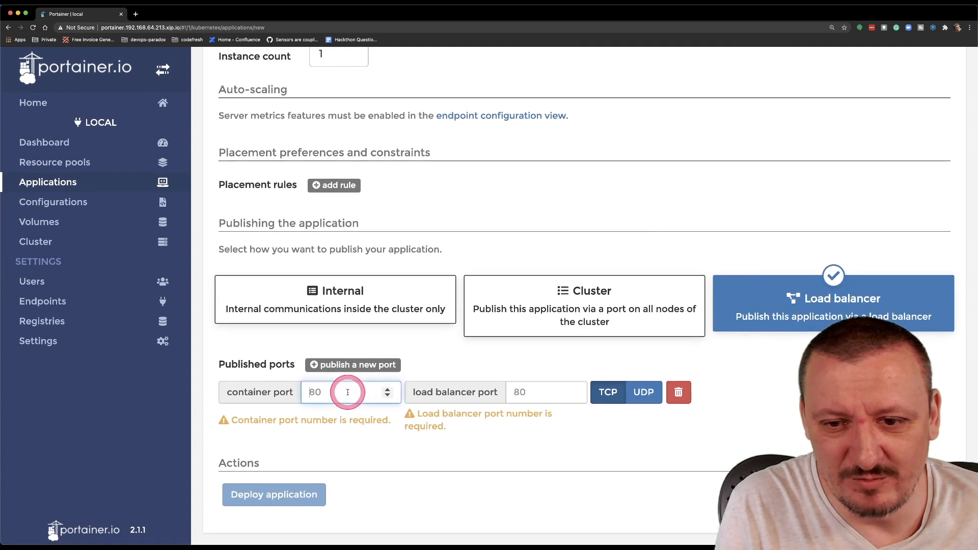
{"action": "type", "text": "8080"}
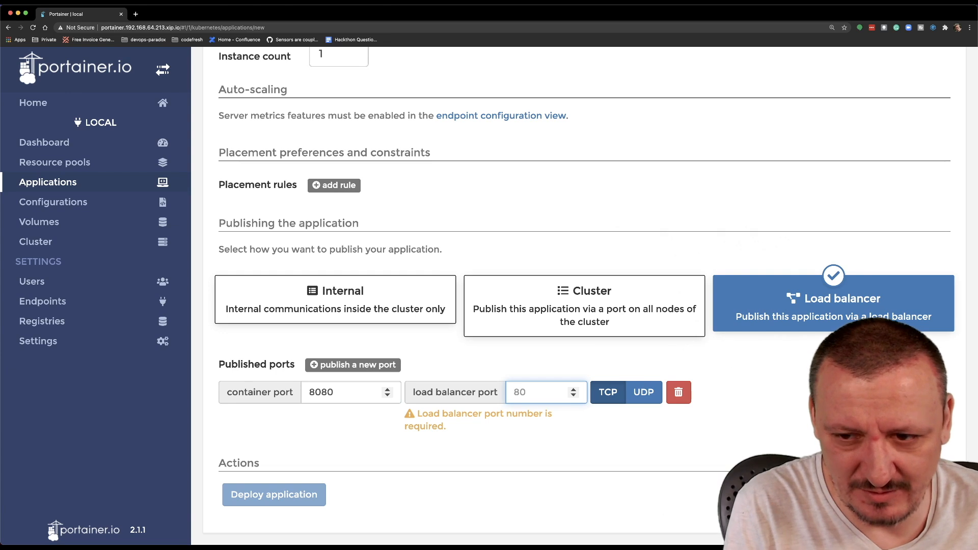
{"action": "type", "text": "80"}
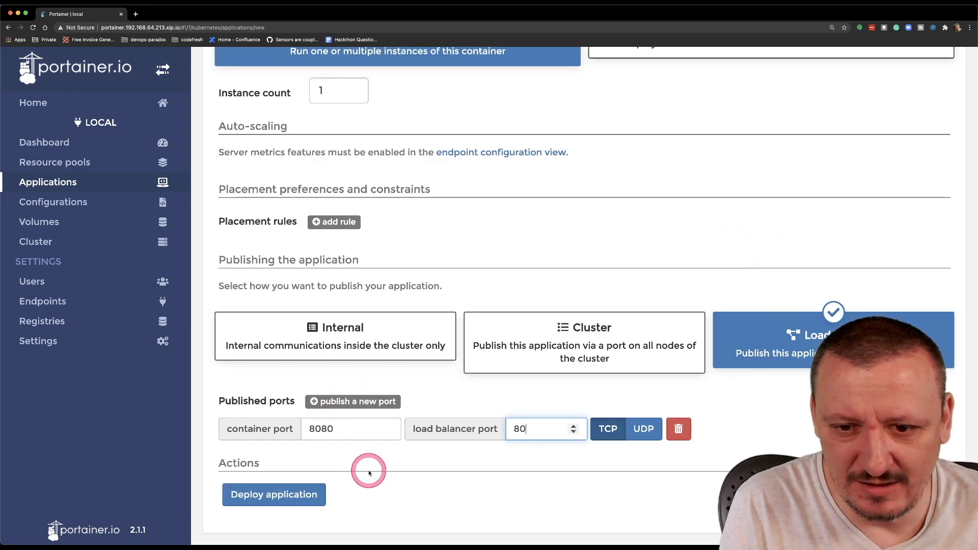
{"action": "left_click", "coordinate": [273, 494]}
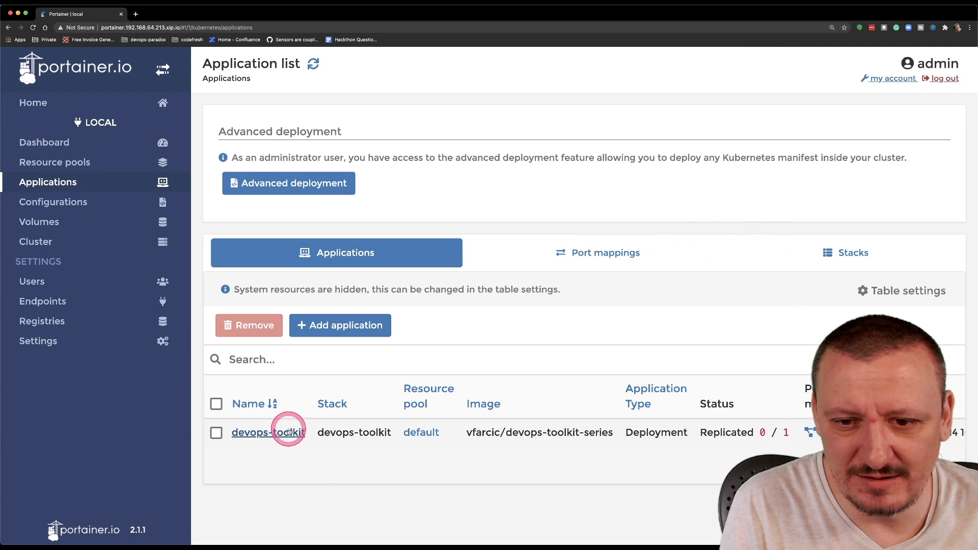
Step: Confirm devops-toolkit shows 1/1 replicas, then start a new blank application form
{"action": "left_click", "coordinate": [268, 432]}
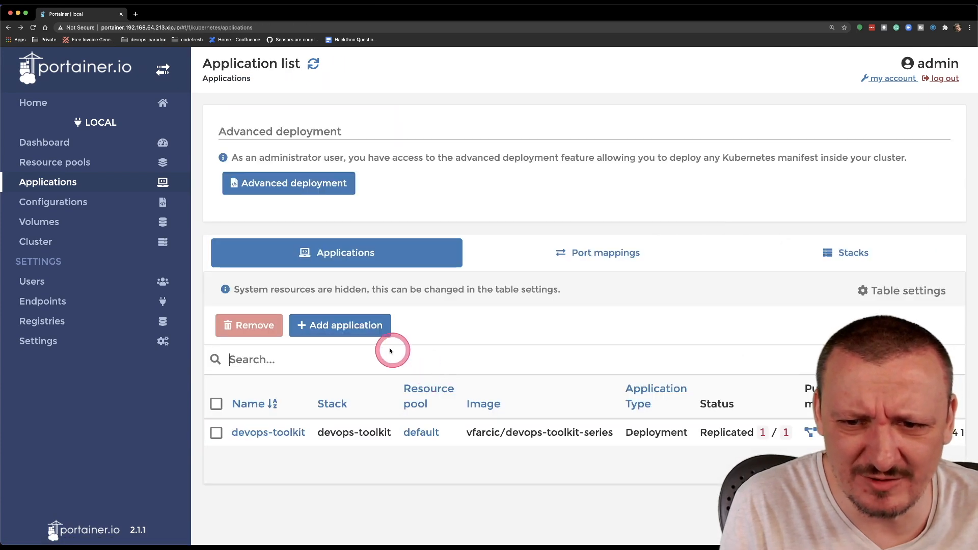
{"action": "left_click", "coordinate": [340, 325]}
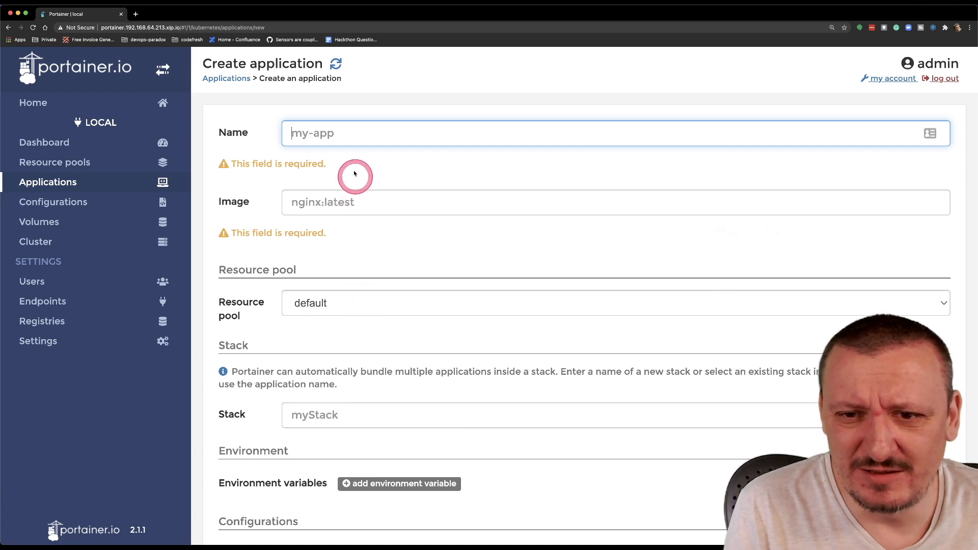
Step: Scroll through the empty Create application form to look over its sections
{"action": "scroll", "scroll_direction": "down", "scroll_amount": 3}
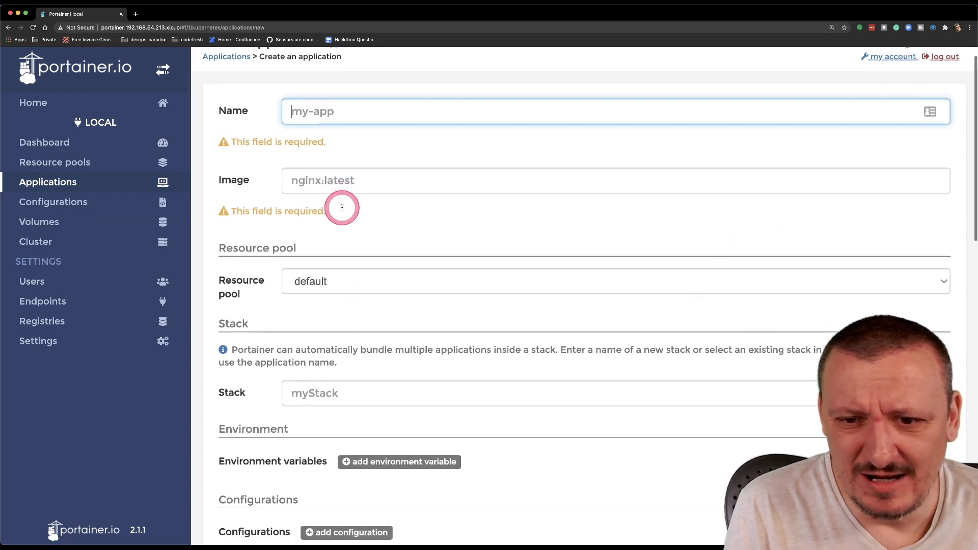
{"action": "scroll", "scroll_direction": "down", "scroll_amount": 3}
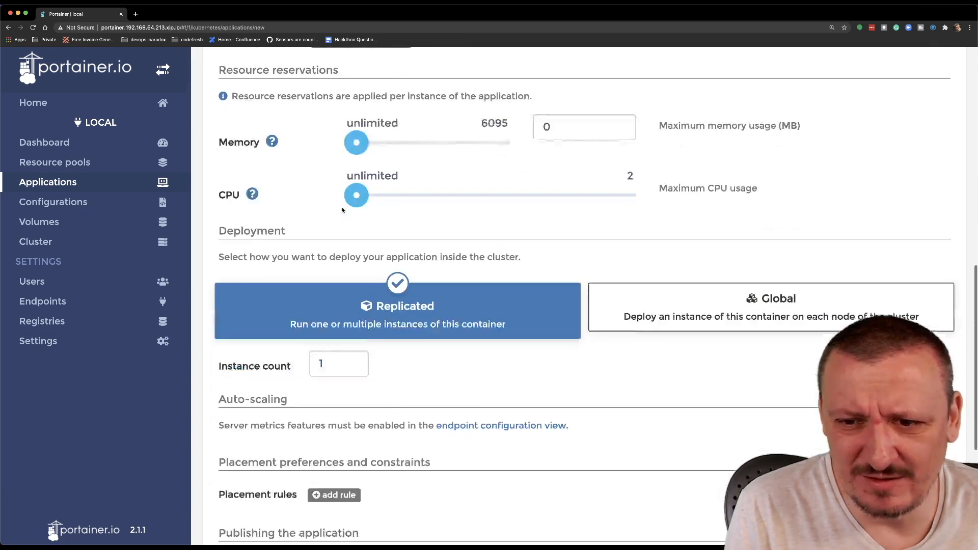
{"action": "scroll", "scroll_direction": "down", "scroll_amount": 3}
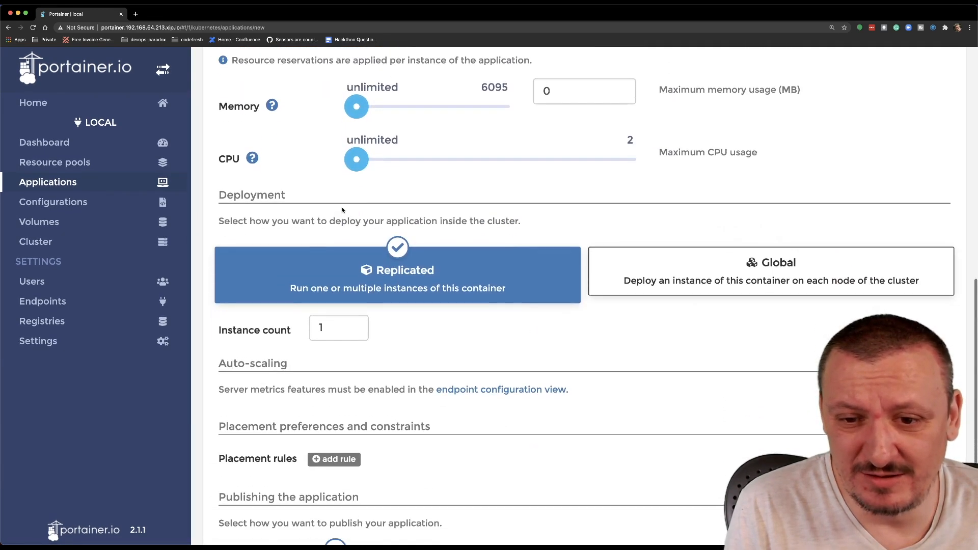
{"action": "left_click", "coordinate": [337, 328]}
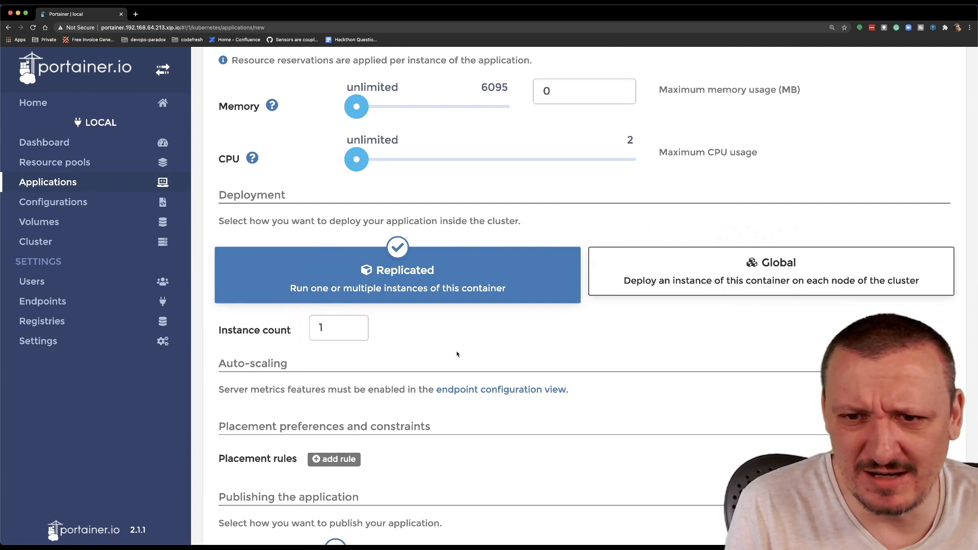
{"action": "scroll", "scroll_direction": "down", "scroll_amount": 3}
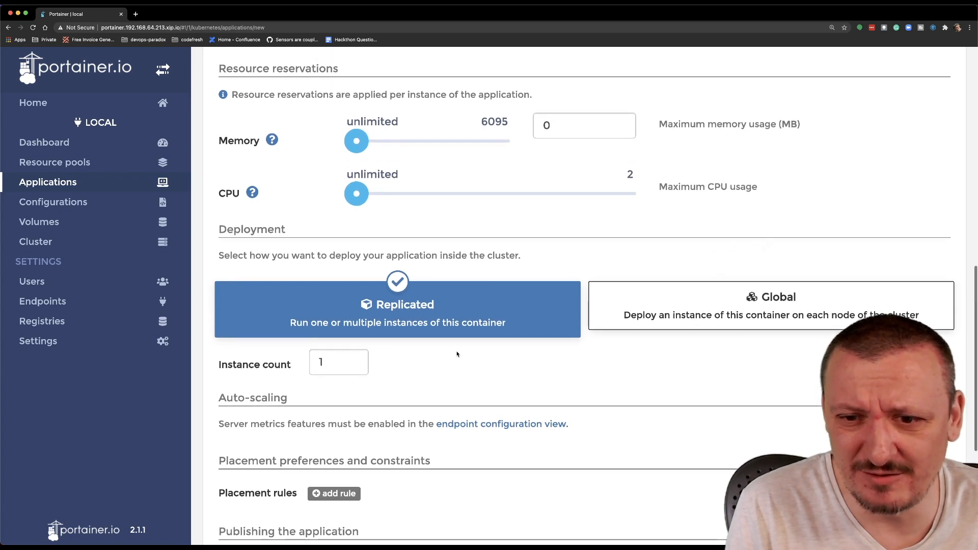
{"action": "scroll", "scroll_direction": "up", "scroll_amount": 3}
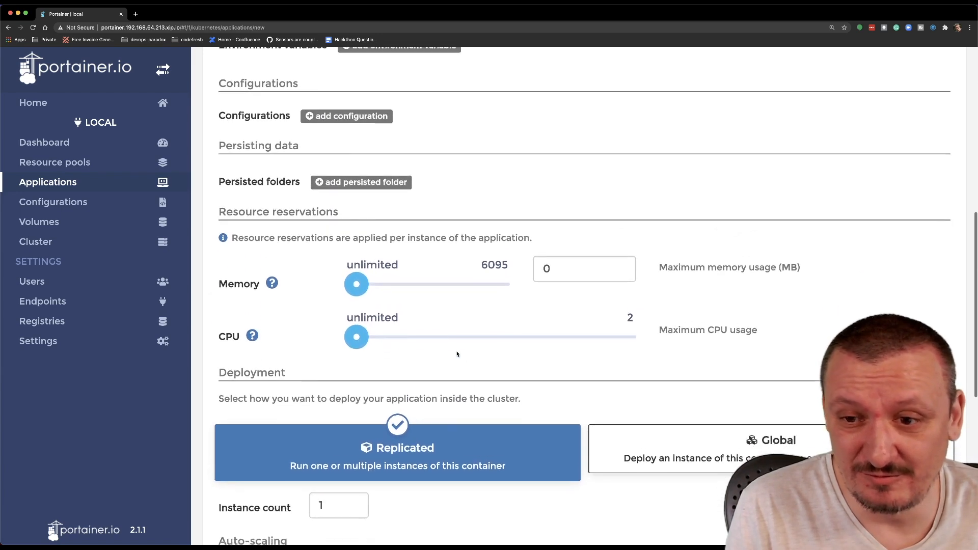
{"action": "scroll", "scroll_direction": "down", "scroll_amount": 3}
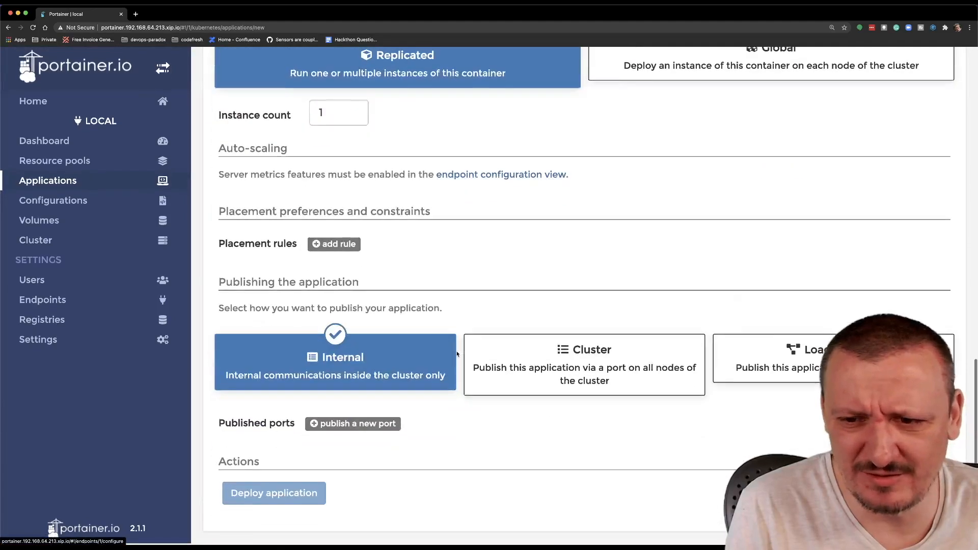
{"action": "scroll", "scroll_direction": "up", "scroll_amount": 3}
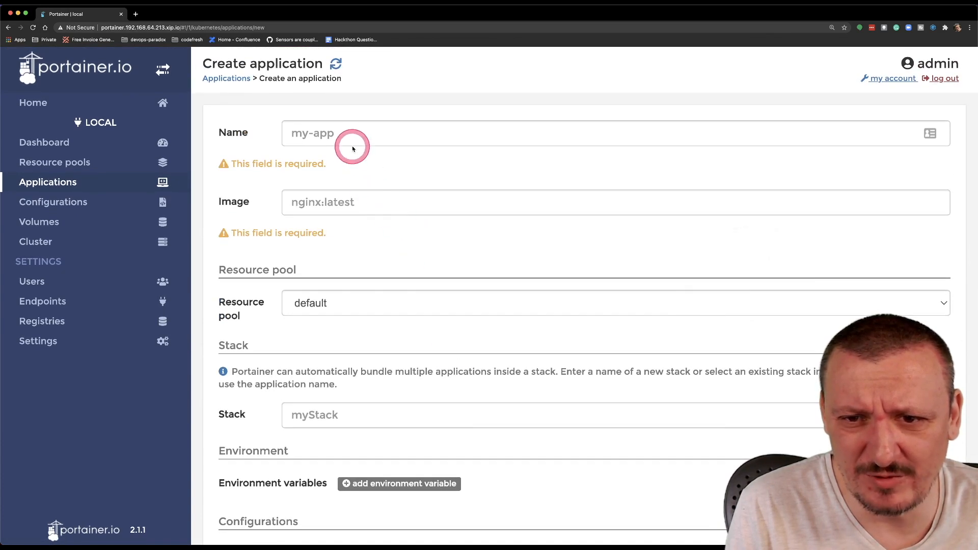
Step: Try the Name and Image fields, then abandon the form for the Applications list
{"action": "left_click", "coordinate": [362, 133]}
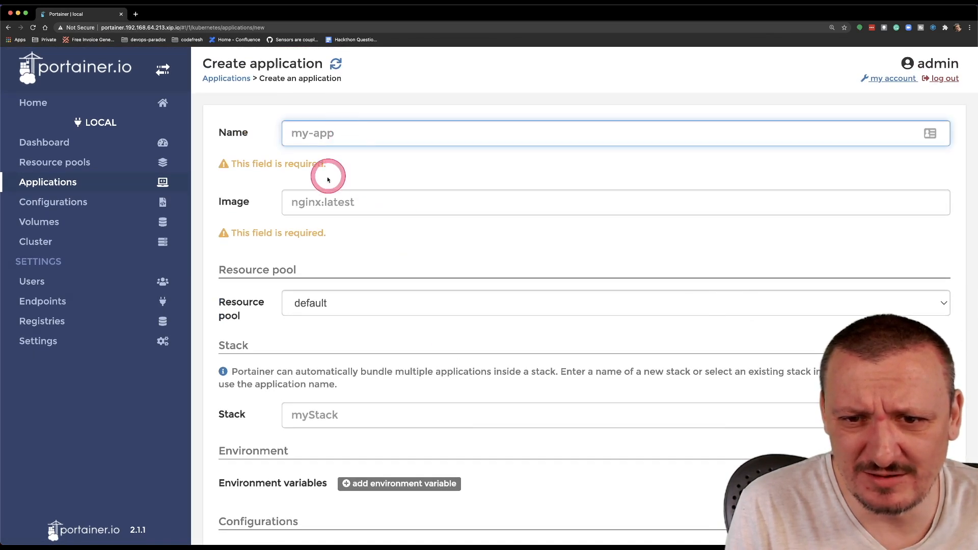
{"action": "left_click", "coordinate": [322, 202]}
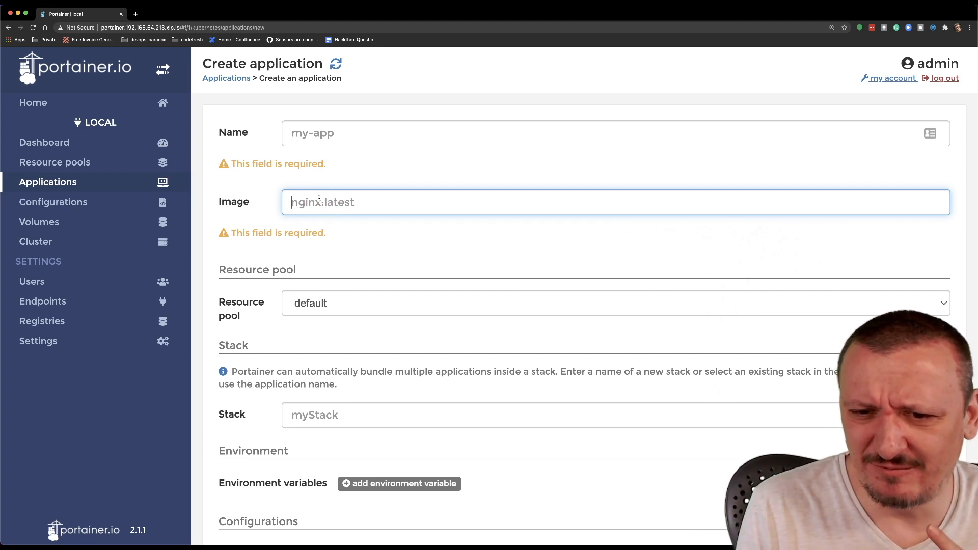
{"action": "scroll", "scroll_direction": "down", "scroll_amount": 3}
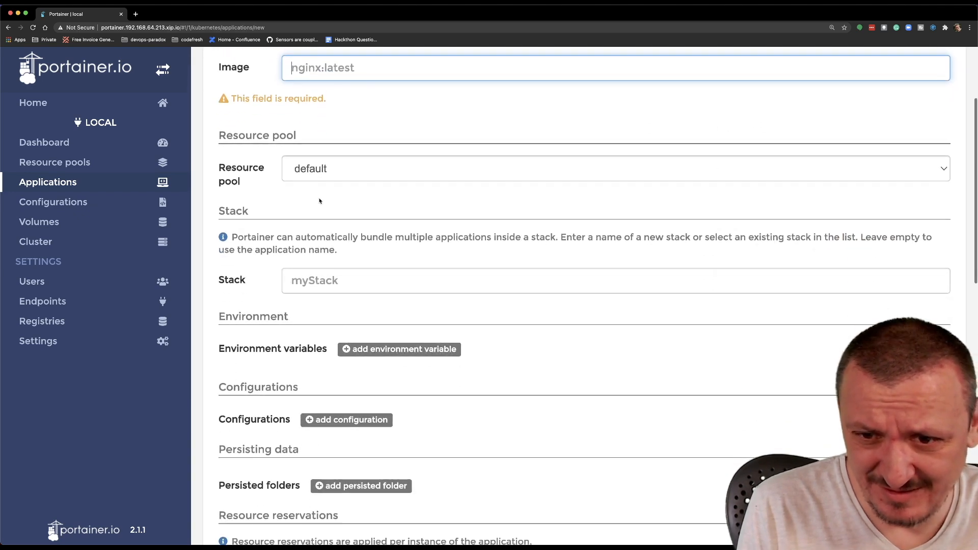
{"action": "scroll", "scroll_direction": "down", "scroll_amount": 3}
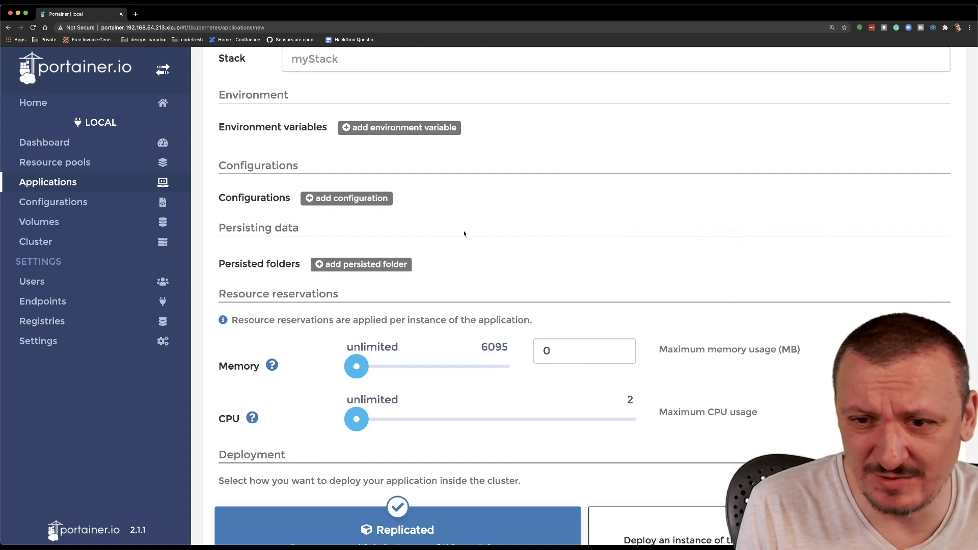
{"action": "scroll", "scroll_direction": "down", "scroll_amount": 3}
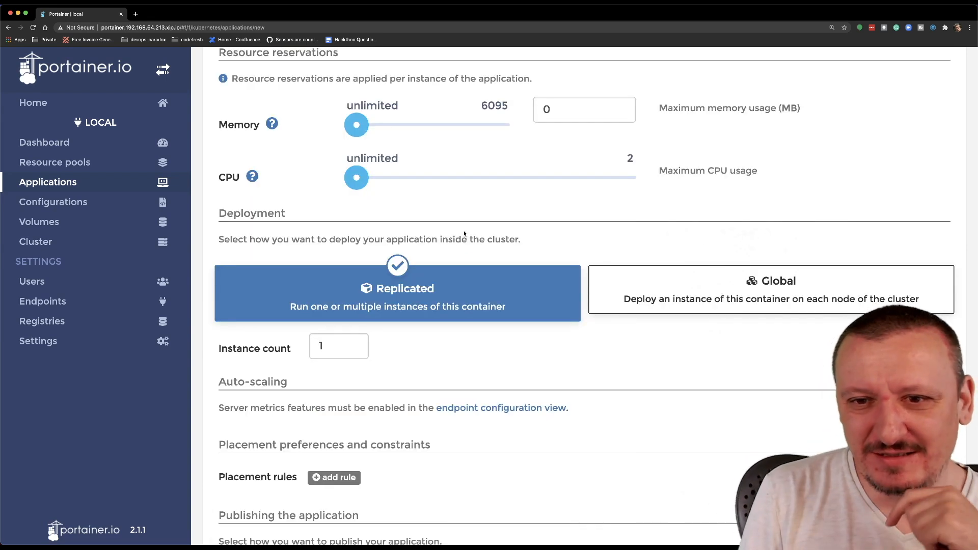
{"action": "scroll", "scroll_direction": "down", "scroll_amount": 3}
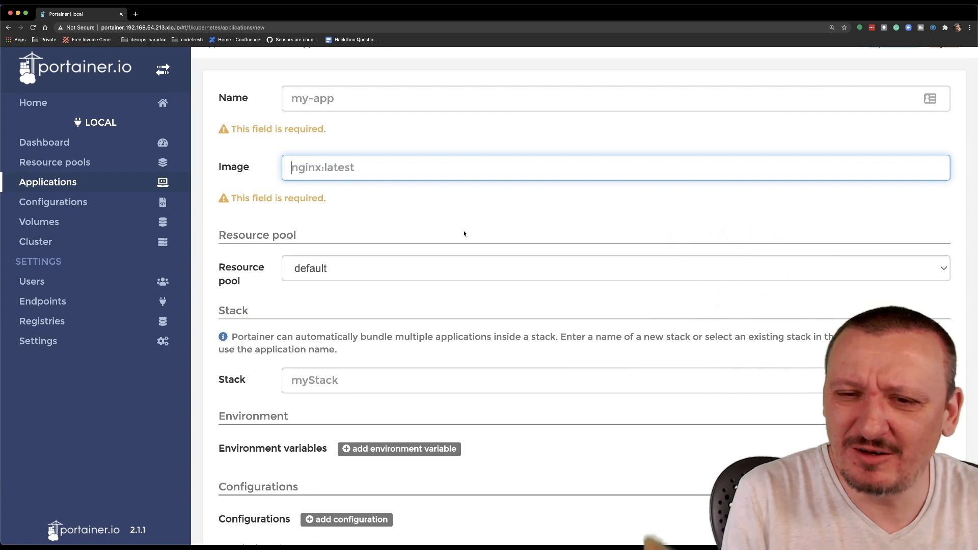
{"action": "left_click", "coordinate": [269, 182]}
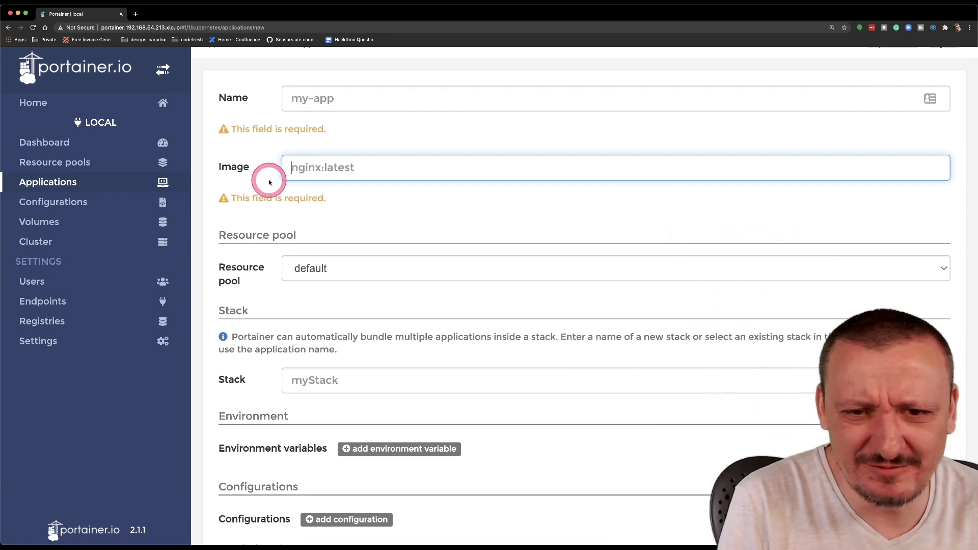
{"action": "left_click", "coordinate": [47, 181]}
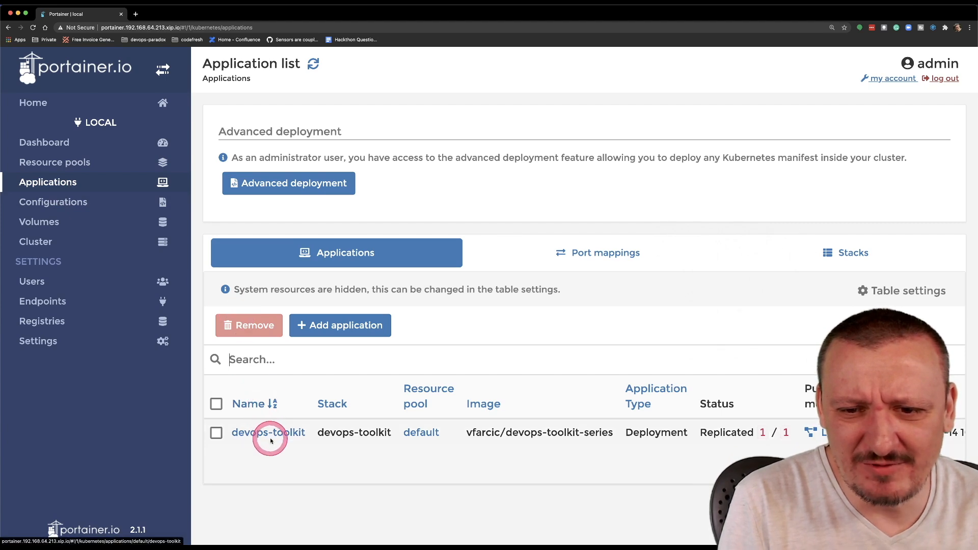
Step: Review devops-toolkit's Placement, Events and YAML tabs, then return to its Replicated 1/1 summary
{"action": "left_click", "coordinate": [268, 432]}
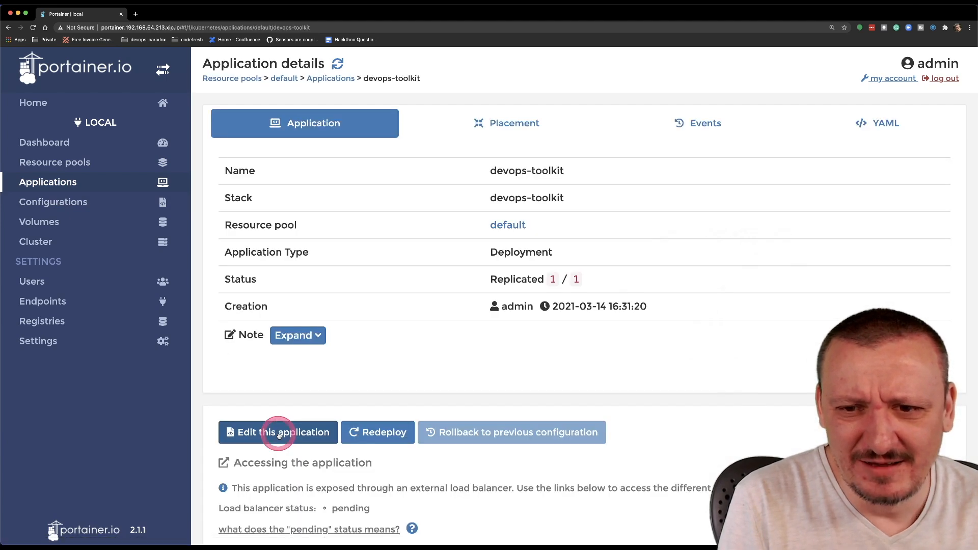
{"action": "mouse_move", "coordinate": [287, 410]}
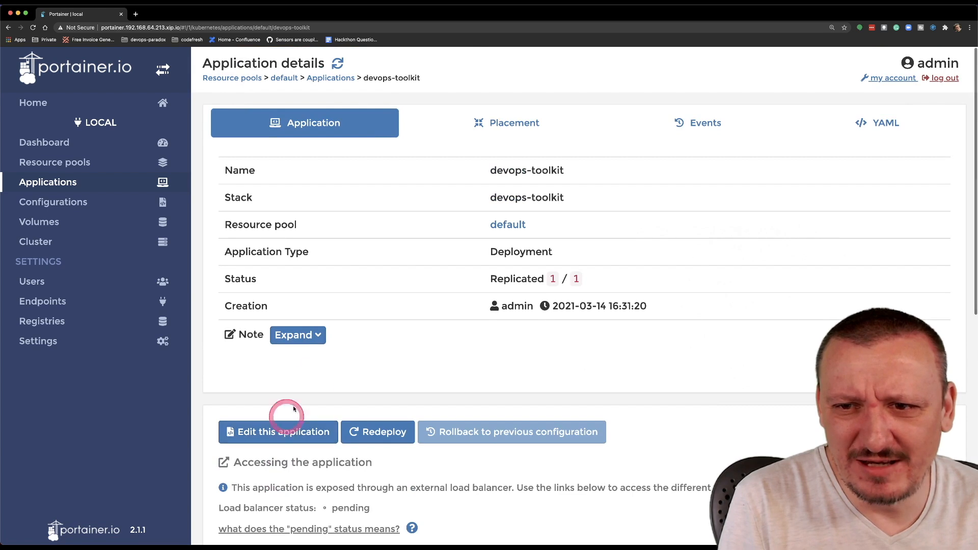
{"action": "left_click", "coordinate": [506, 123]}
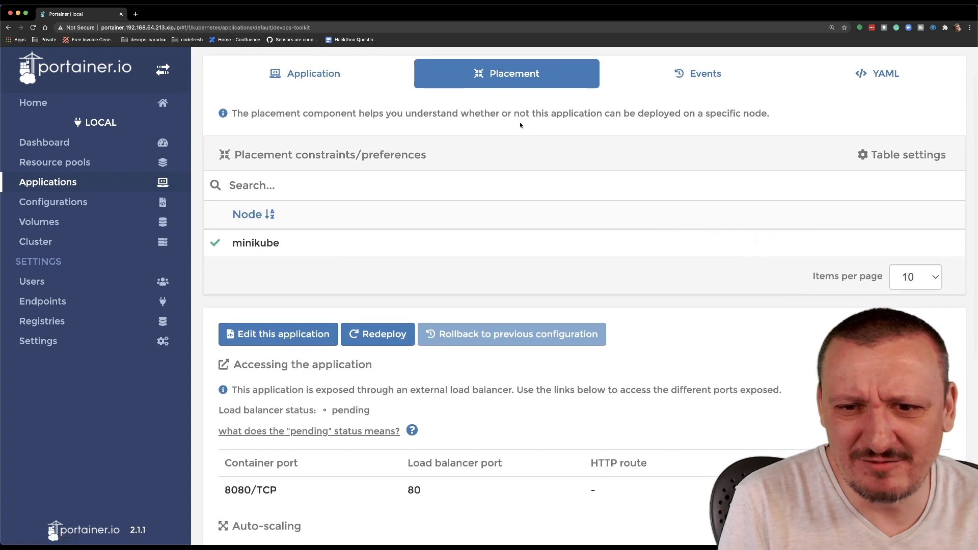
{"action": "left_click", "coordinate": [697, 121]}
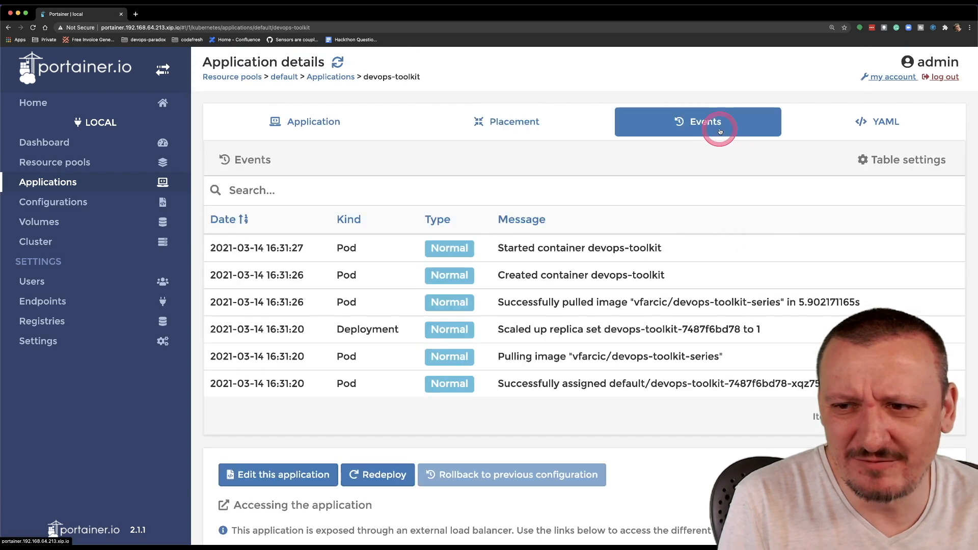
{"action": "mouse_move", "coordinate": [876, 122]}
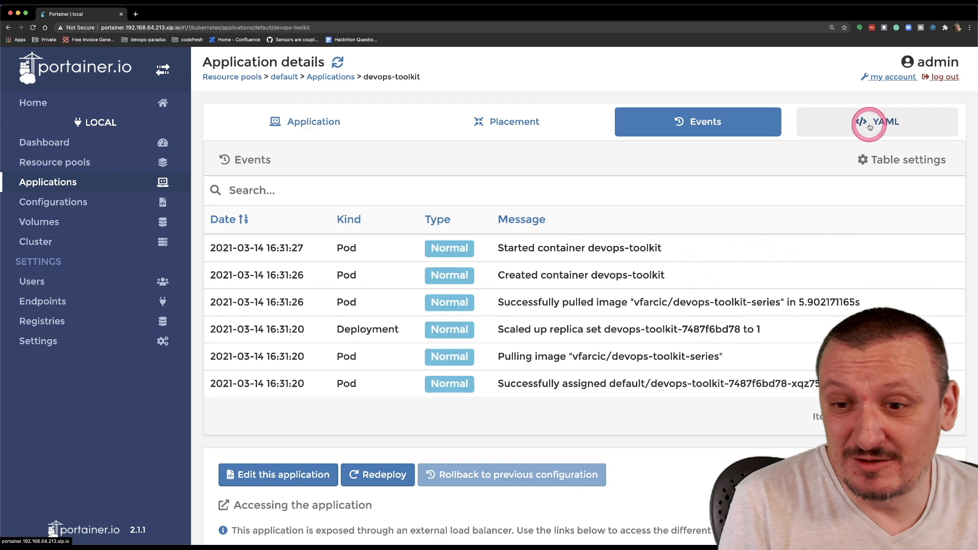
{"action": "left_click", "coordinate": [876, 122]}
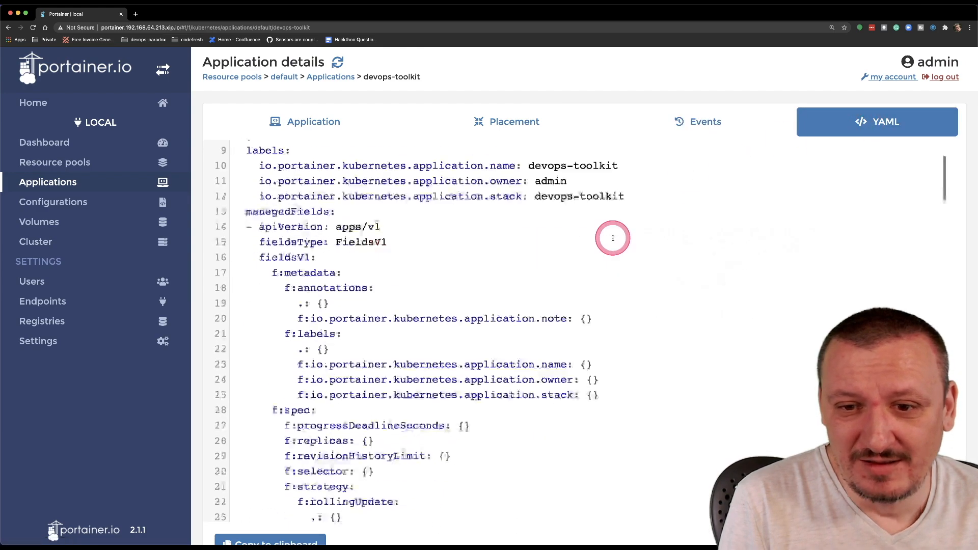
{"action": "scroll", "scroll_direction": "down", "scroll_amount": 3}
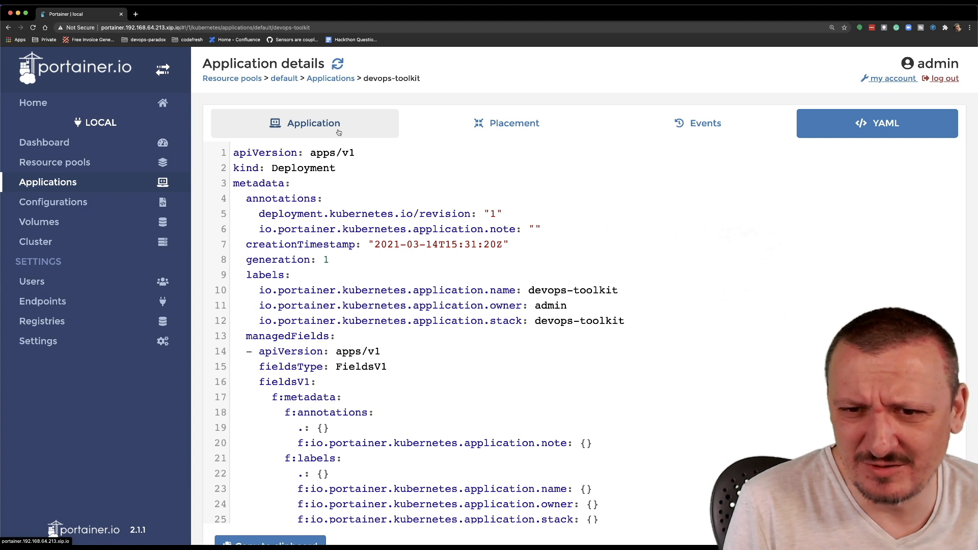
{"action": "left_click", "coordinate": [337, 131]}
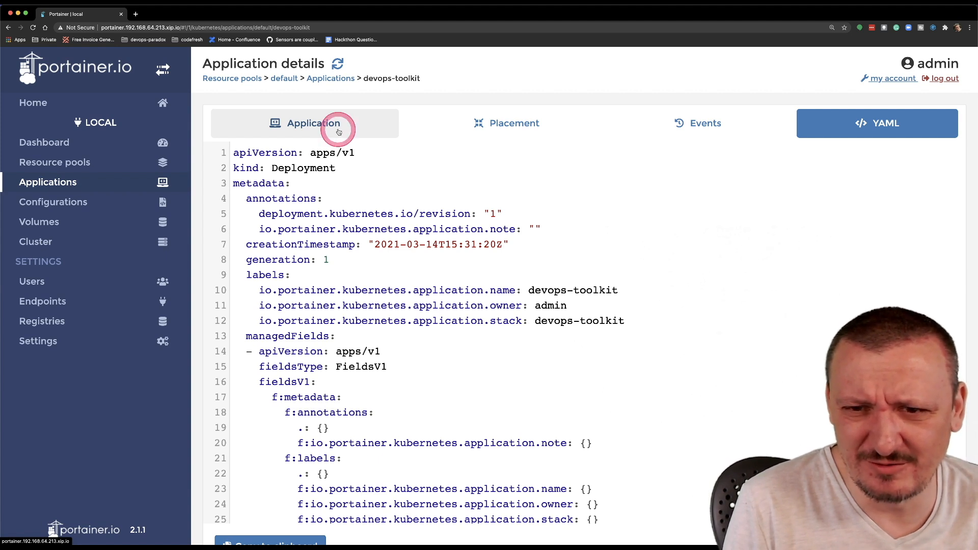
{"action": "left_click", "coordinate": [306, 123]}
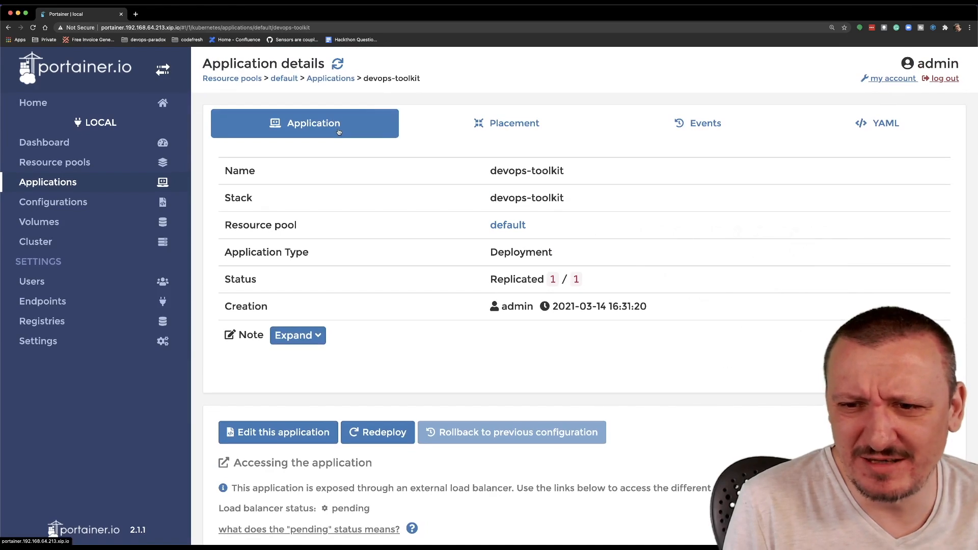
{"action": "scroll", "scroll_direction": "down", "scroll_amount": 3}
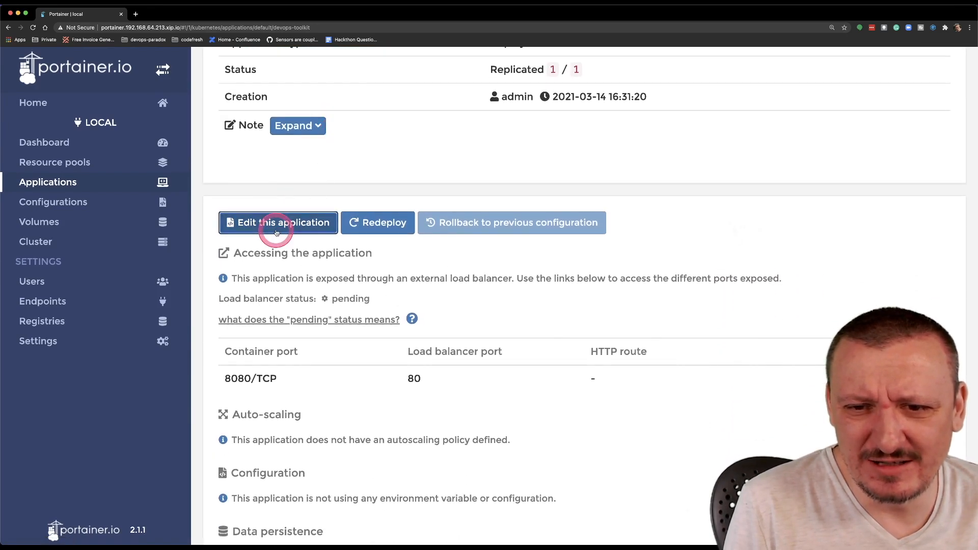
Step: Append the image tag :1.2.3.4 to devops-toolkit's image in the edit form
{"action": "left_click", "coordinate": [278, 222]}
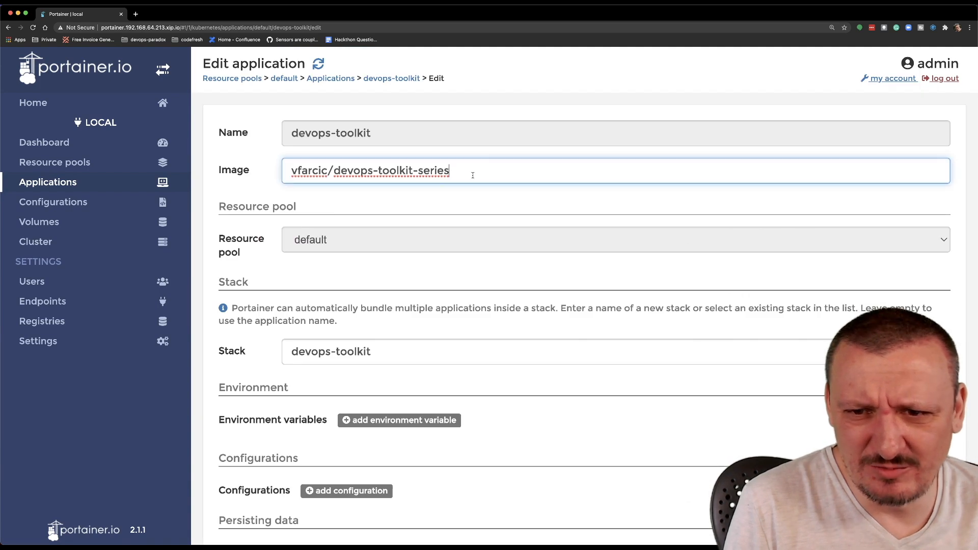
{"action": "type", "text": ":"}
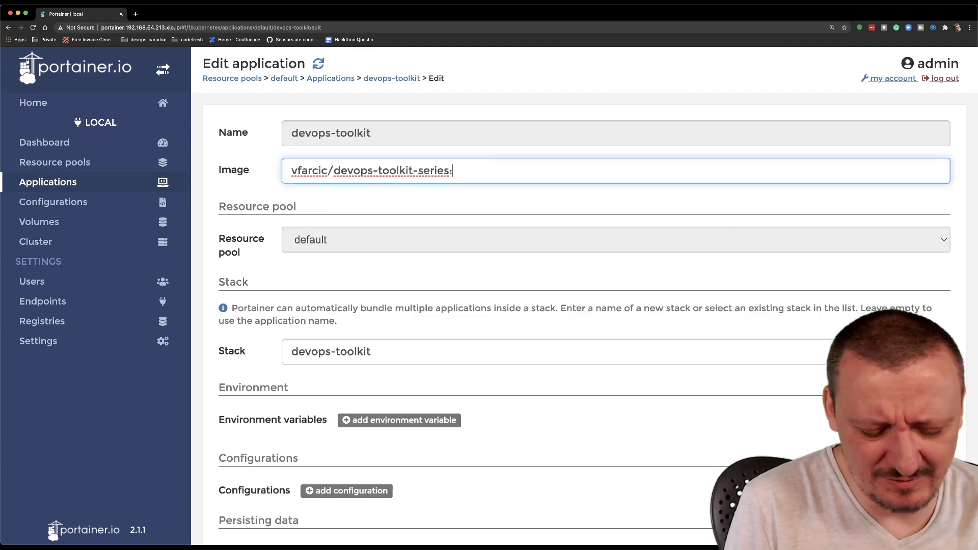
{"action": "type", "text": "1."}
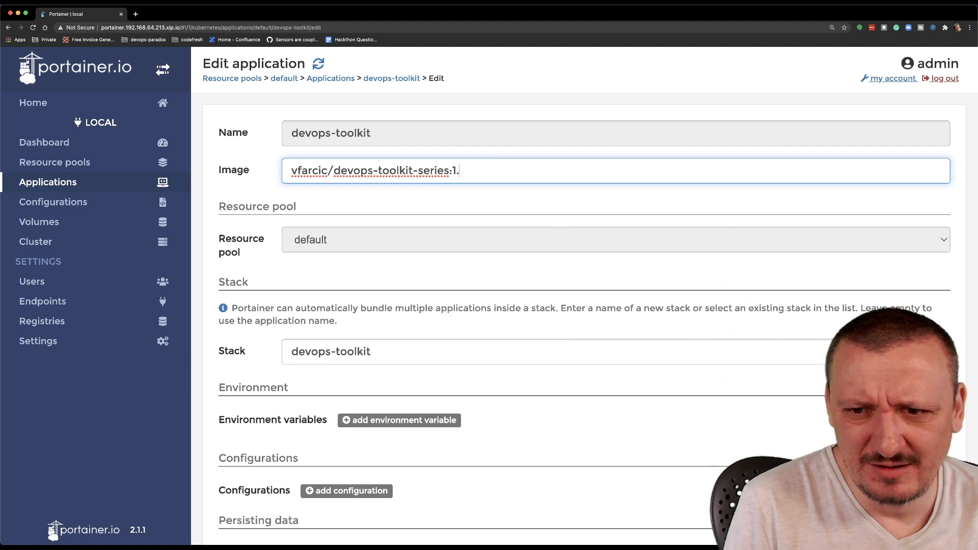
{"action": "type", "text": "2.3.4"}
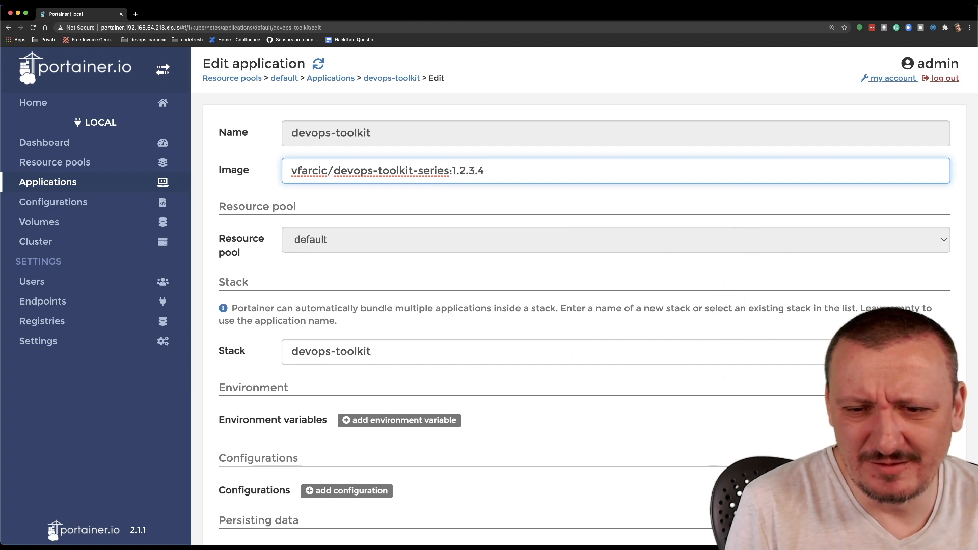
Step: Scroll through the rest of the edit form and go to Configurations
{"action": "scroll", "scroll_direction": "down", "scroll_amount": 3}
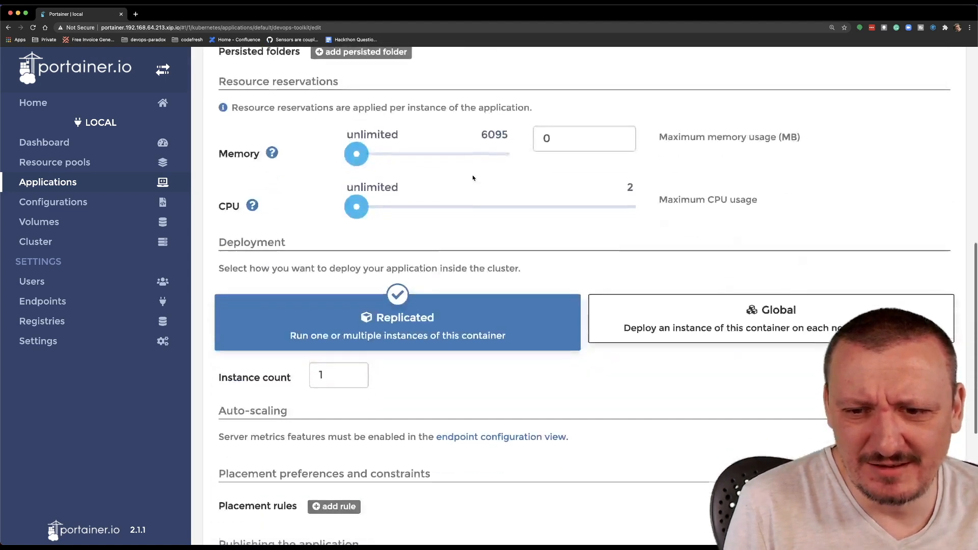
{"action": "scroll", "scroll_direction": "down", "scroll_amount": 3}
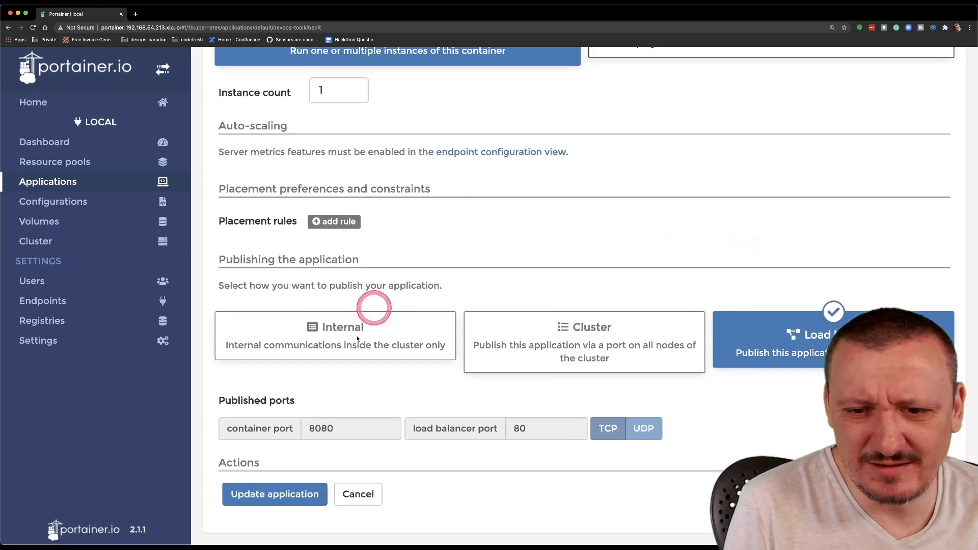
{"action": "left_click", "coordinate": [274, 494]}
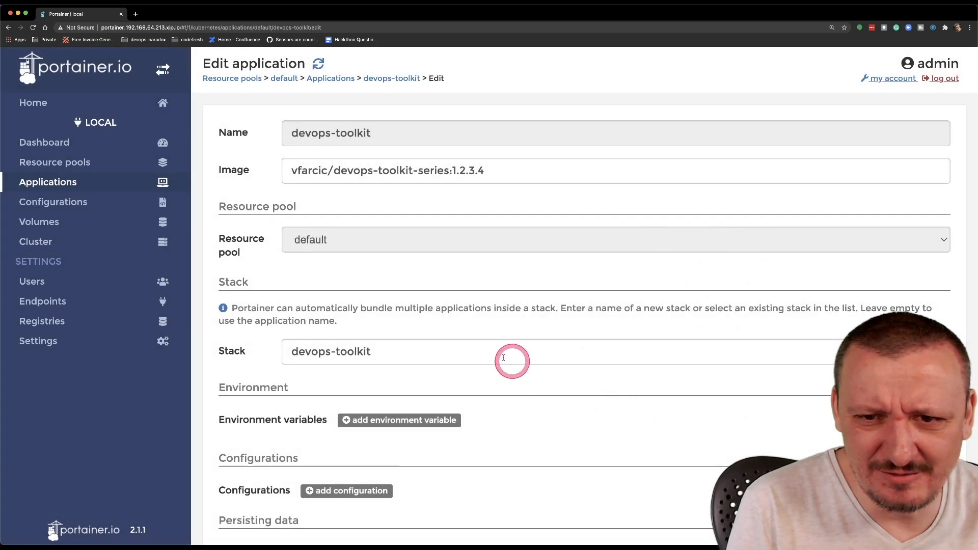
{"action": "left_click", "coordinate": [53, 202]}
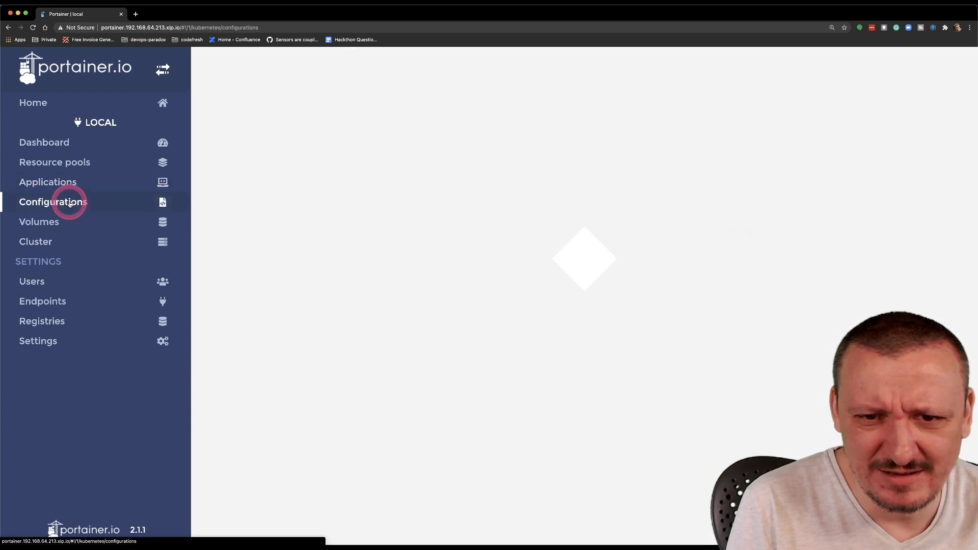
Step: Draft configuration 'my-config-m' with key 'something' and value 'something else', then go to Volumes
{"action": "left_click", "coordinate": [53, 202]}
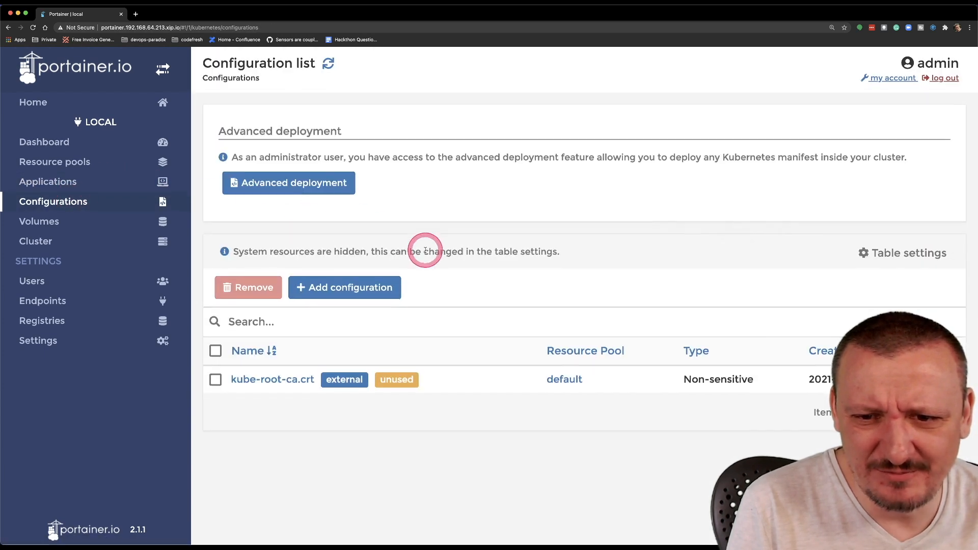
{"action": "left_click", "coordinate": [344, 287]}
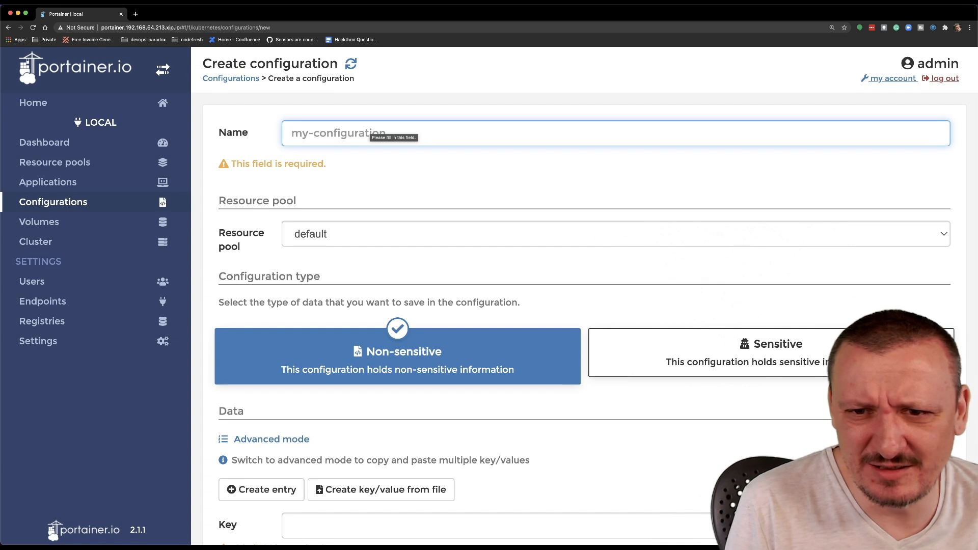
{"action": "type", "text": "m"}
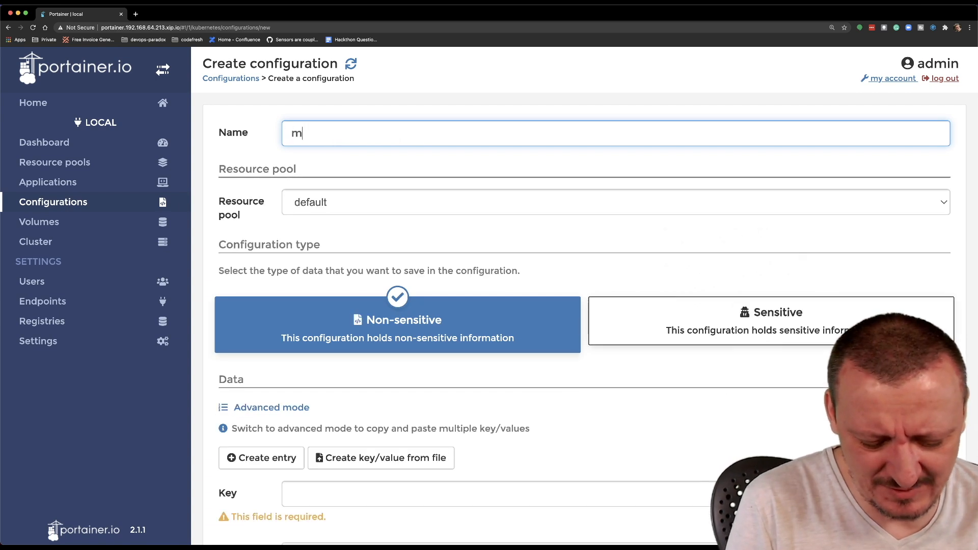
{"action": "type", "text": "y-config-m"}
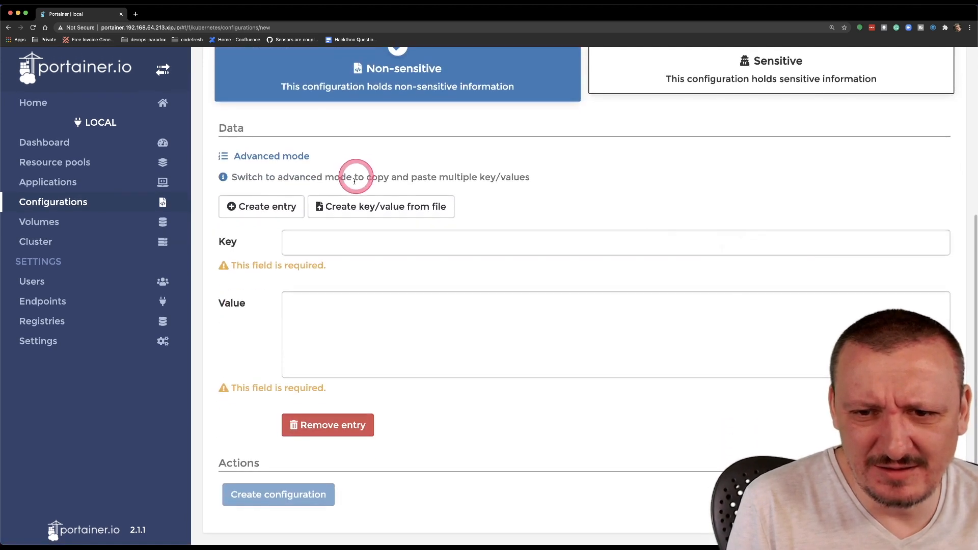
{"action": "type", "text": "someth"}
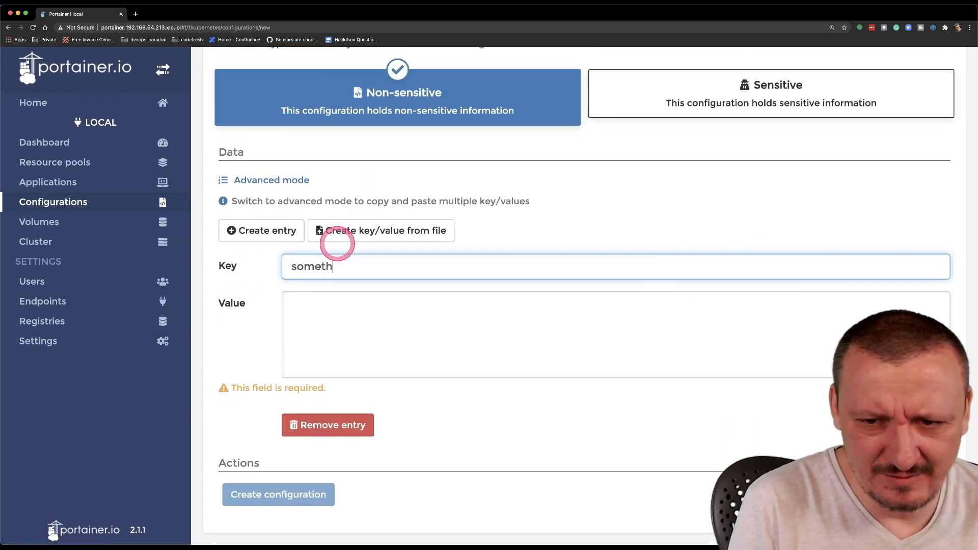
{"action": "left_click", "coordinate": [334, 320]}
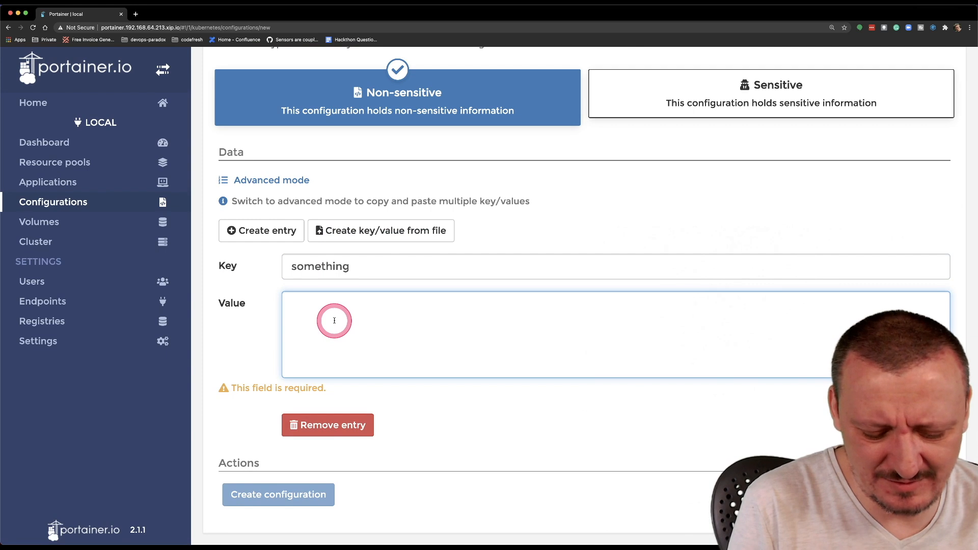
{"action": "type", "text": "something else"}
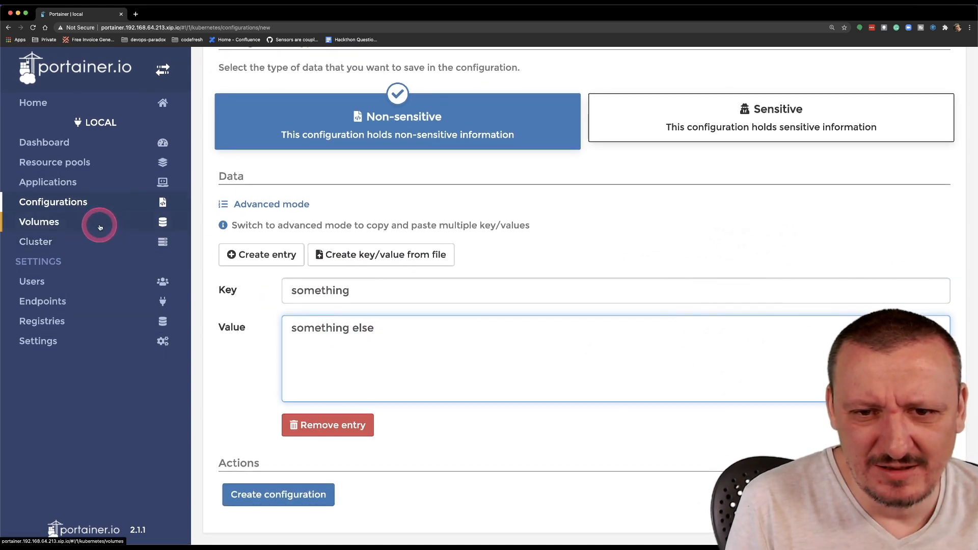
{"action": "left_click", "coordinate": [39, 222]}
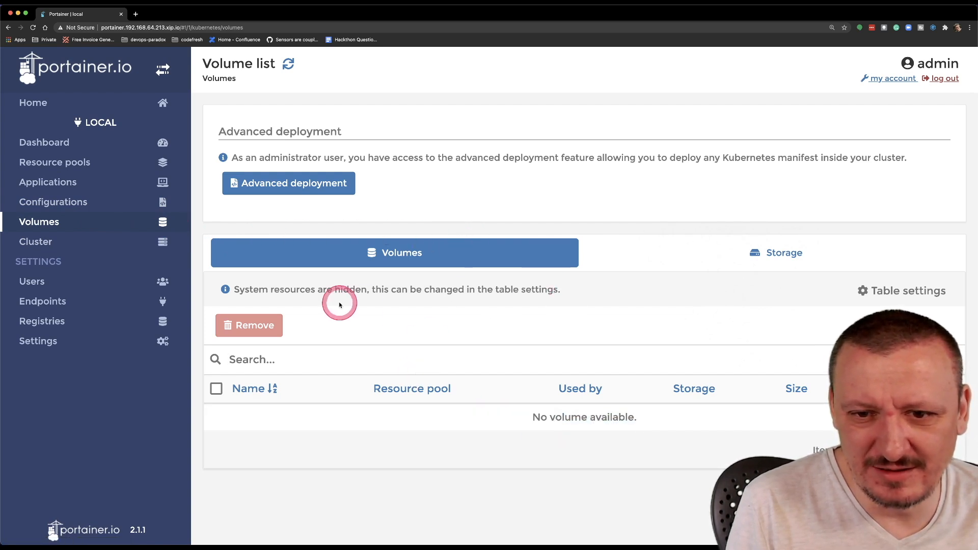
{"action": "mouse_move", "coordinate": [327, 329]}
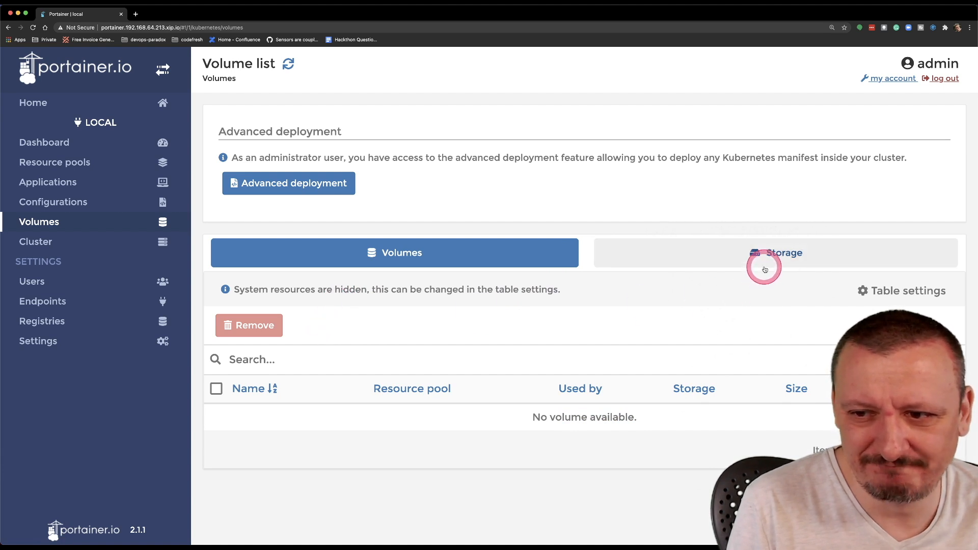
Step: Check the standard storage class (10GB) and the empty Volumes list, then open Cluster
{"action": "left_click", "coordinate": [776, 253]}
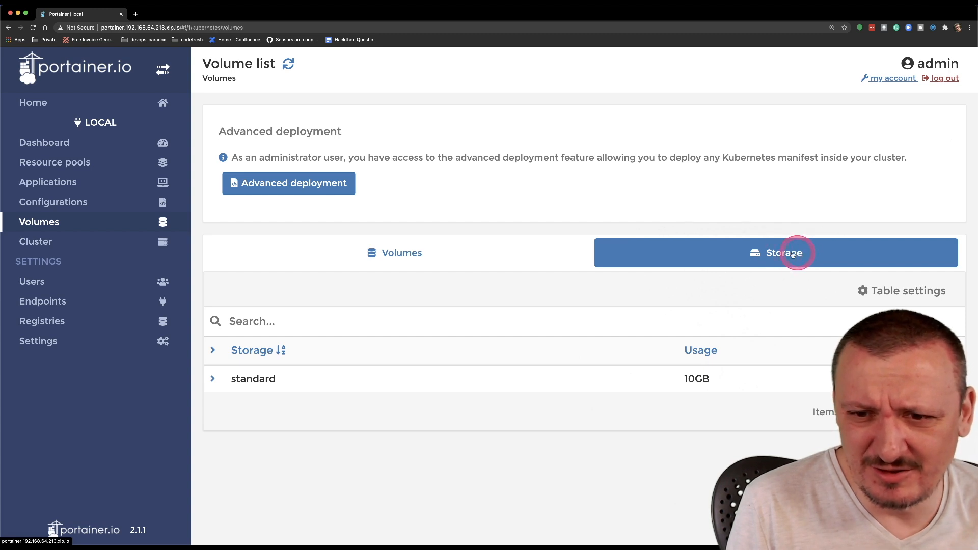
{"action": "left_click", "coordinate": [394, 252]}
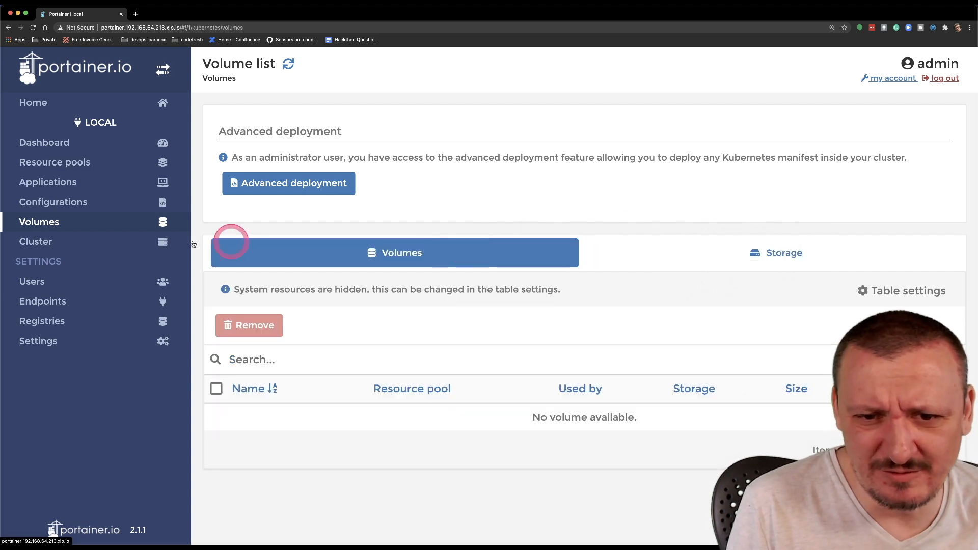
{"action": "left_click", "coordinate": [35, 241]}
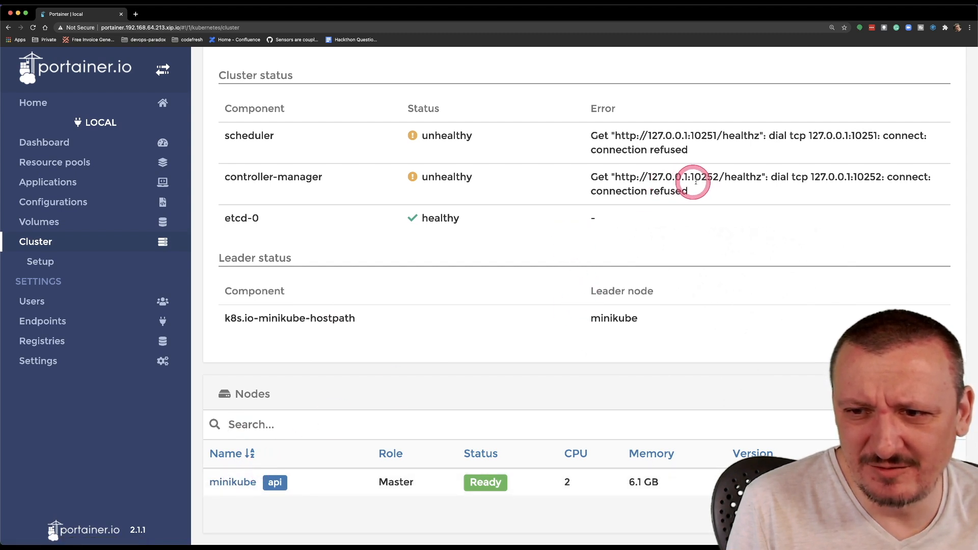
{"action": "left_click_drag", "start_coordinate": [614, 177], "coordinate": [699, 177]}
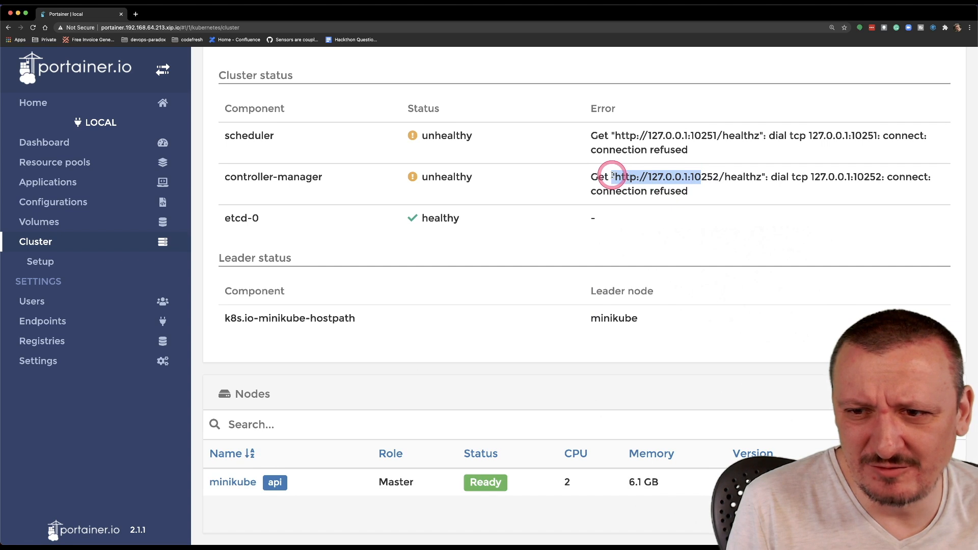
{"action": "left_click", "coordinate": [636, 176]}
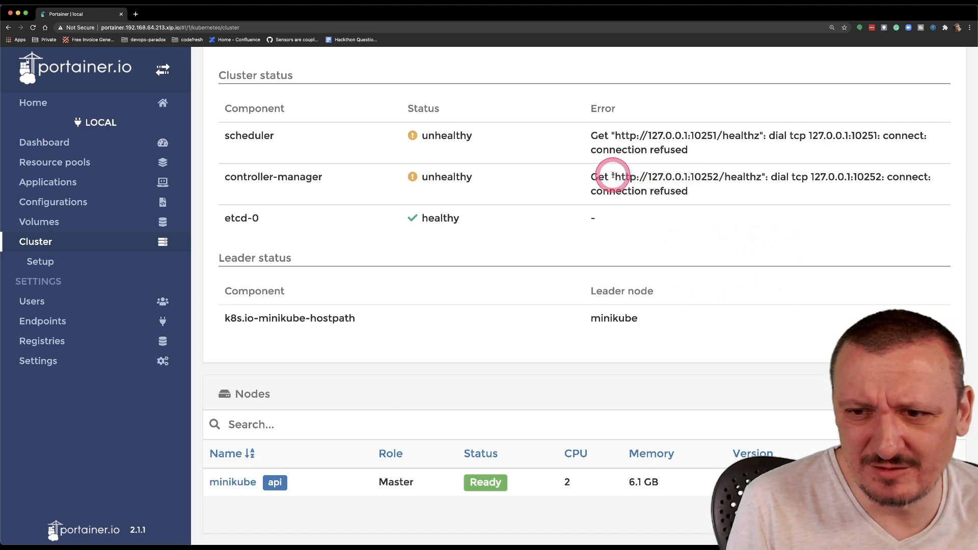
{"action": "mouse_move", "coordinate": [280, 139]}
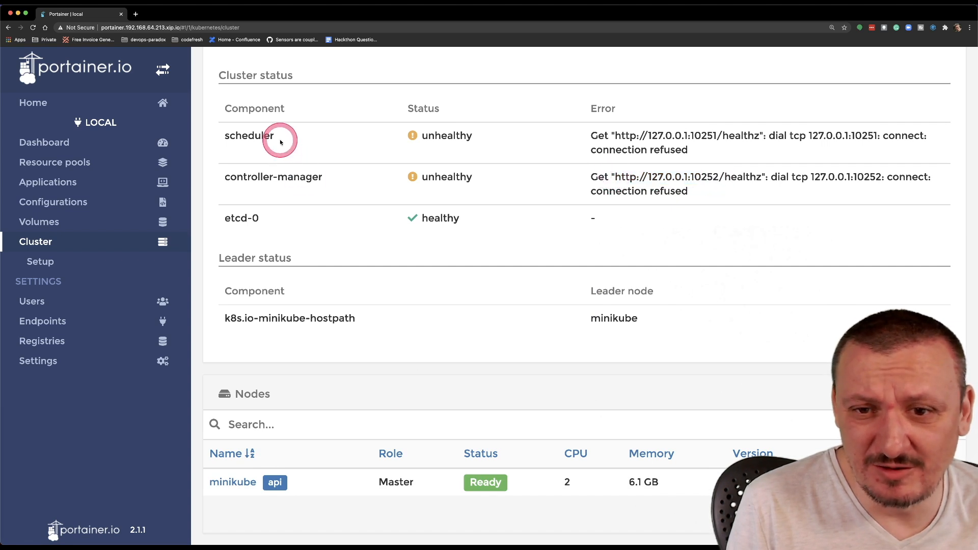
{"action": "mouse_move", "coordinate": [294, 177]}
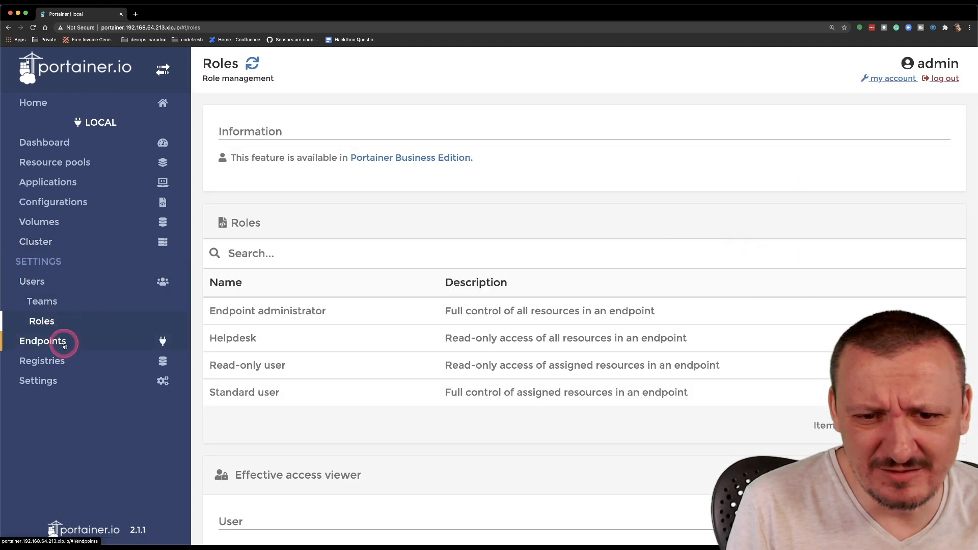
Step: Browse endpoint roles and application settings, then return to the local endpoint Dashboard
{"action": "left_click", "coordinate": [42, 320]}
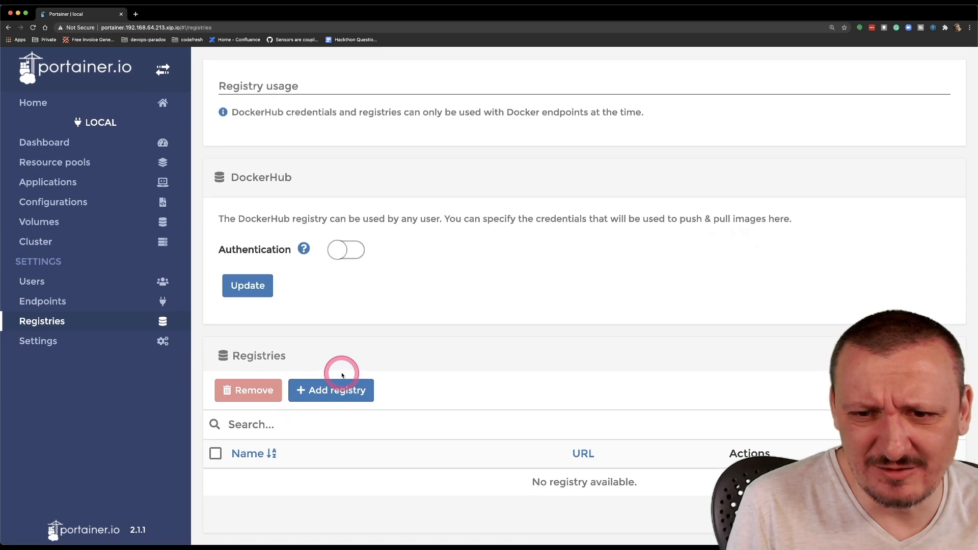
{"action": "mouse_move", "coordinate": [306, 350]}
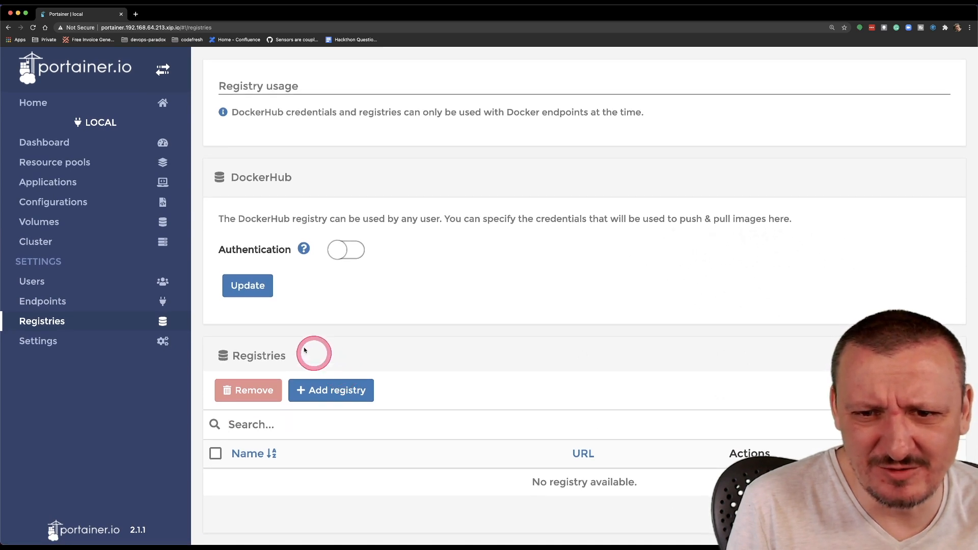
{"action": "mouse_move", "coordinate": [284, 208]}
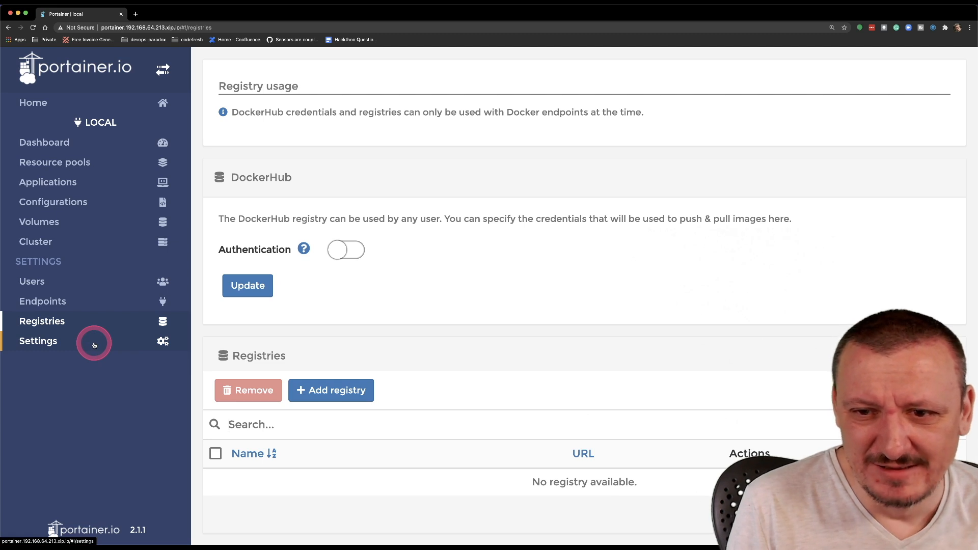
{"action": "left_click", "coordinate": [38, 341]}
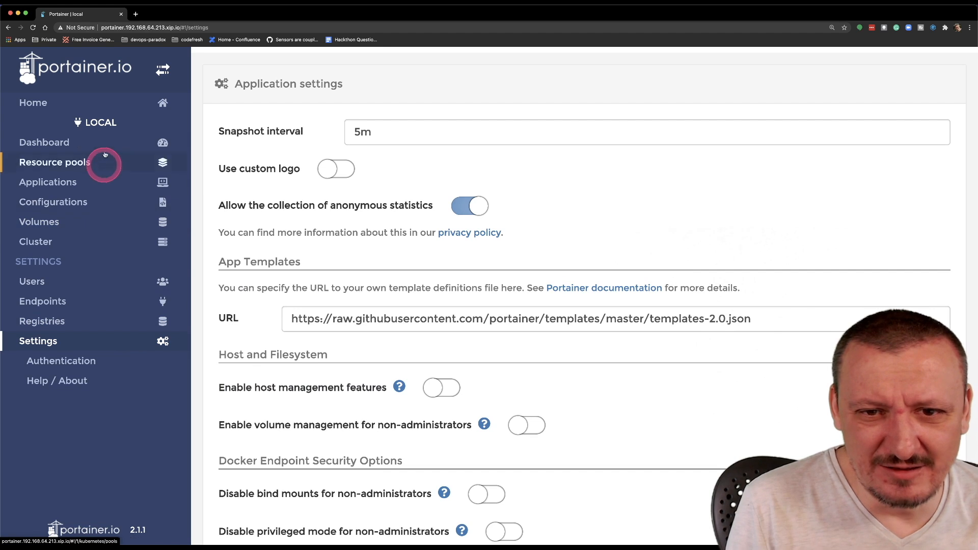
{"action": "left_click", "coordinate": [45, 143]}
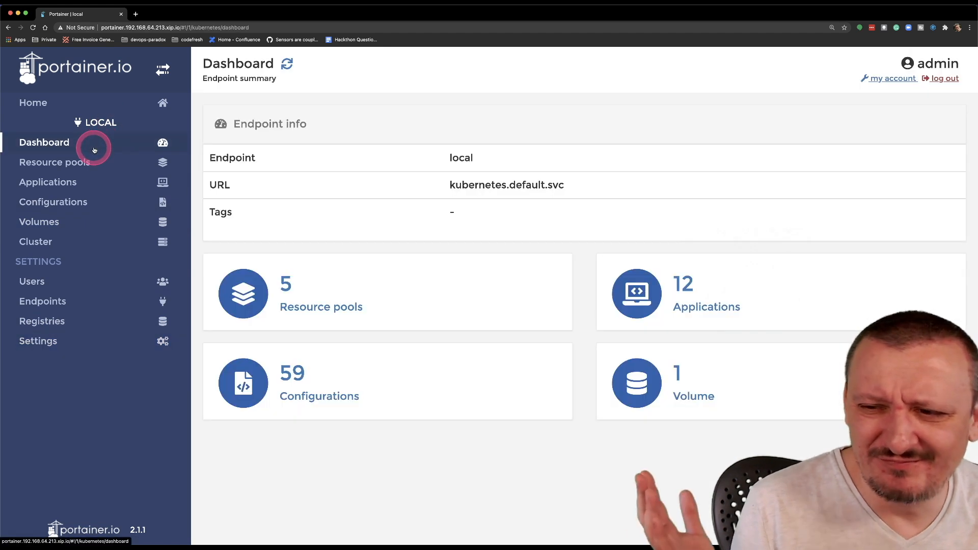